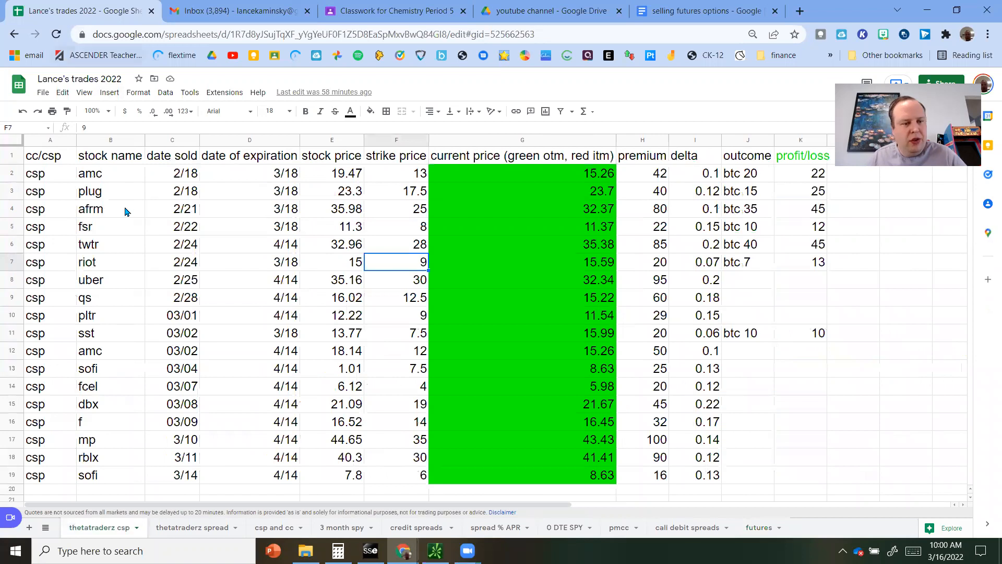
{"action": "mouse_move", "coordinate": [191, 184]}
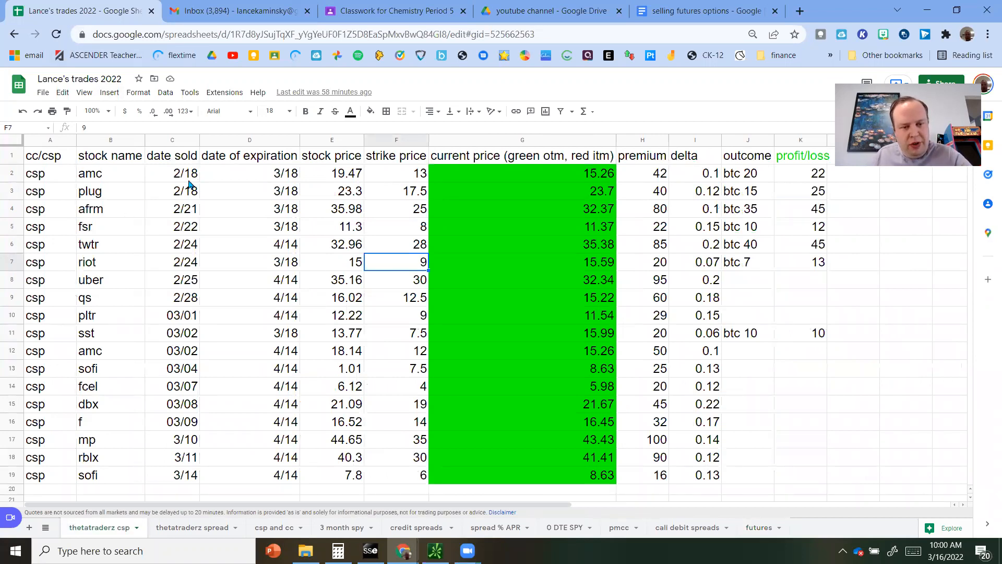
Check the amc sale date, afrm and riot expirations, and plug and riot outcomes.
{"action": "left_click", "coordinate": [172, 173]}
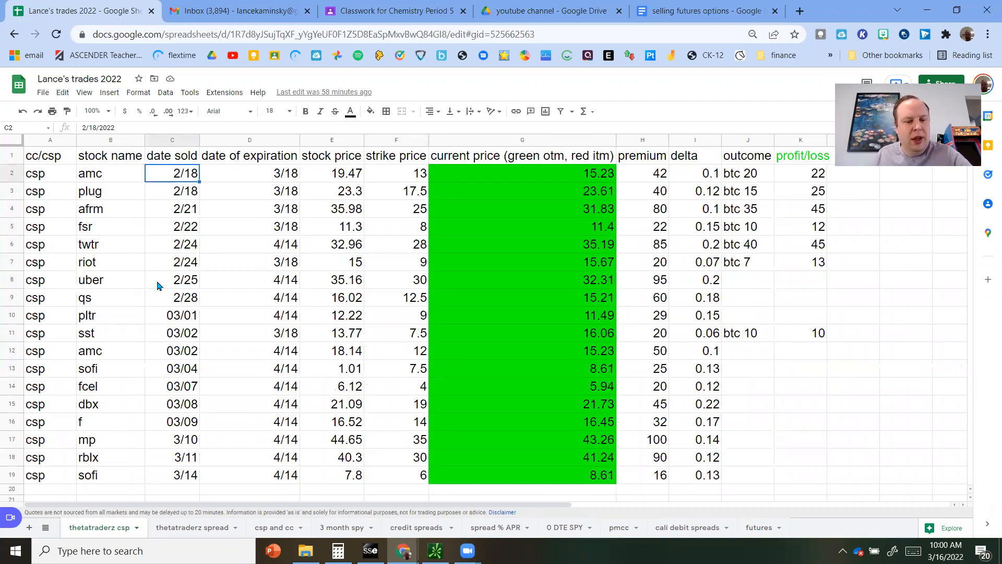
{"action": "mouse_move", "coordinate": [117, 195]}
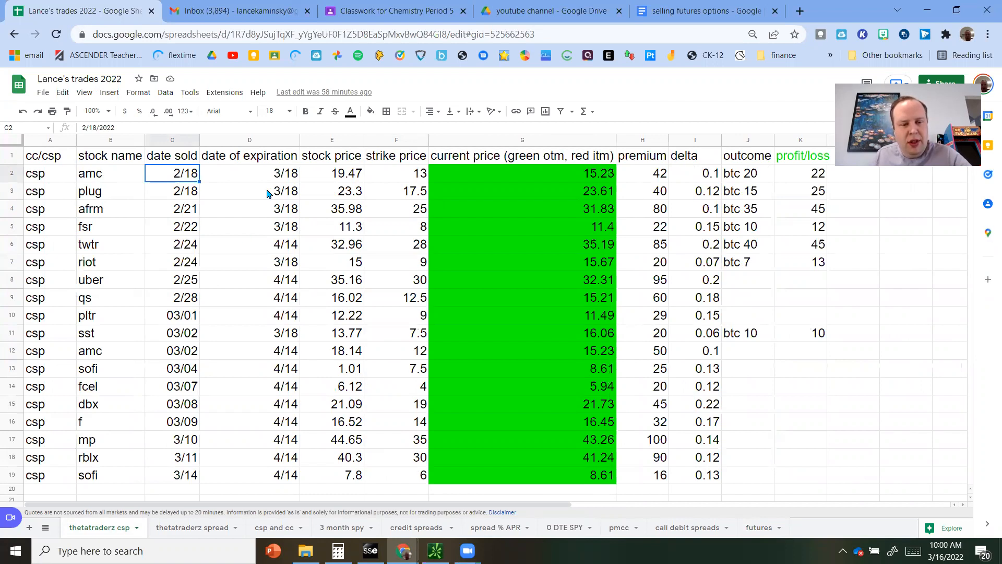
{"action": "left_click", "coordinate": [250, 208]}
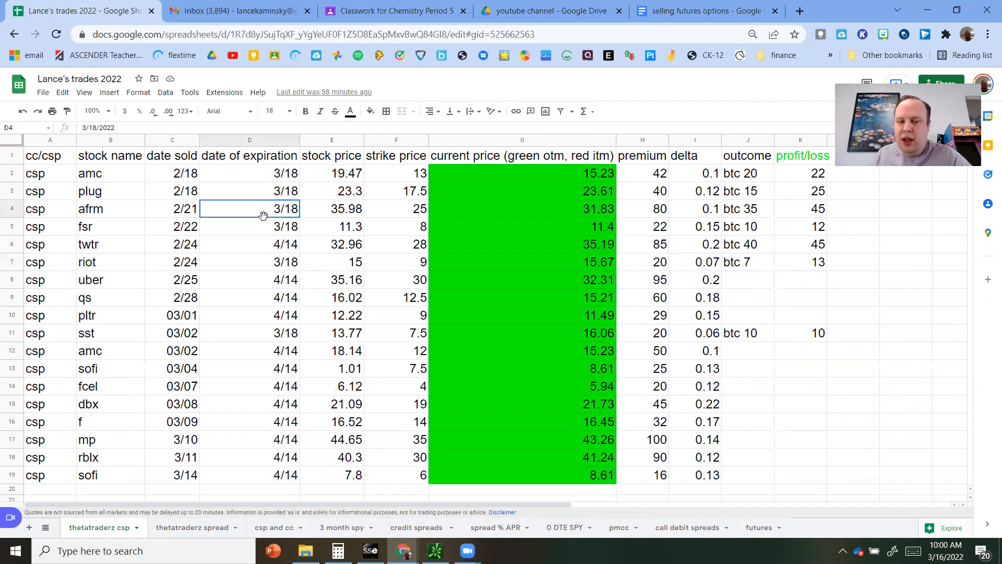
{"action": "left_click", "coordinate": [250, 262]}
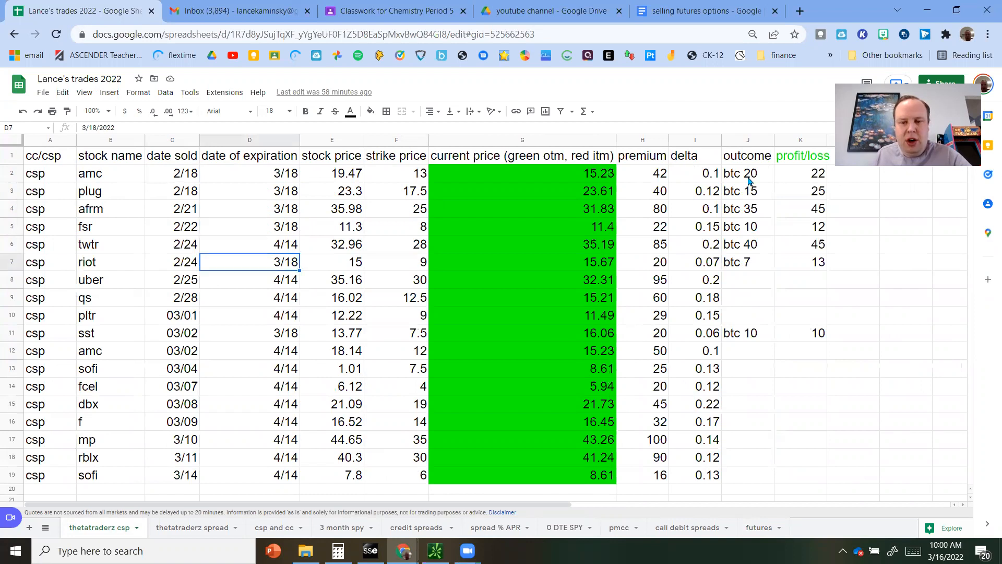
{"action": "left_click", "coordinate": [747, 190]}
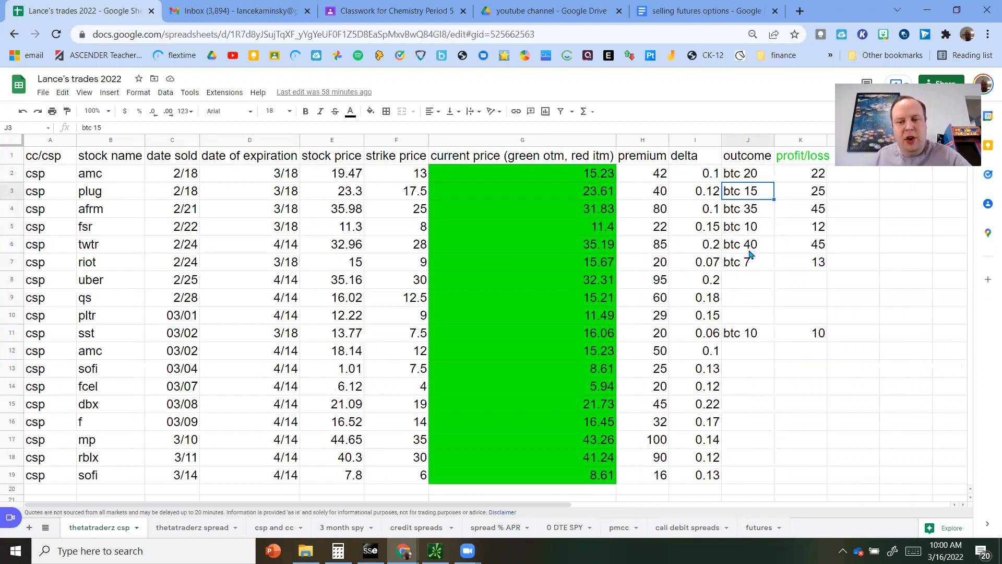
{"action": "left_click", "coordinate": [748, 262]}
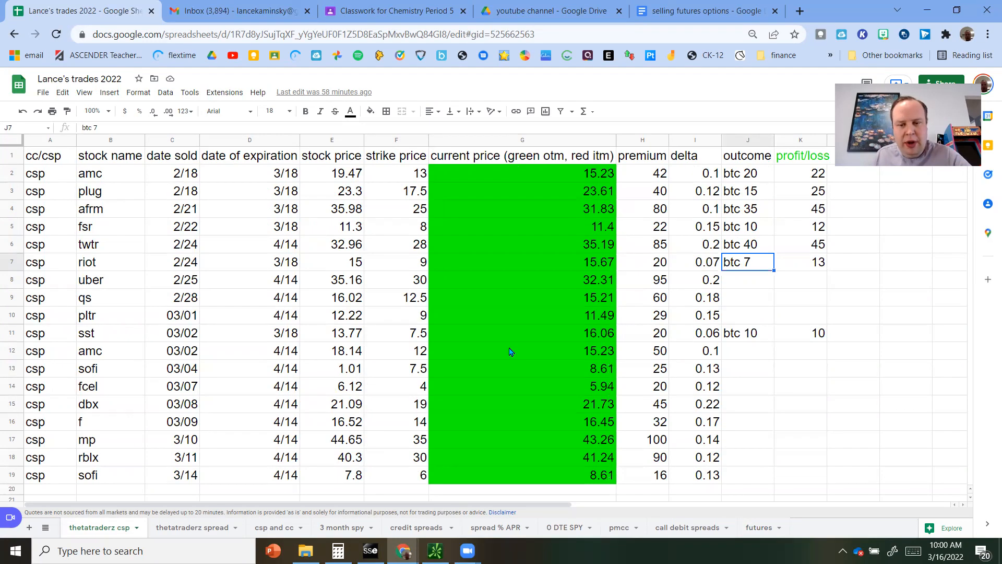
{"action": "mouse_move", "coordinate": [493, 328]}
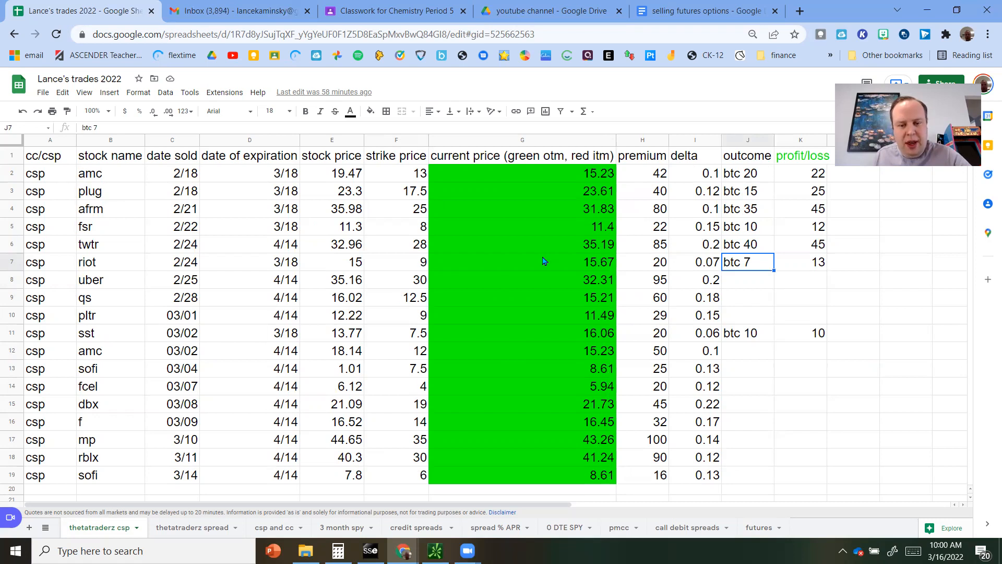
{"action": "mouse_move", "coordinate": [549, 232]}
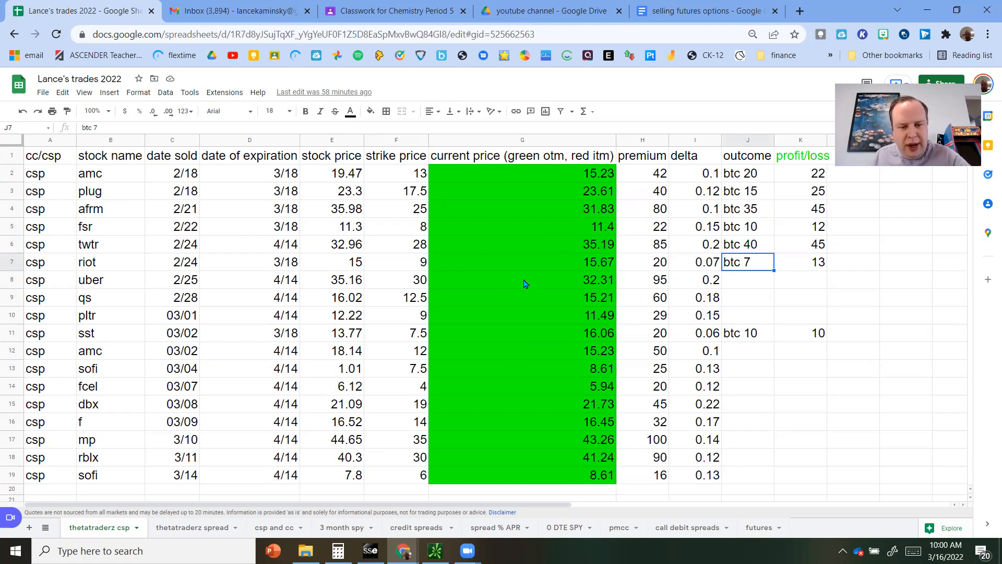
{"action": "mouse_move", "coordinate": [516, 282]}
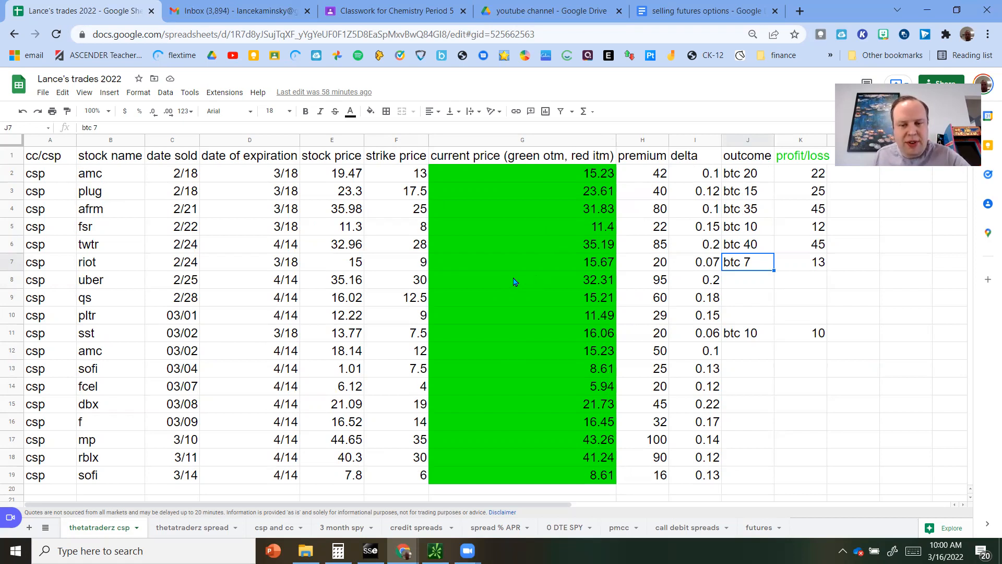
{"action": "mouse_move", "coordinate": [212, 291]}
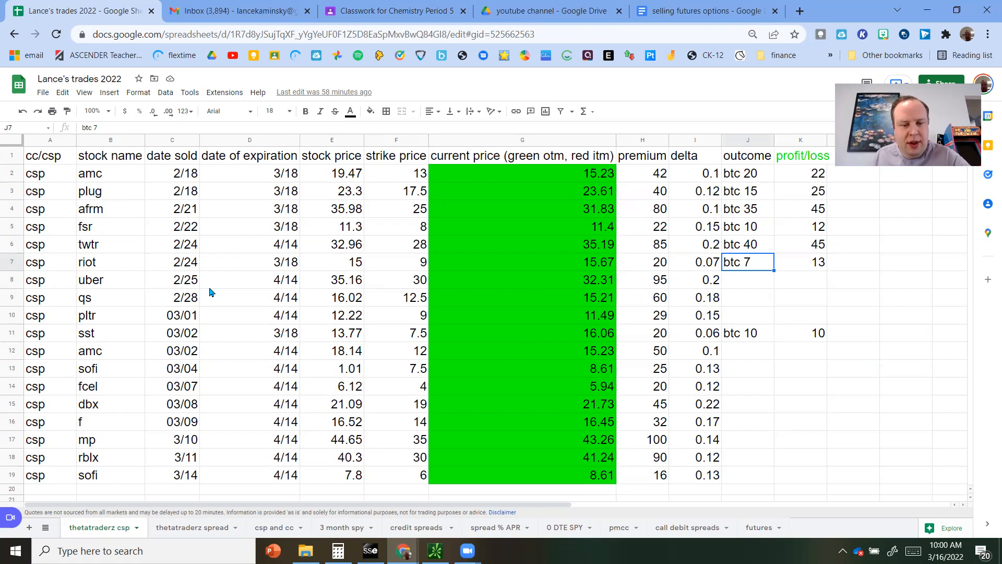
{"action": "mouse_move", "coordinate": [425, 279]}
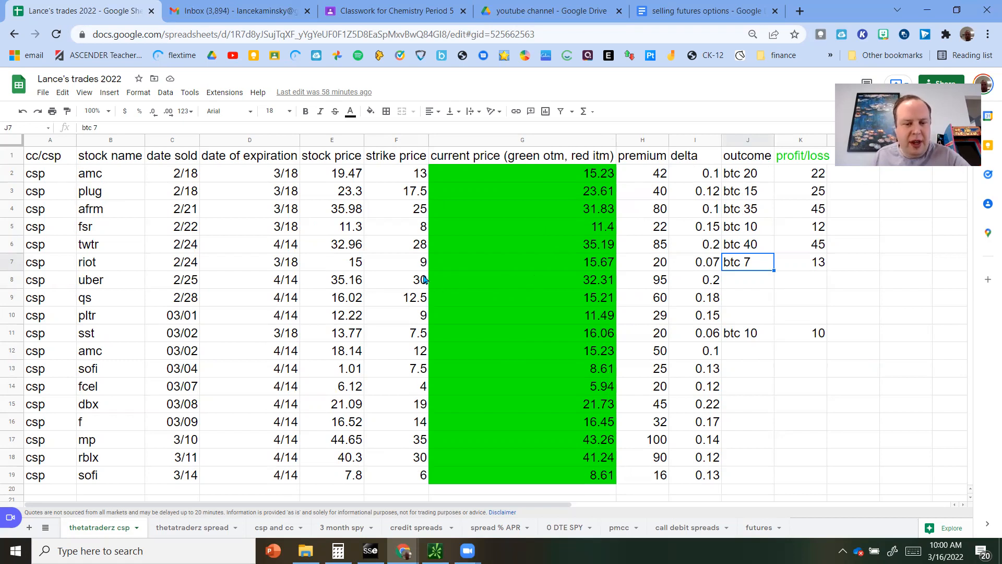
Inspect live prices for uber, qs, amc, fcel, rblx, sofi, then ual's btc 66 outcome.
{"action": "left_click", "coordinate": [521, 280]}
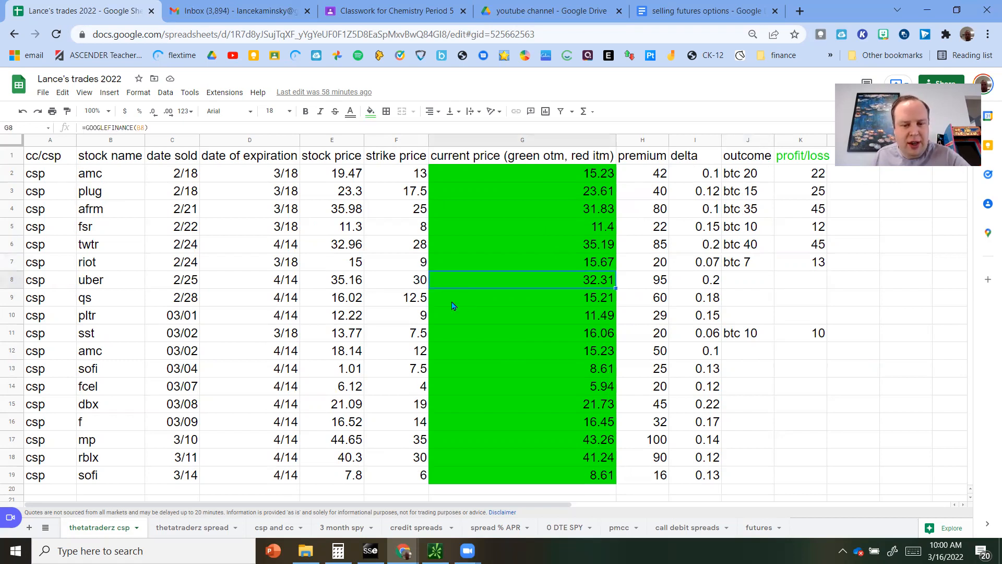
{"action": "left_click", "coordinate": [521, 297]}
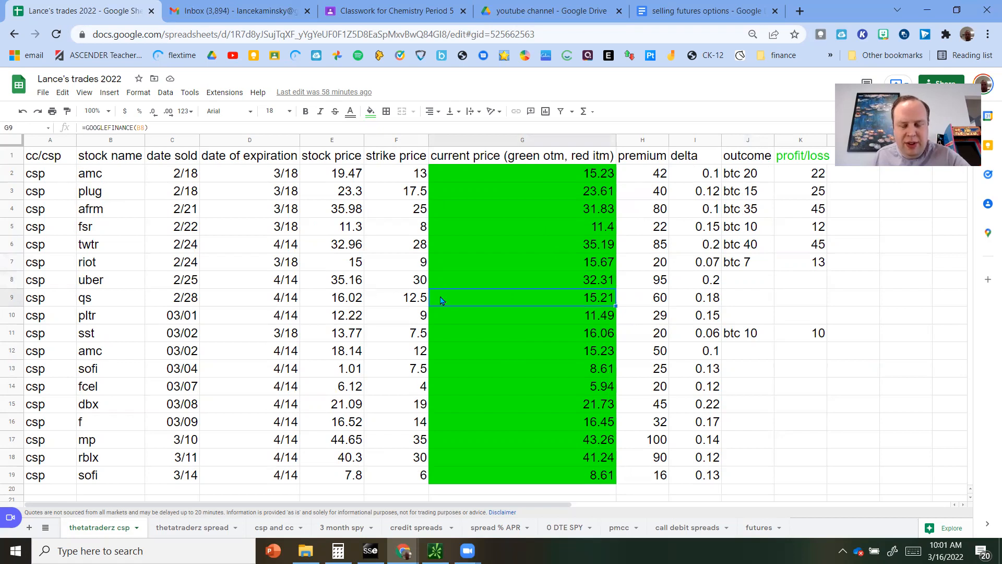
{"action": "mouse_move", "coordinate": [491, 308]}
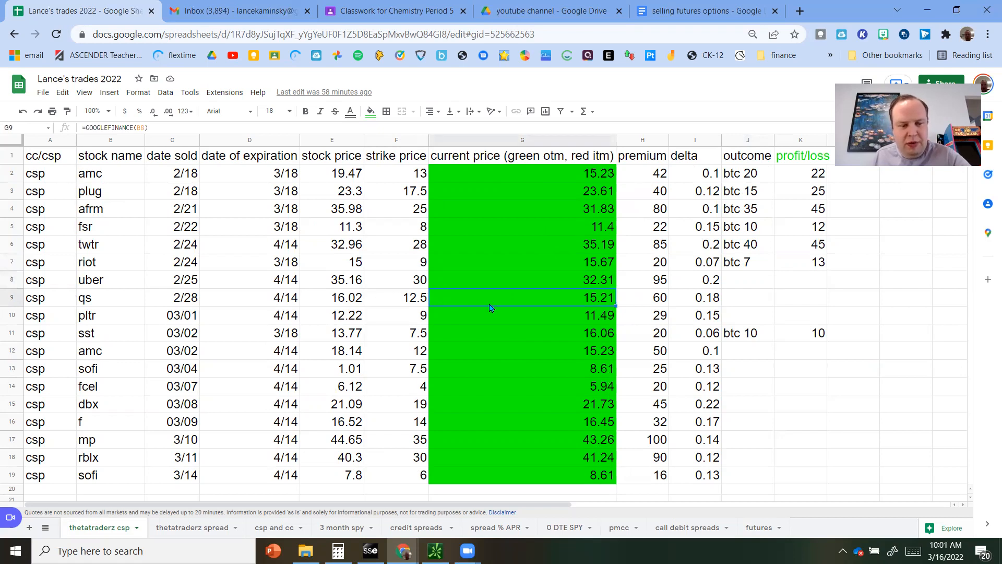
{"action": "mouse_move", "coordinate": [493, 337]}
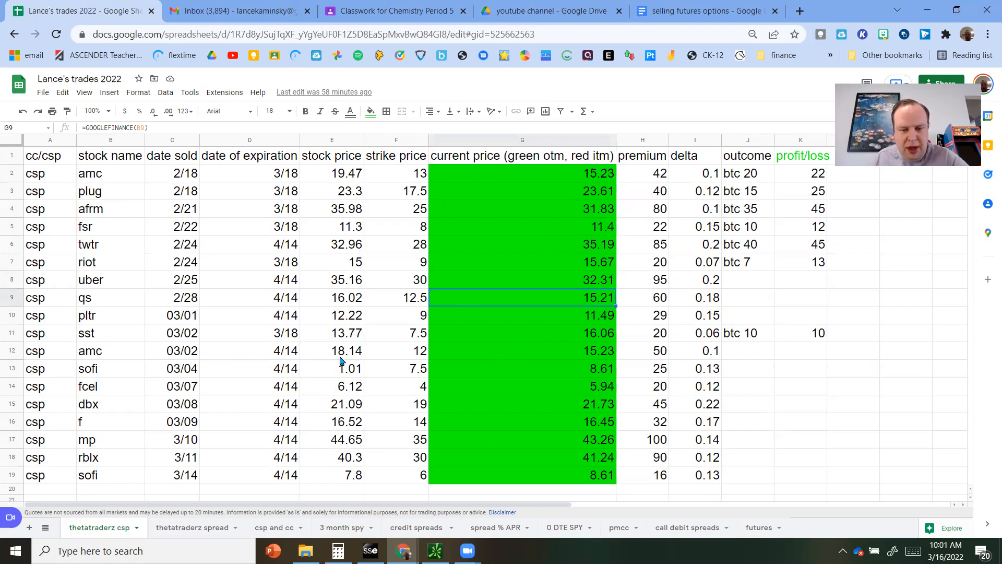
{"action": "left_click", "coordinate": [522, 351]}
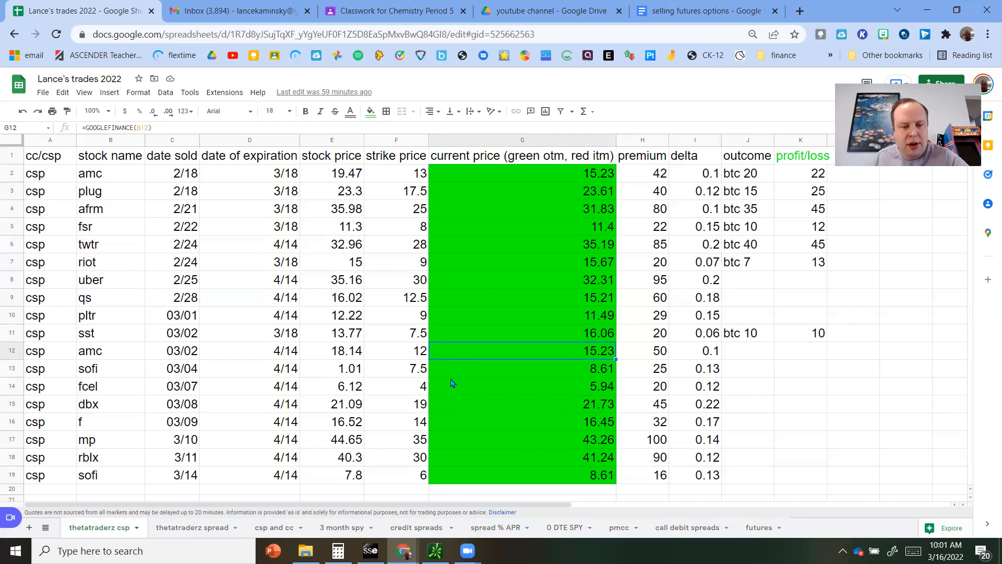
{"action": "mouse_move", "coordinate": [443, 417]}
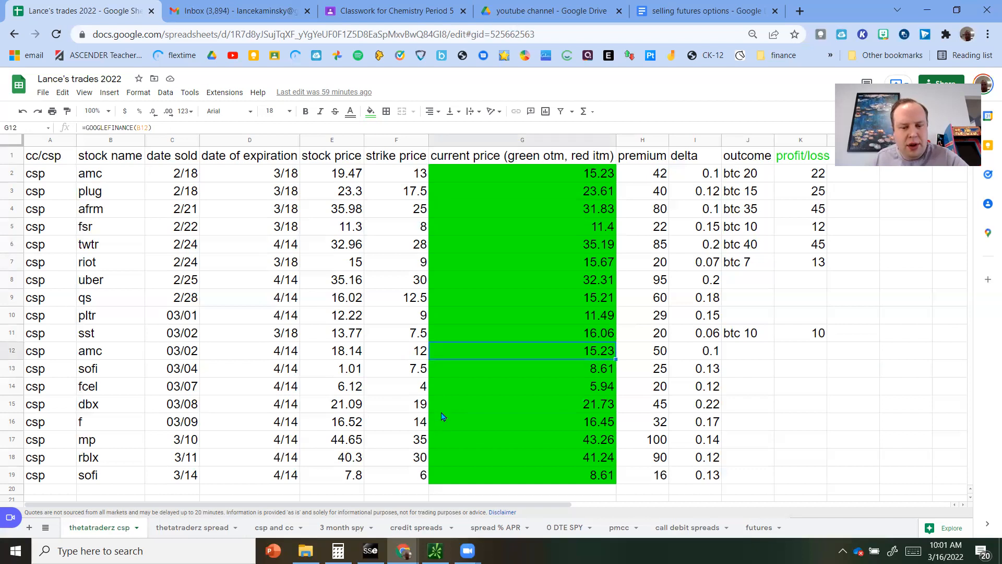
{"action": "left_click", "coordinate": [521, 387]}
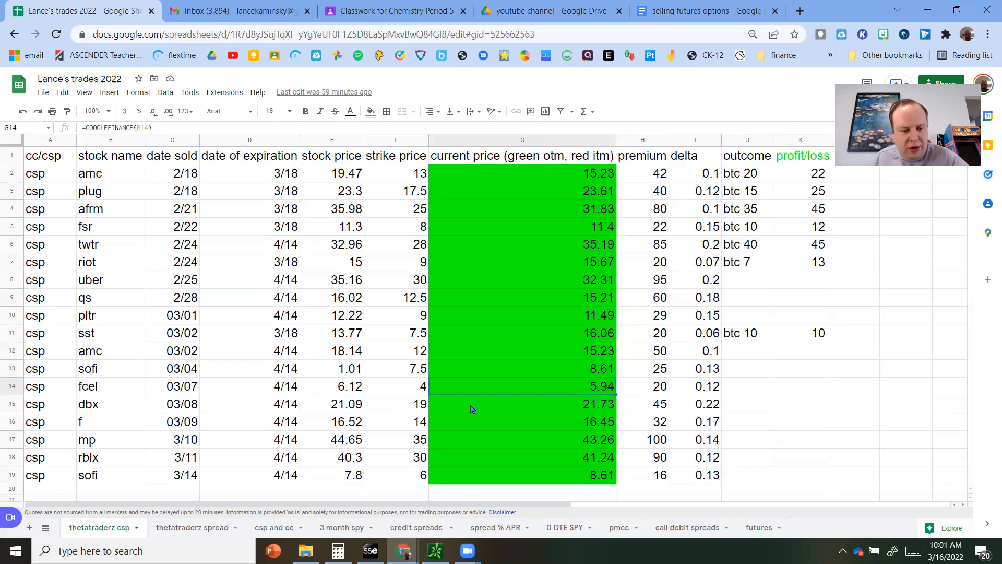
{"action": "mouse_move", "coordinate": [351, 425]}
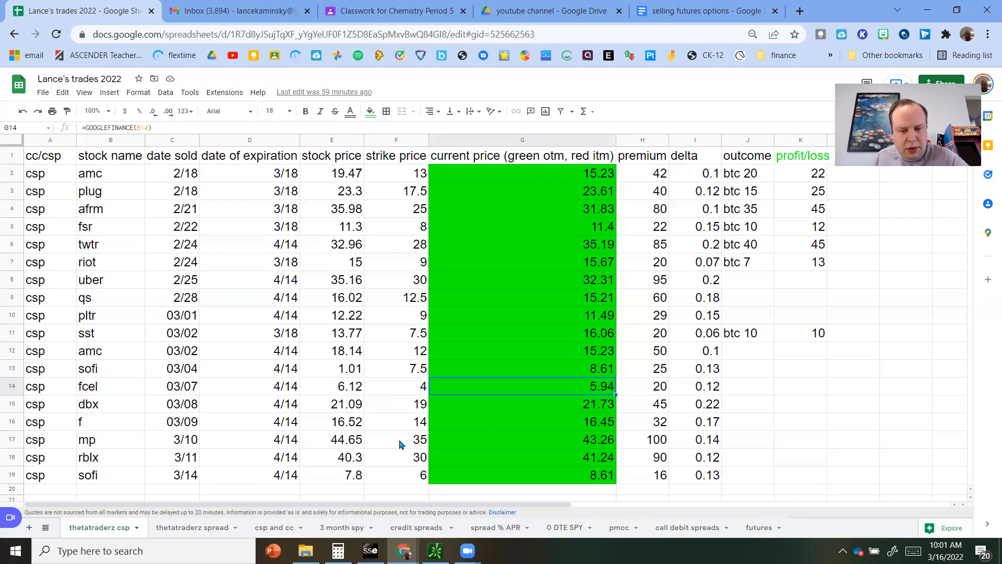
{"action": "mouse_move", "coordinate": [456, 465]}
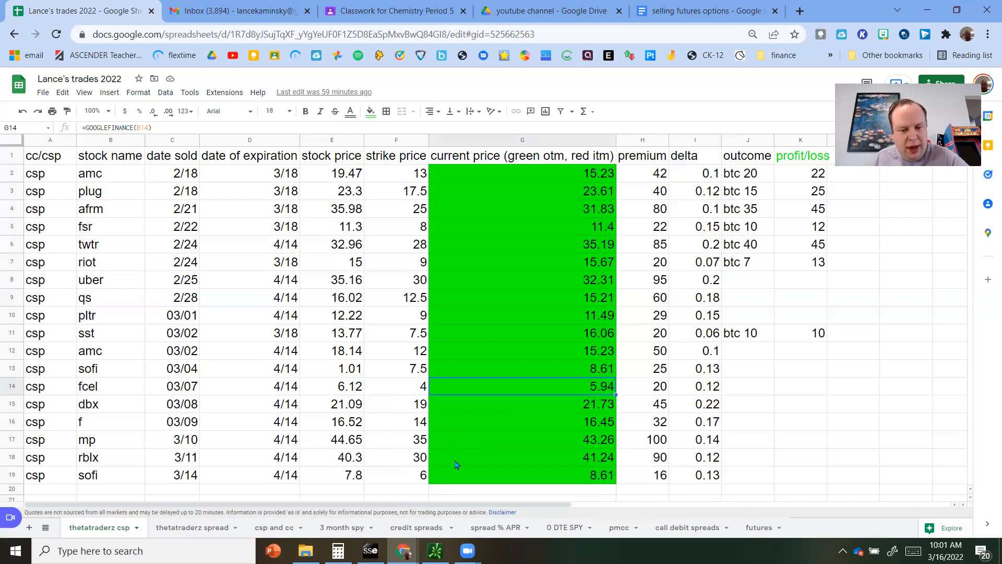
{"action": "left_click", "coordinate": [522, 439]}
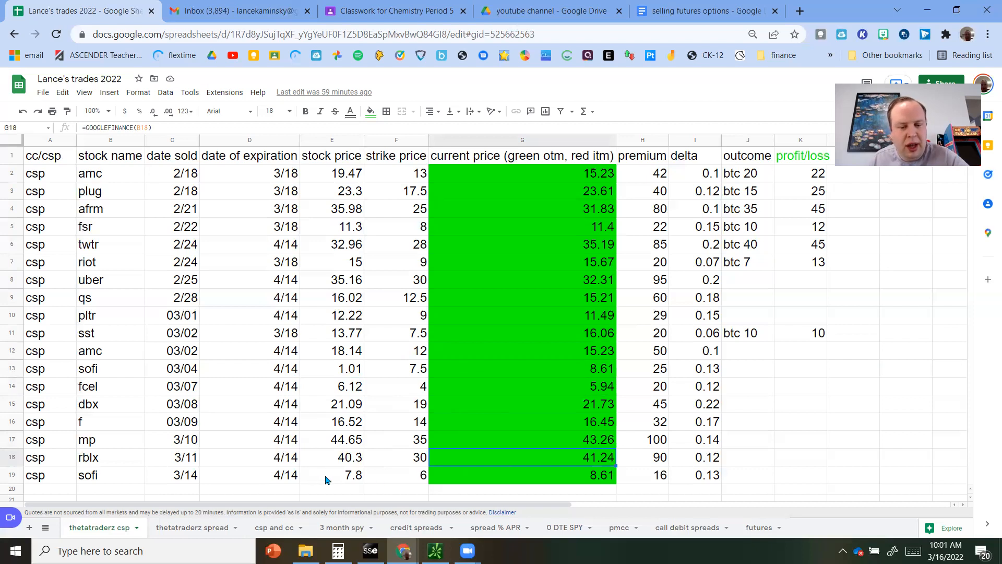
{"action": "left_click", "coordinate": [521, 475]}
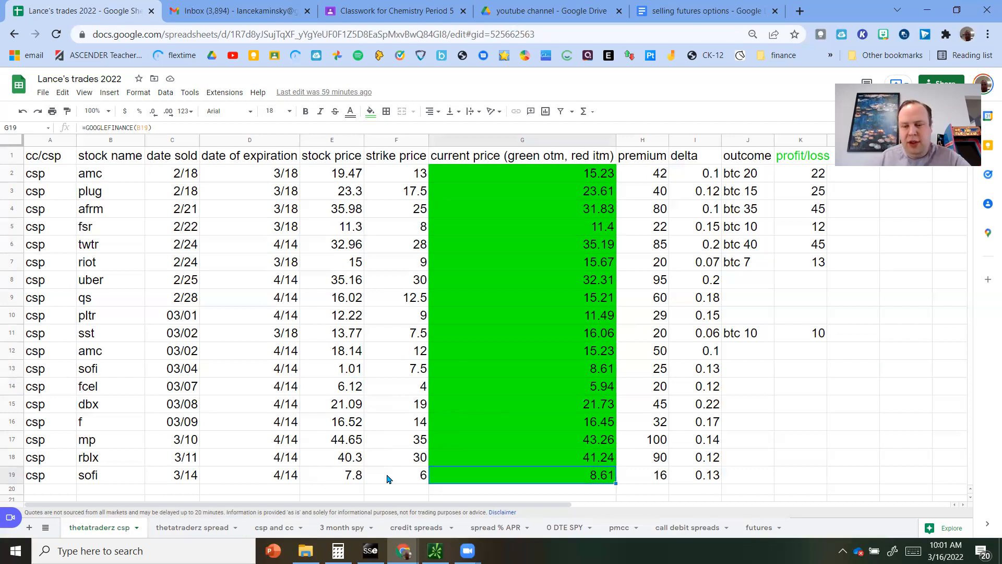
{"action": "mouse_move", "coordinate": [535, 274]}
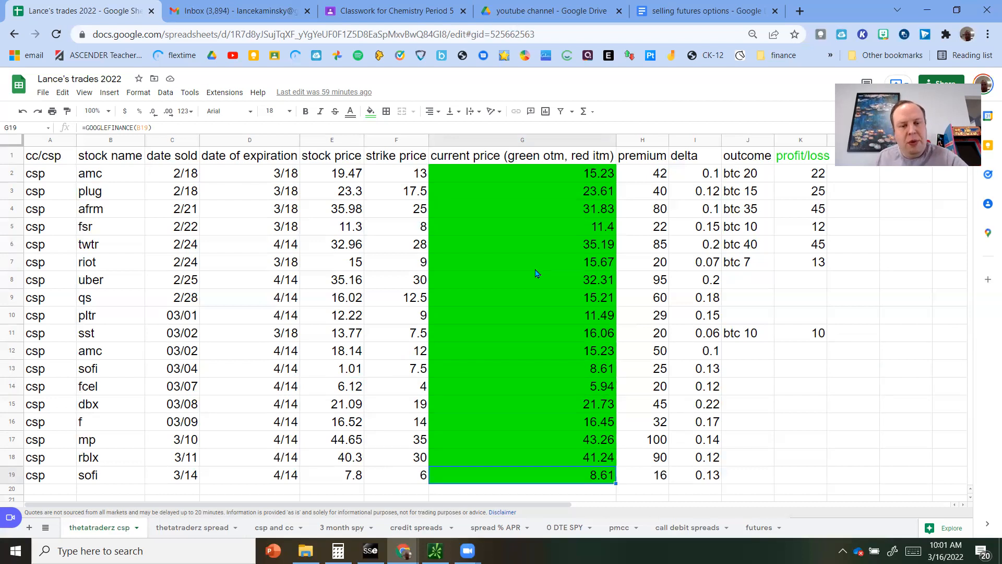
{"action": "mouse_move", "coordinate": [596, 379]}
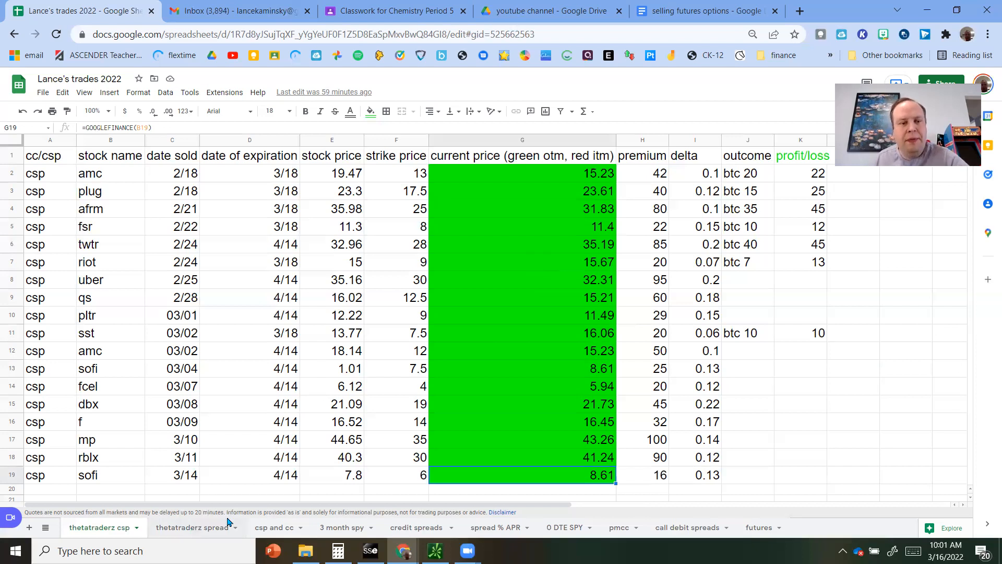
{"action": "left_click", "coordinate": [190, 528]}
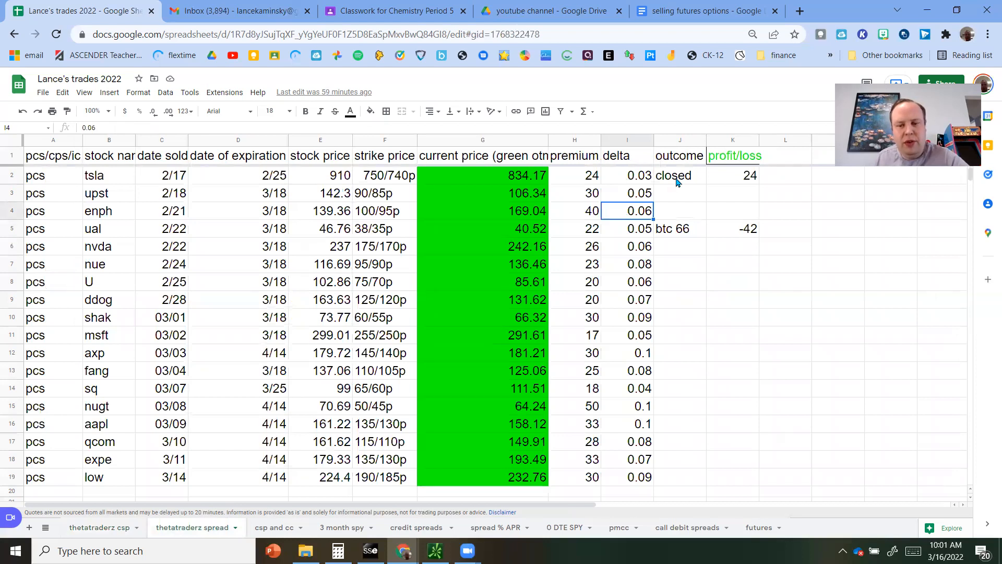
{"action": "left_click", "coordinate": [680, 228]}
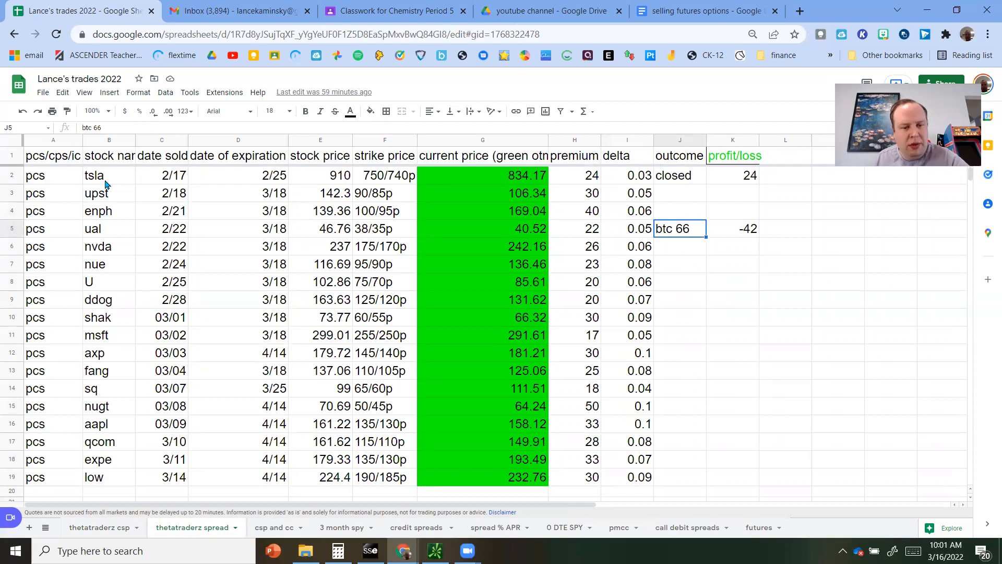
{"action": "mouse_move", "coordinate": [139, 231]}
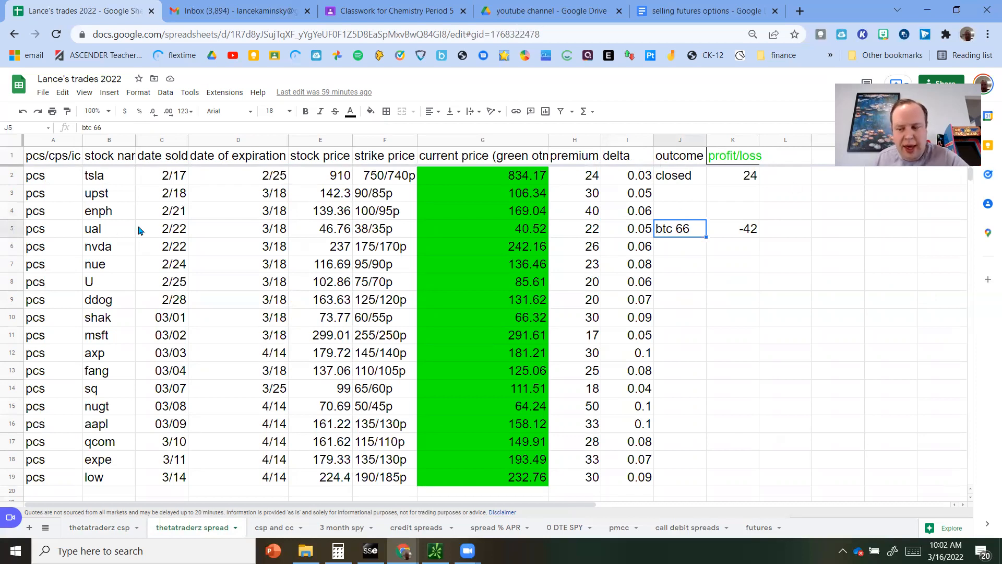
{"action": "mouse_move", "coordinate": [592, 236]}
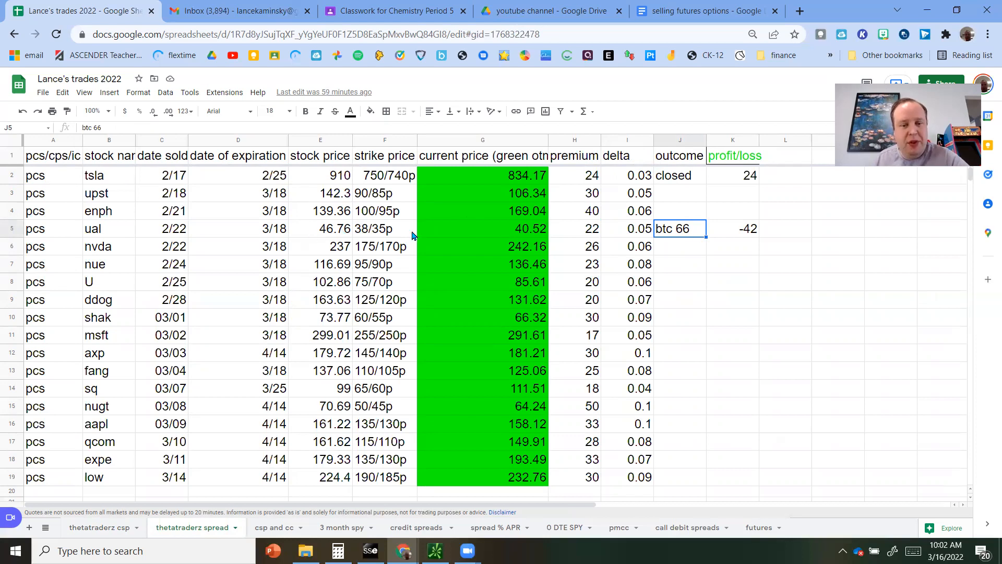
{"action": "mouse_move", "coordinate": [487, 242]}
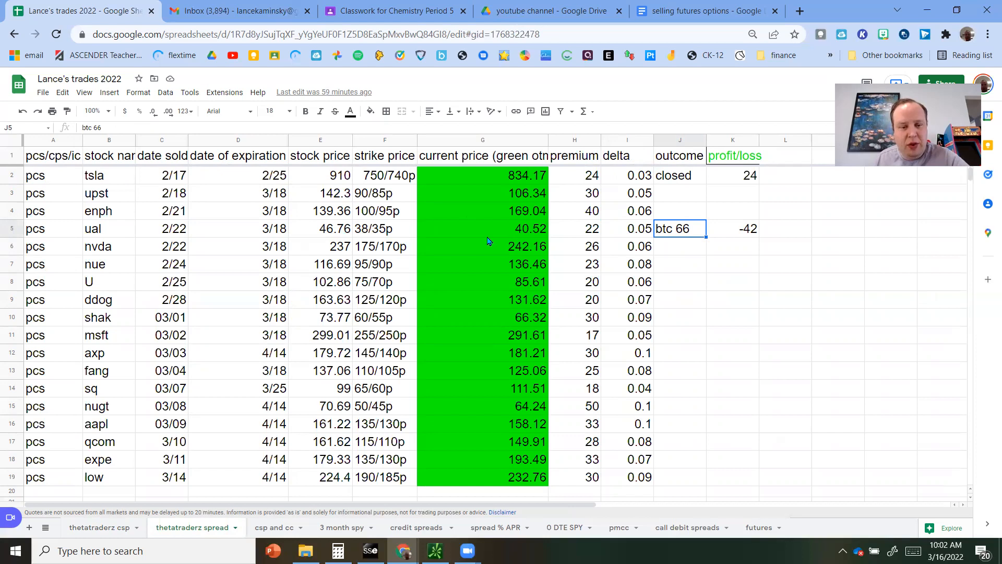
{"action": "mouse_move", "coordinate": [390, 233]}
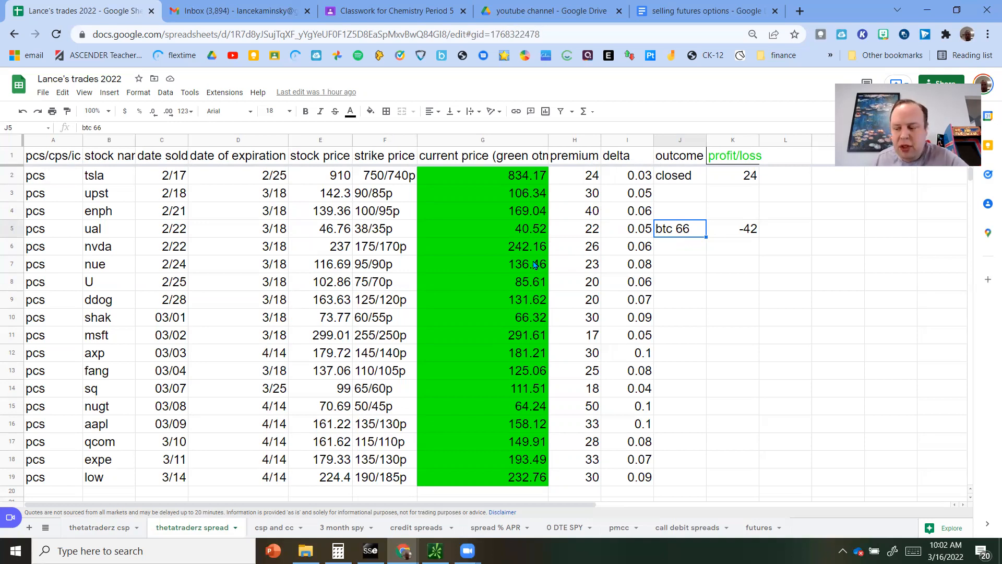
{"action": "mouse_move", "coordinate": [591, 288]}
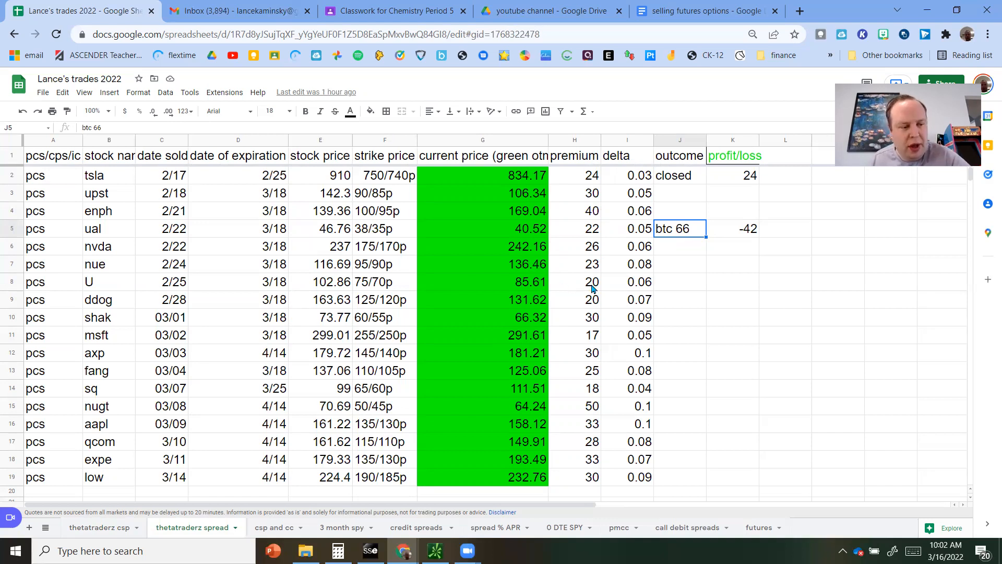
{"action": "mouse_move", "coordinate": [607, 275]}
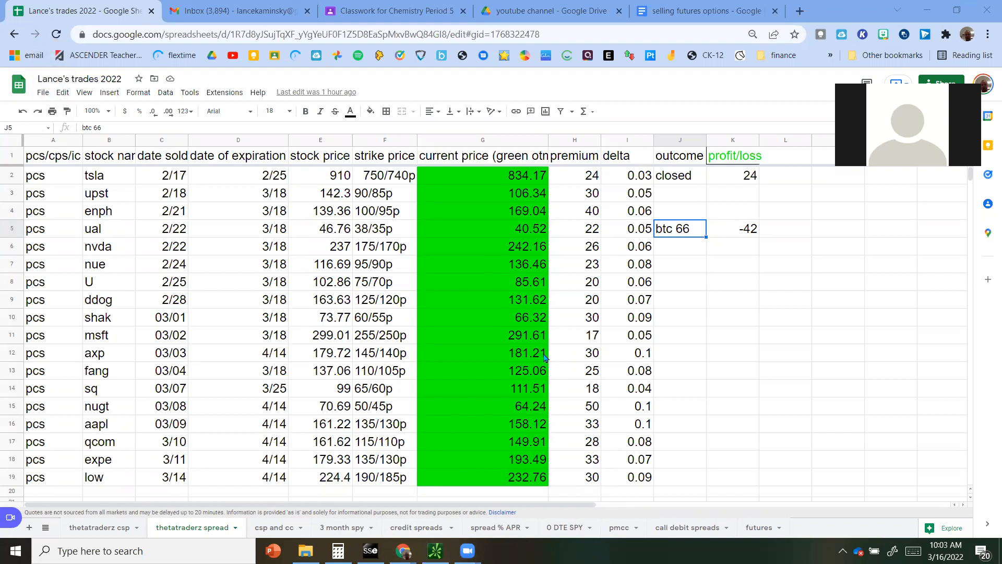
{"action": "mouse_move", "coordinate": [913, 186]}
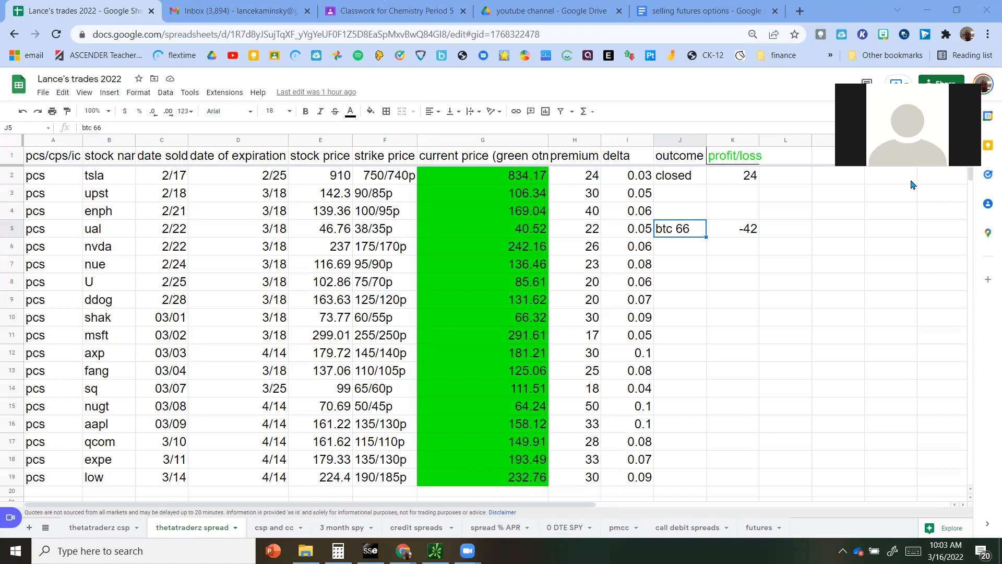
{"action": "mouse_move", "coordinate": [119, 451]}
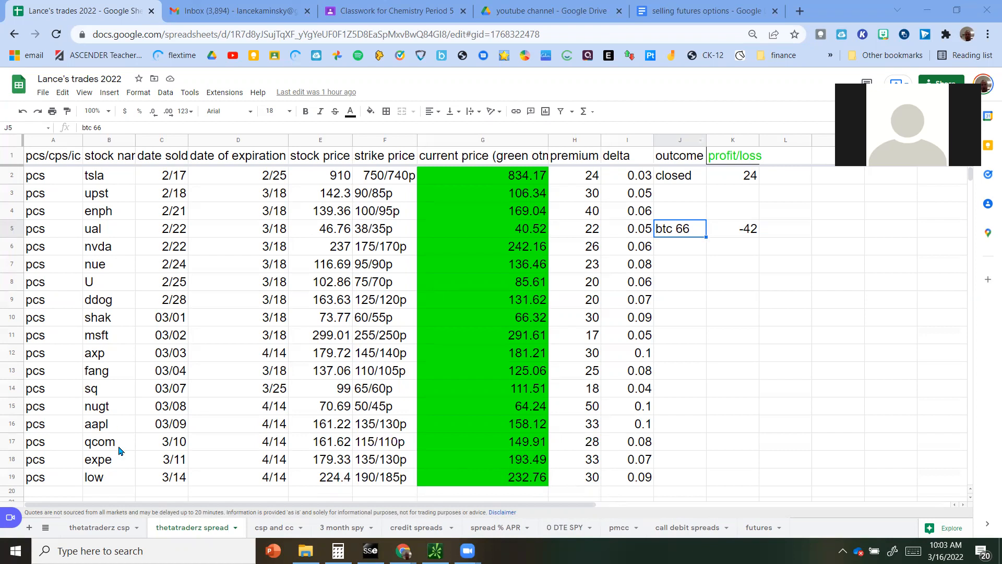
{"action": "left_click", "coordinate": [96, 527]}
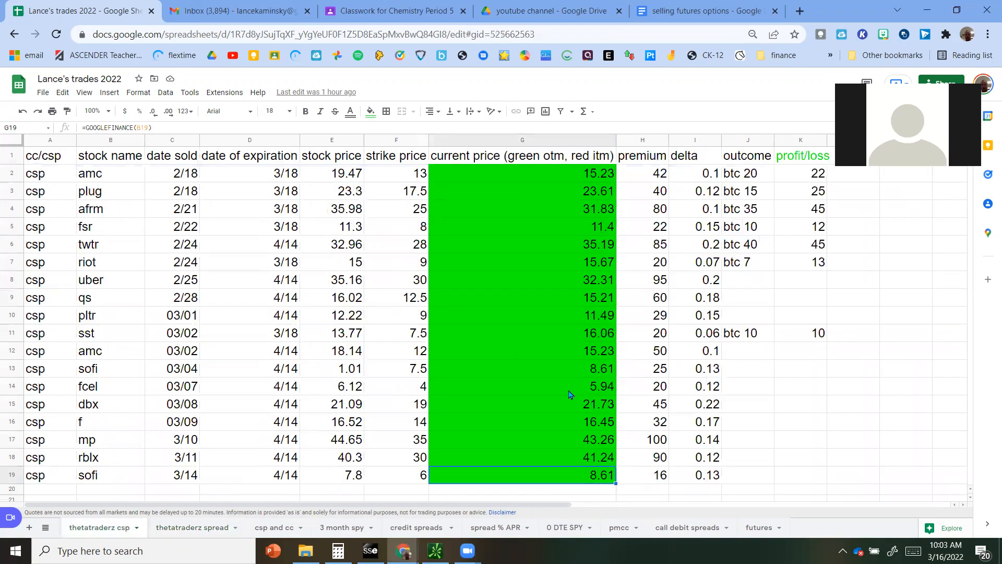
{"action": "mouse_move", "coordinate": [738, 231]}
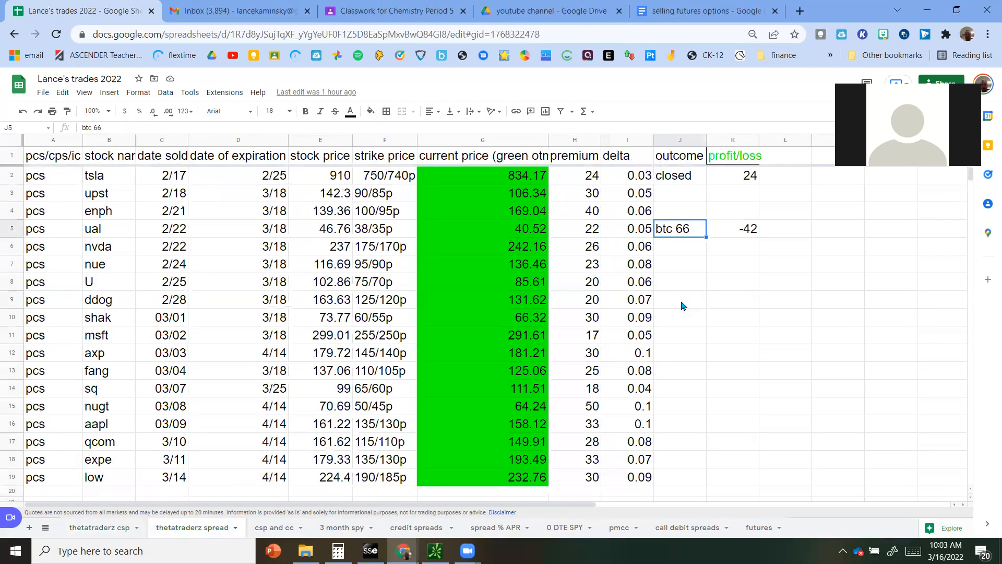
{"action": "mouse_move", "coordinate": [404, 391]}
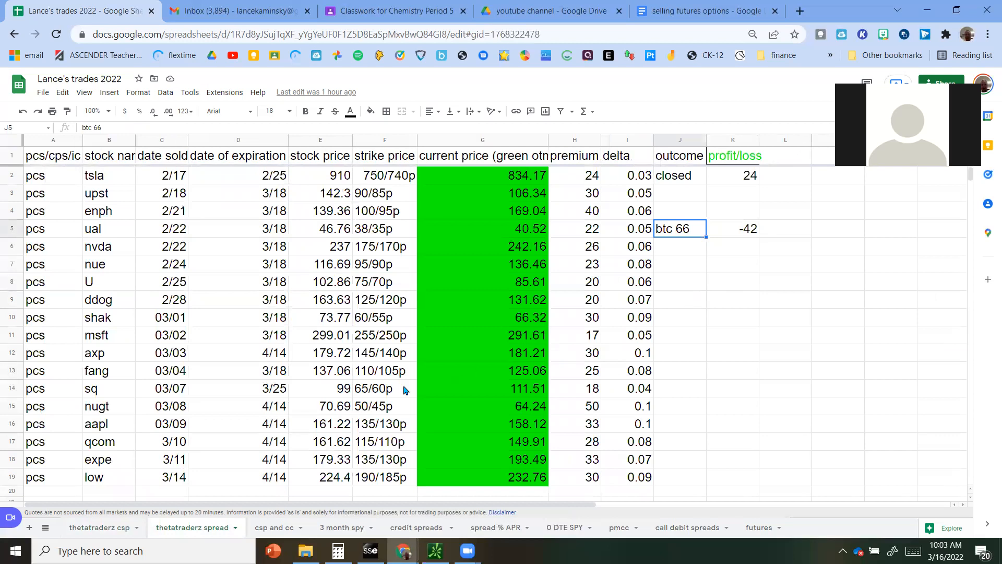
{"action": "mouse_move", "coordinate": [221, 321]}
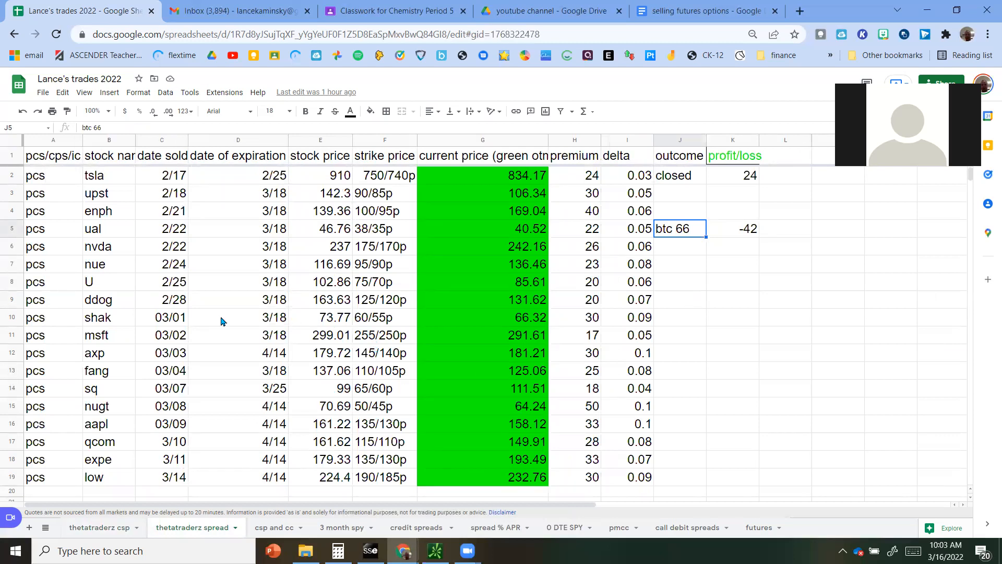
{"action": "left_click", "coordinate": [482, 317]}
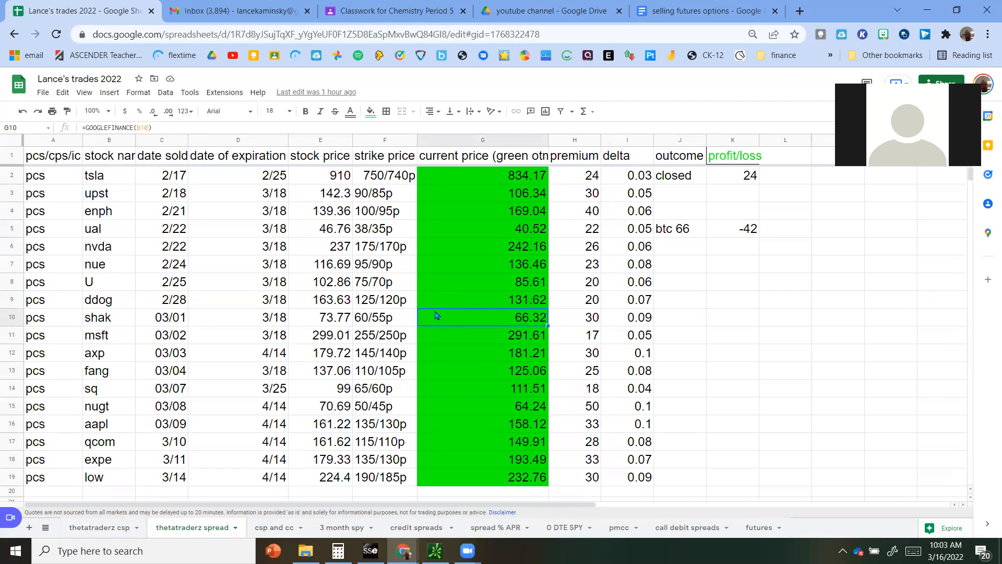
{"action": "left_click", "coordinate": [482, 281]}
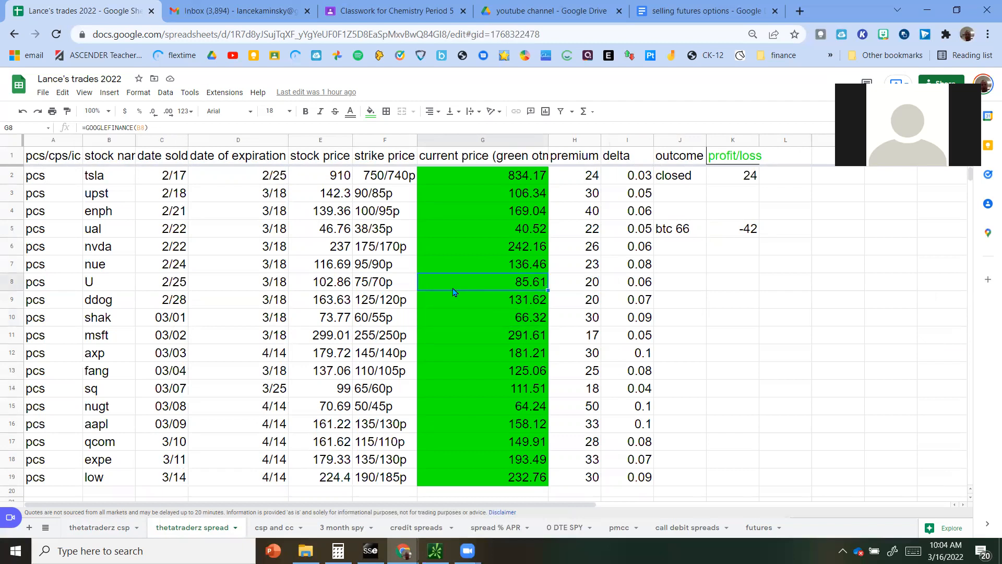
{"action": "mouse_move", "coordinate": [477, 345]}
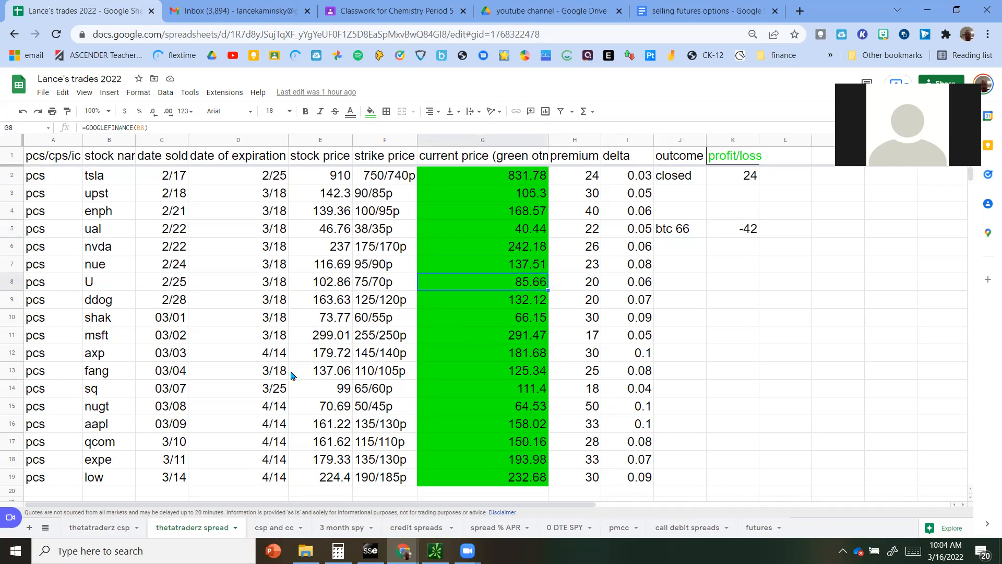
{"action": "mouse_move", "coordinate": [497, 307]}
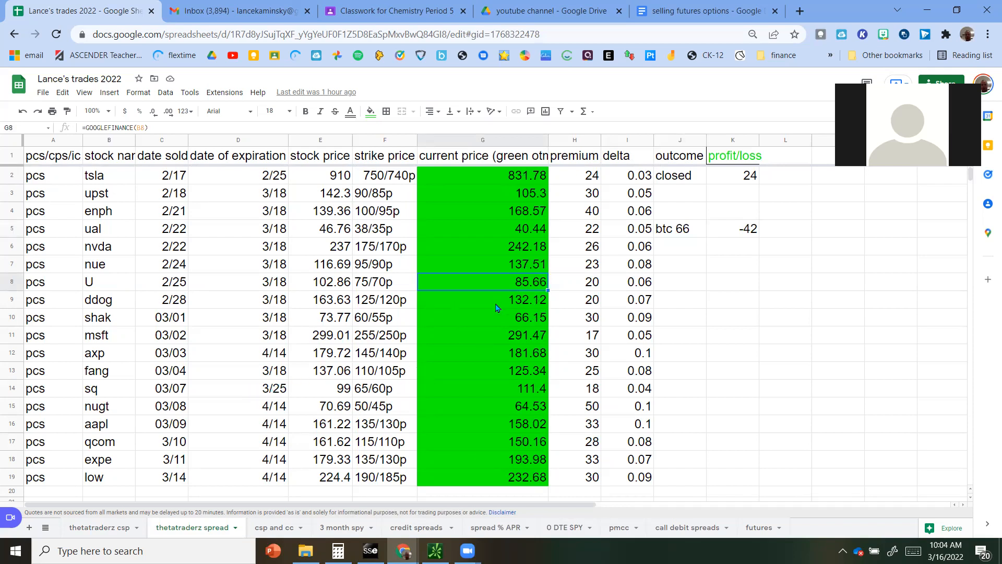
{"action": "mouse_move", "coordinate": [485, 318]}
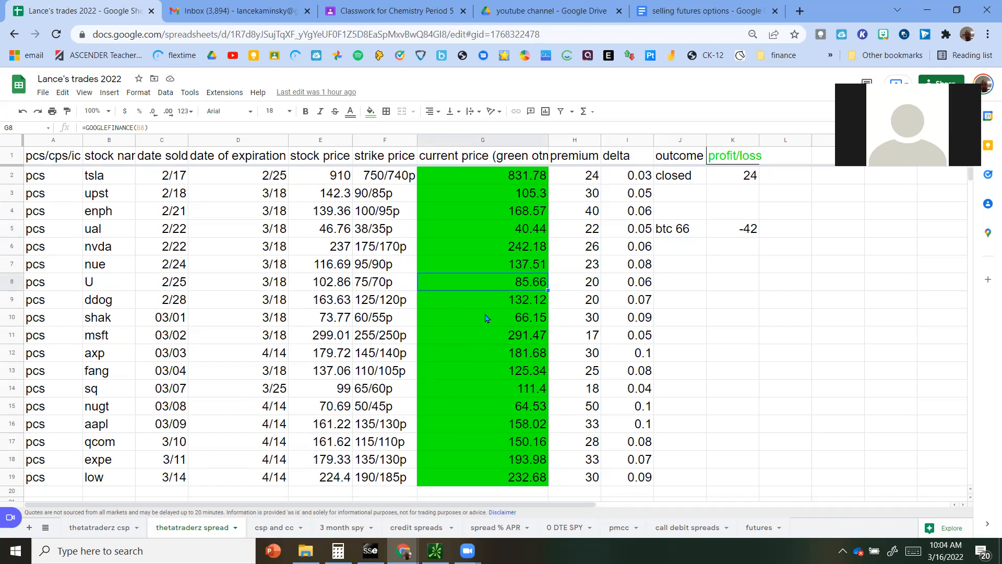
Review the /mes csp entries and row 14–15 pcs and ic trades on the futures sheet.
{"action": "left_click", "coordinate": [758, 528]}
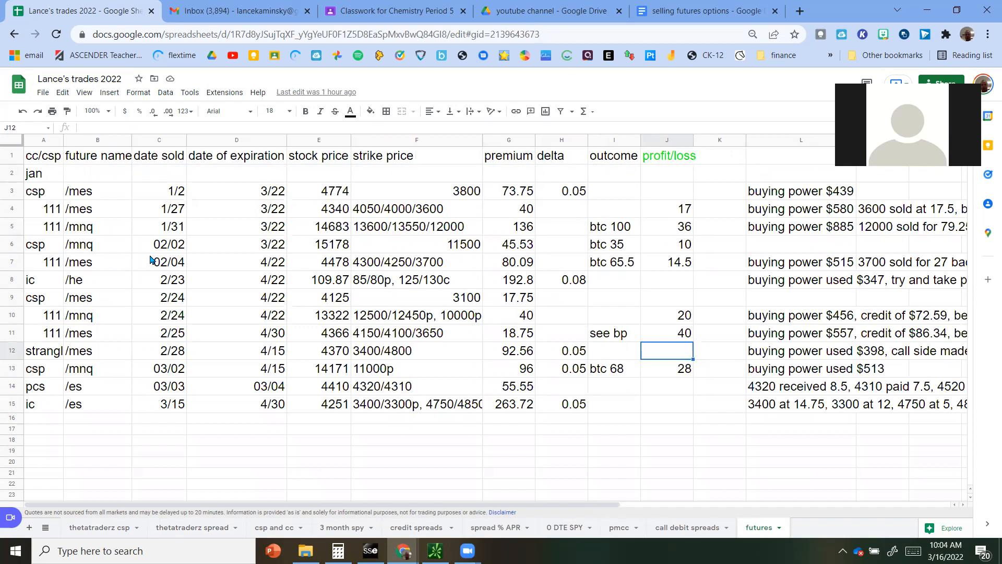
{"action": "mouse_move", "coordinate": [991, 105]}
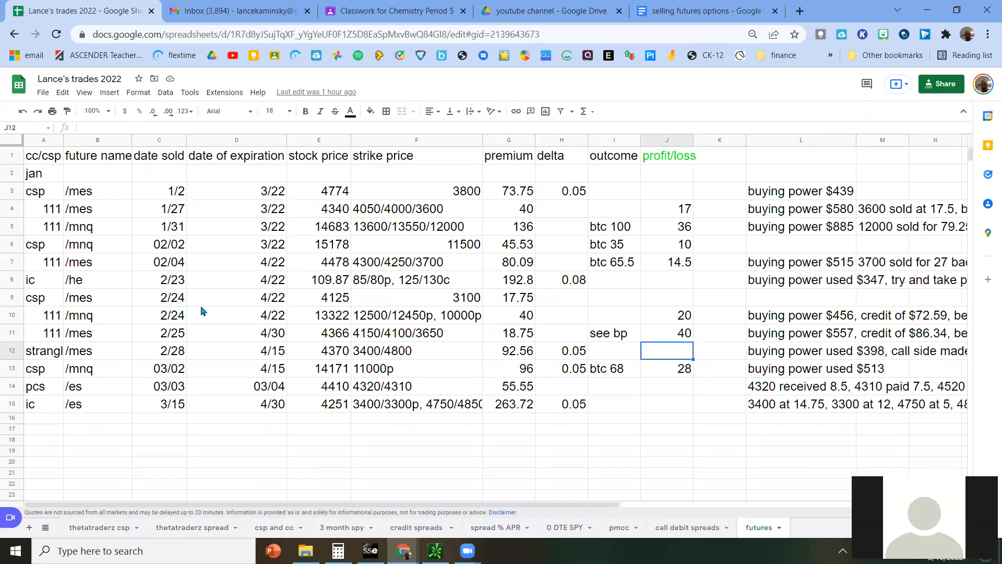
{"action": "left_click", "coordinate": [43, 191]}
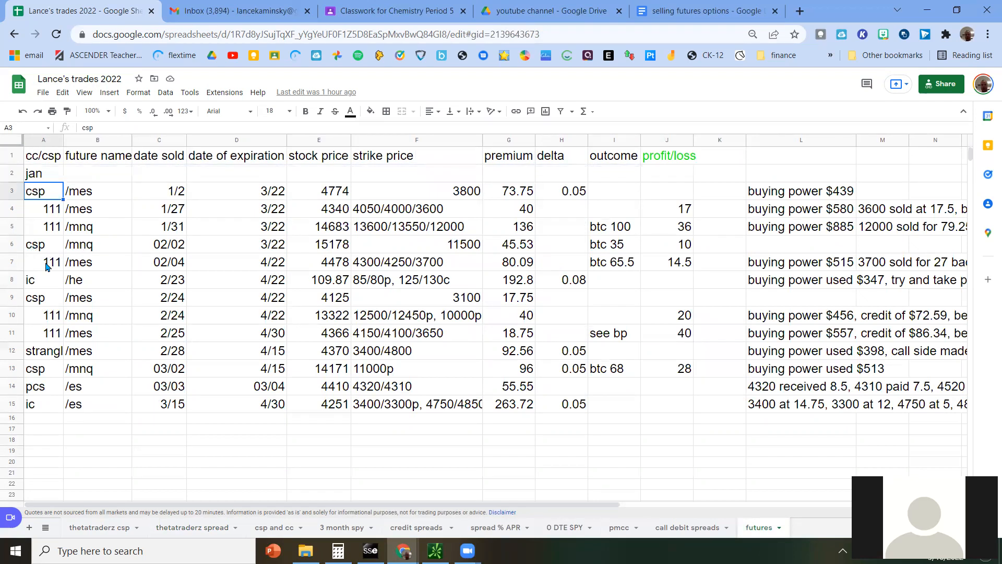
{"action": "left_click", "coordinate": [43, 262]}
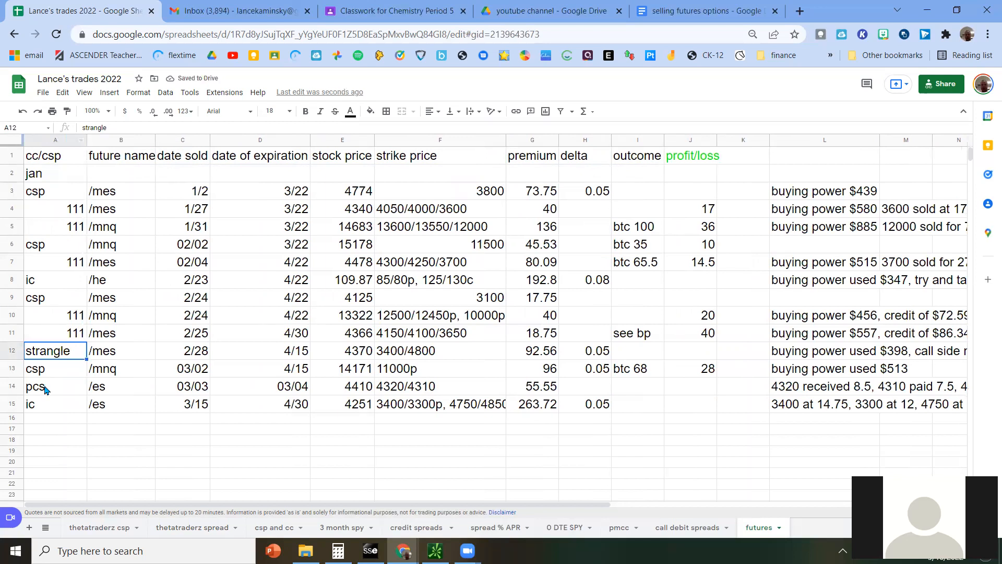
{"action": "left_click", "coordinate": [55, 386]}
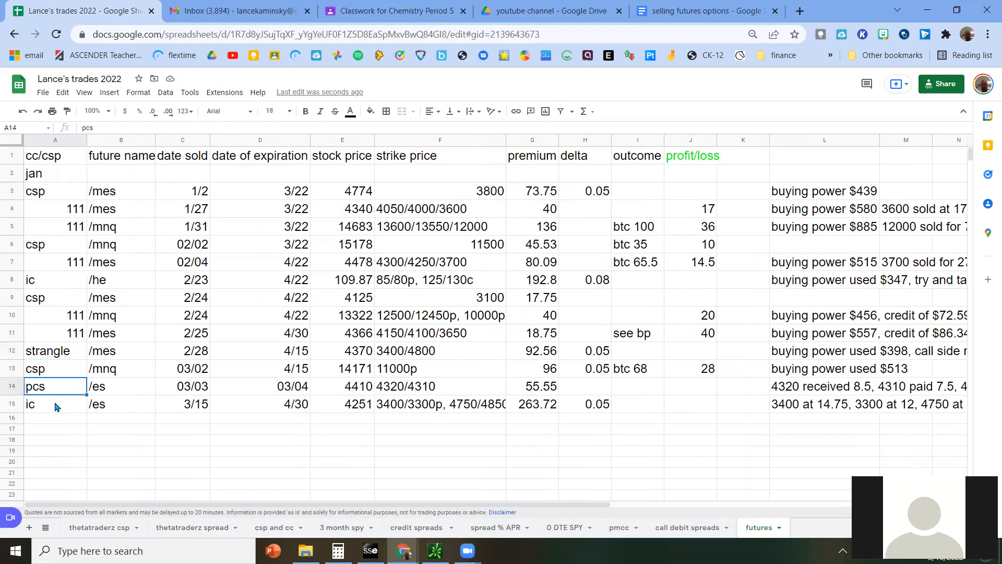
{"action": "left_click", "coordinate": [55, 403]}
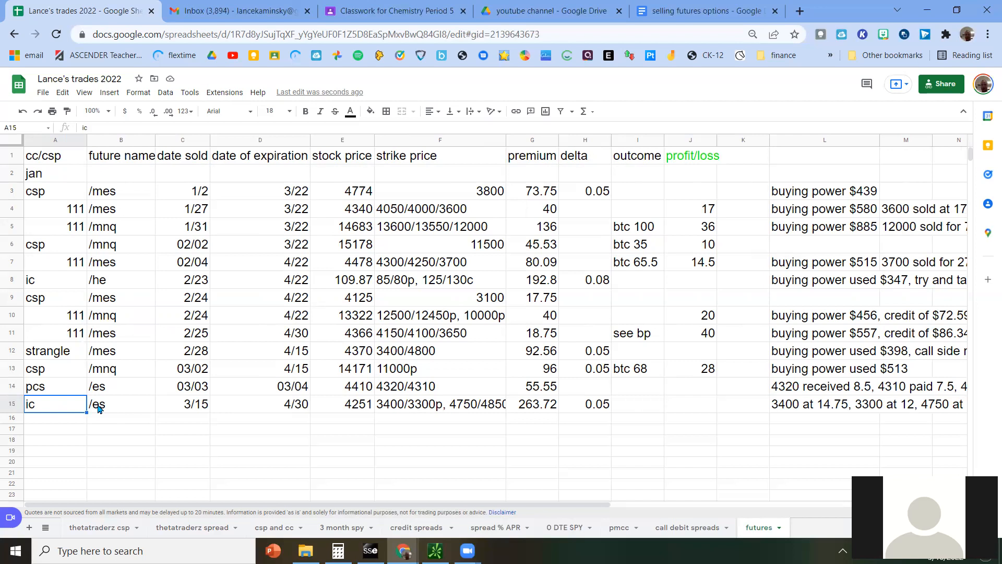
{"action": "mouse_move", "coordinate": [529, 436]}
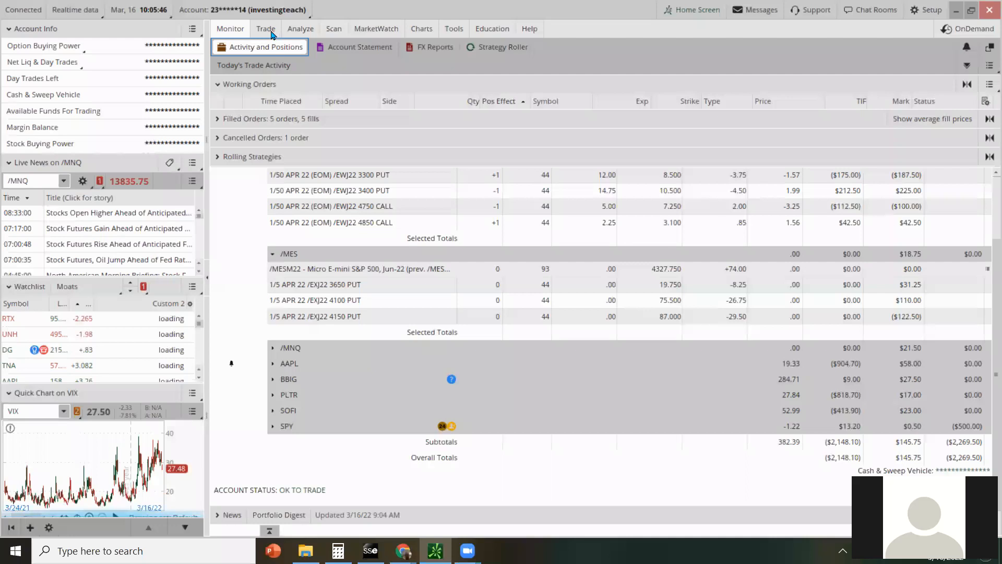
{"action": "left_click", "coordinate": [265, 28]}
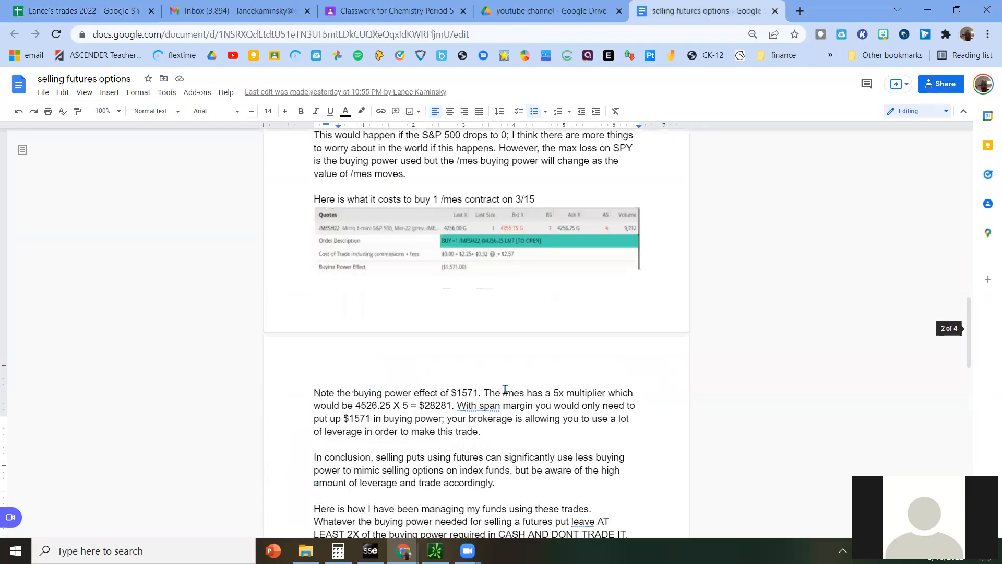
Add /mnq at the end of the document in 30-point text.
{"action": "scroll", "scroll_direction": "down", "scroll_amount": 3}
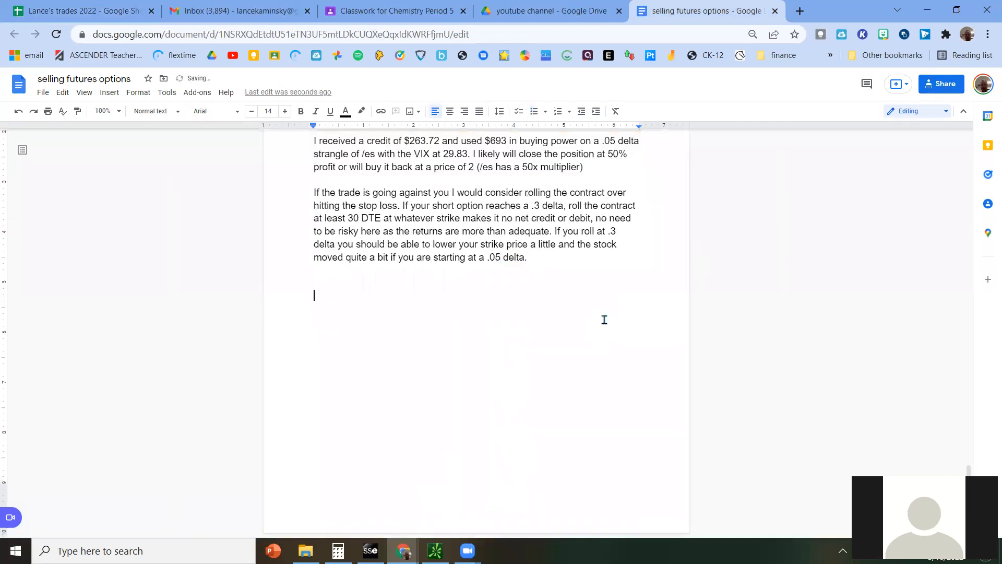
{"action": "type", "text": "/mnq"}
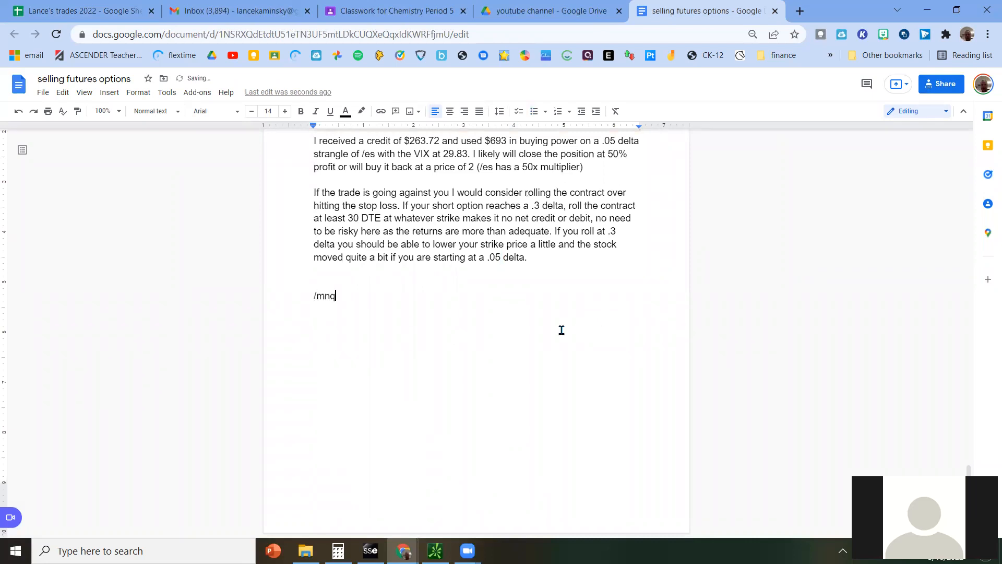
{"action": "double_click", "coordinate": [324, 295]}
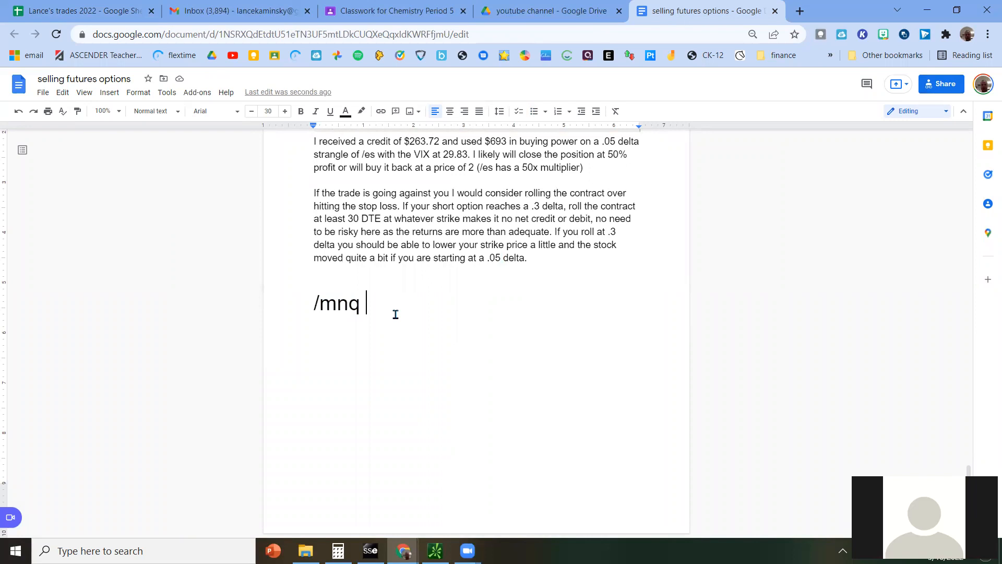
{"action": "key", "text": "Enter"}
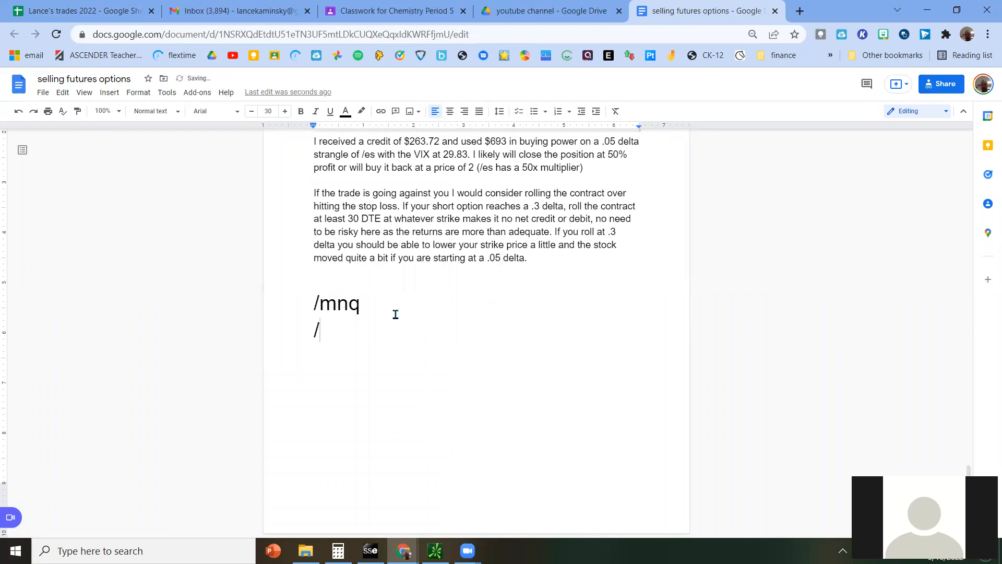
Add the lines 'like QQQ', '/mes like SPY', /nq and /es below it.
{"action": "type", "text": "mes"}
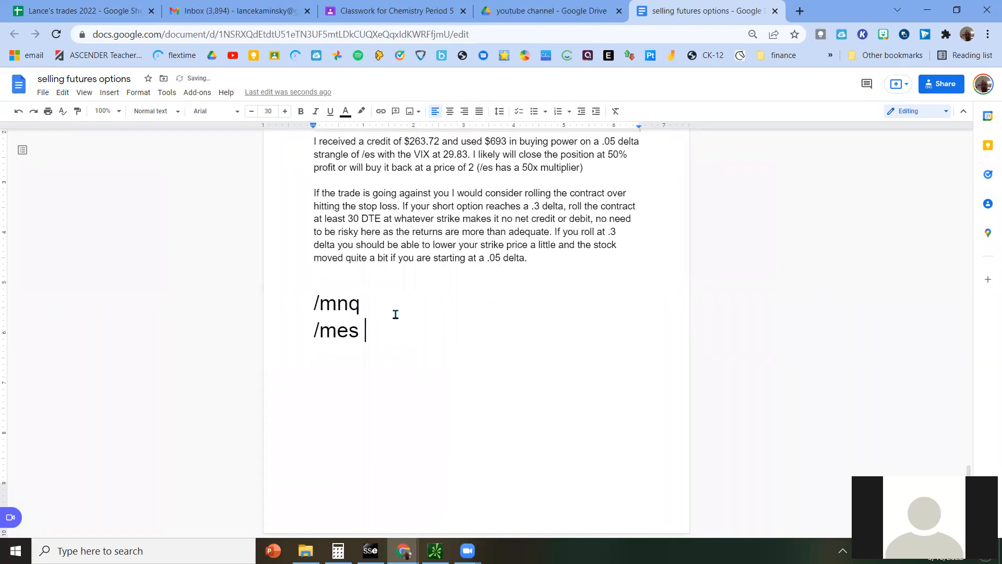
{"action": "type", "text": "like QQQ"}
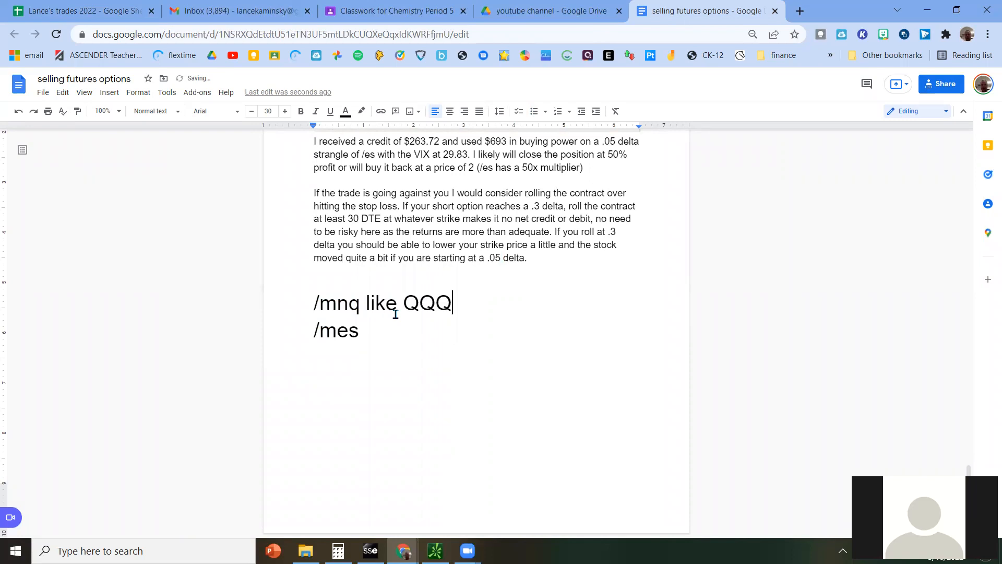
{"action": "type", "text": "s"}
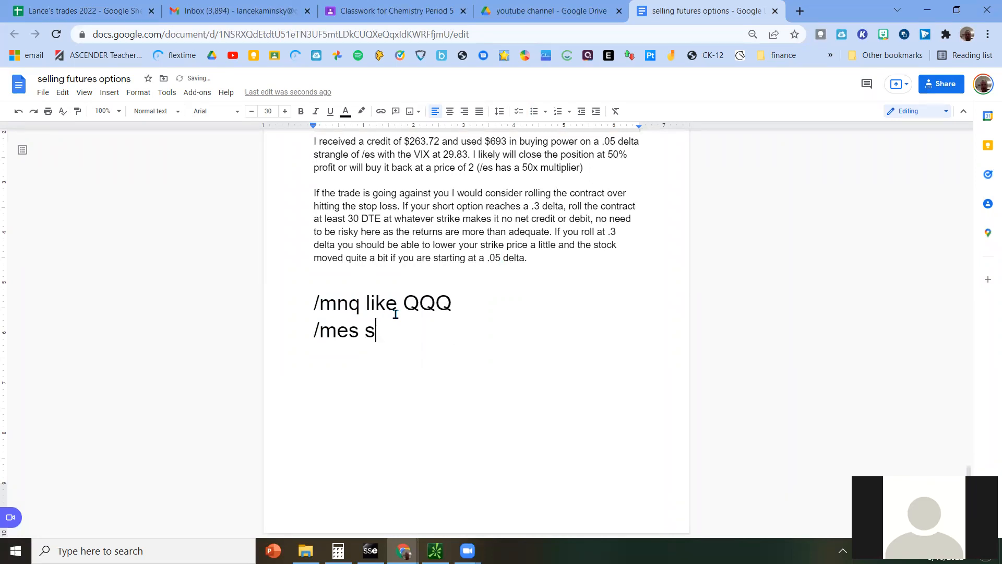
{"action": "type", "text": "ike"}
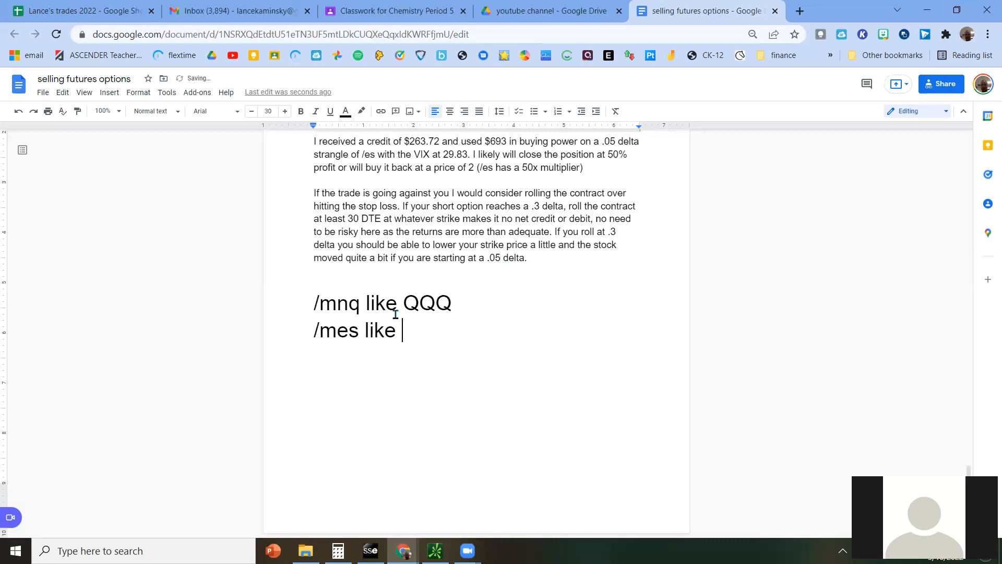
{"action": "type", "text": "SPY"}
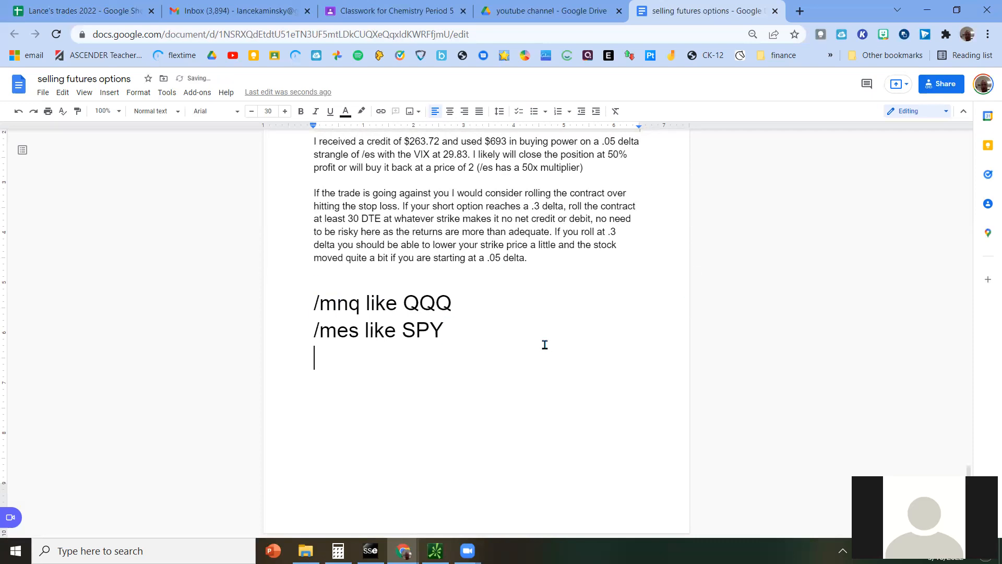
{"action": "type", "text": "/nq"}
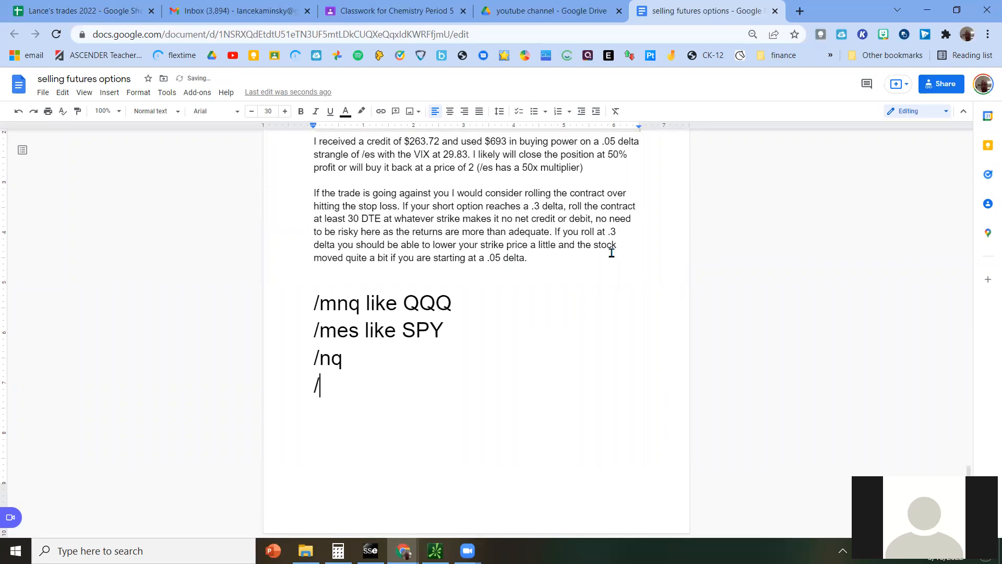
{"action": "type", "text": "es"}
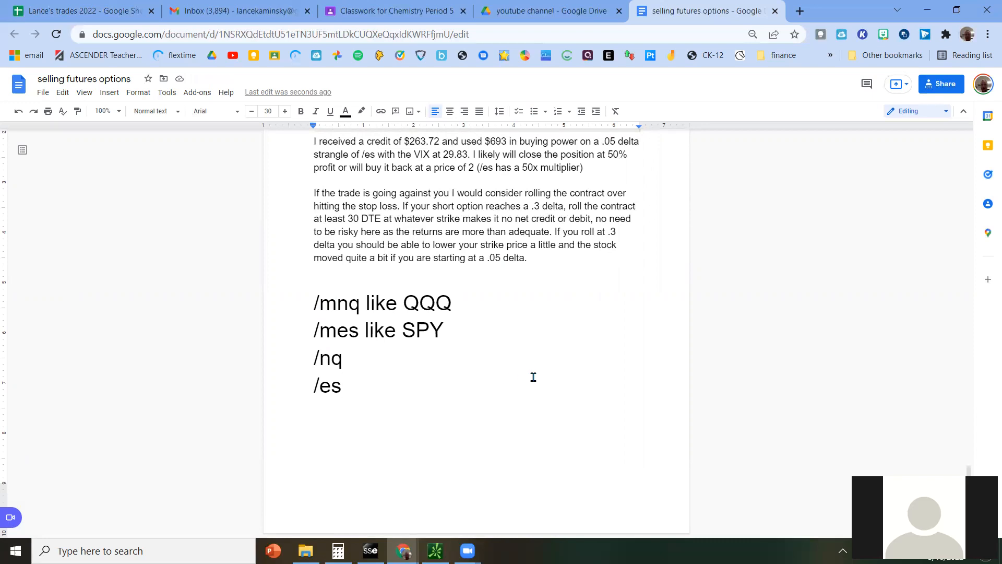
{"action": "mouse_move", "coordinate": [534, 373]}
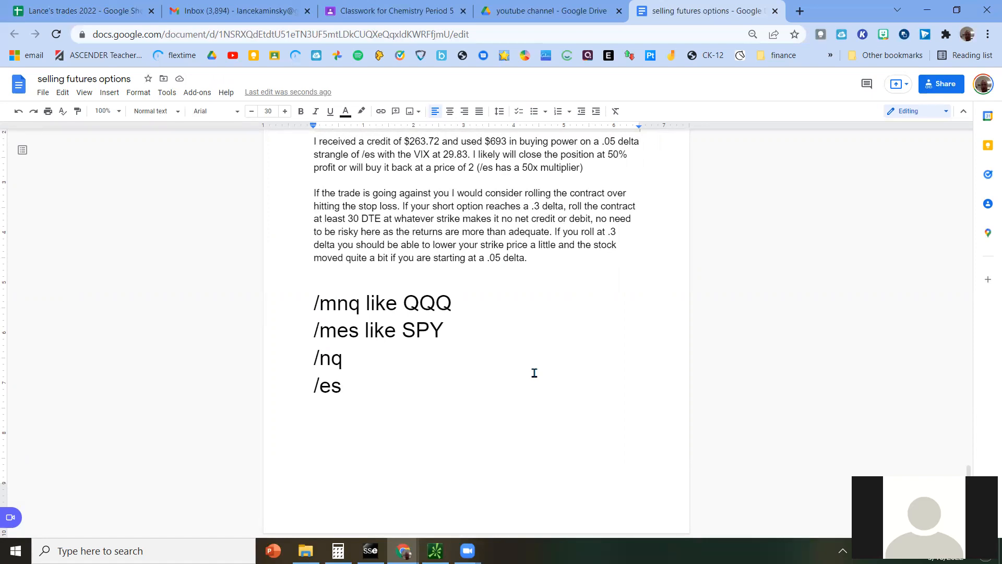
{"action": "mouse_move", "coordinate": [550, 396]}
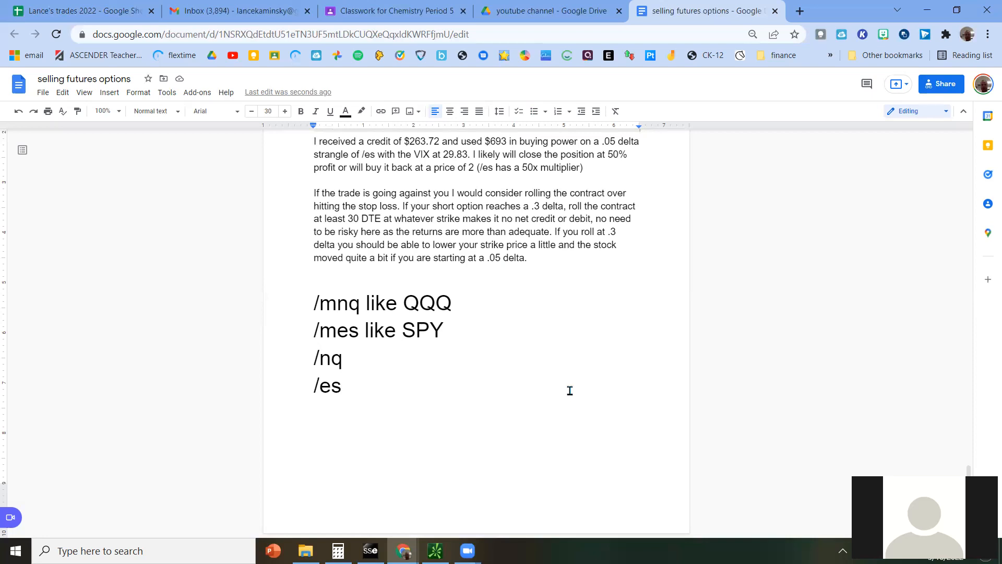
{"action": "mouse_move", "coordinate": [561, 408]}
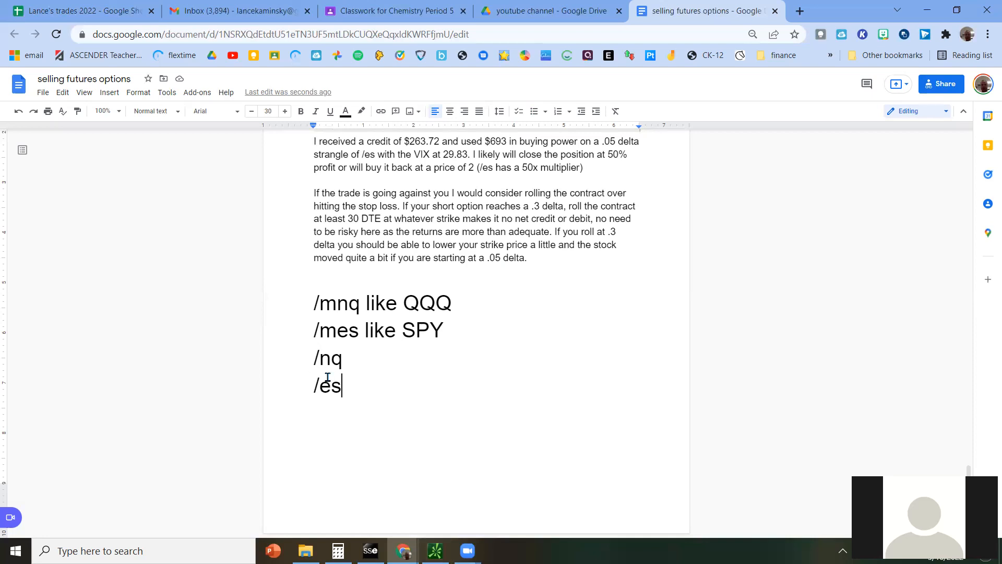
{"action": "double_click", "coordinate": [328, 386]}
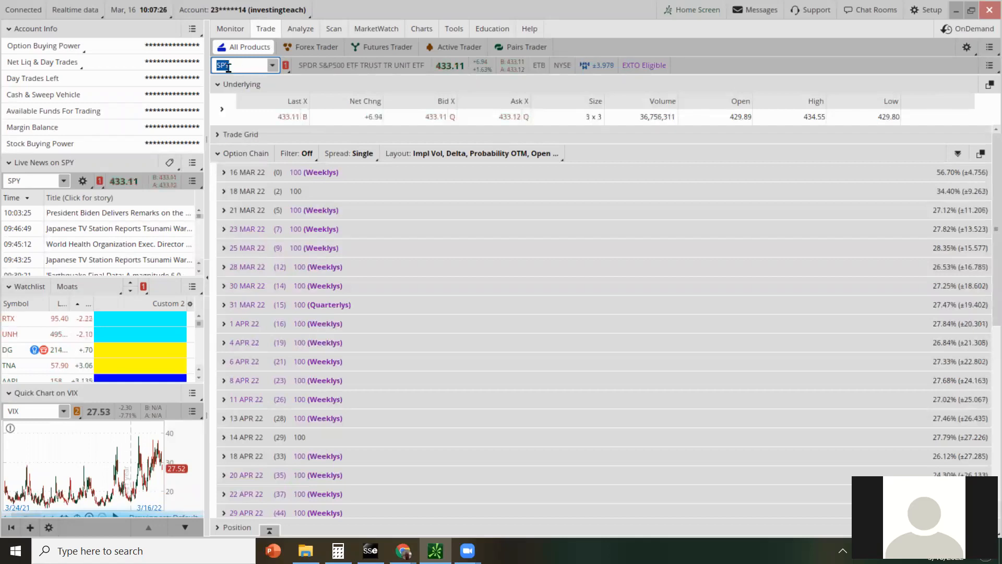
Load /MES futures and start a buy order for the /MESH22 contract.
{"action": "type", "text": "/MES"}
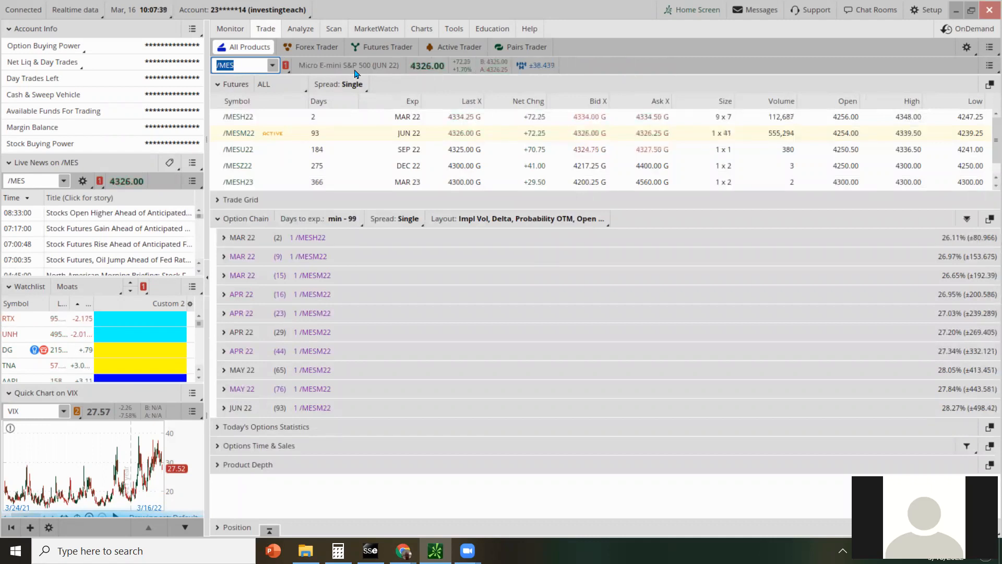
{"action": "mouse_move", "coordinate": [425, 73]}
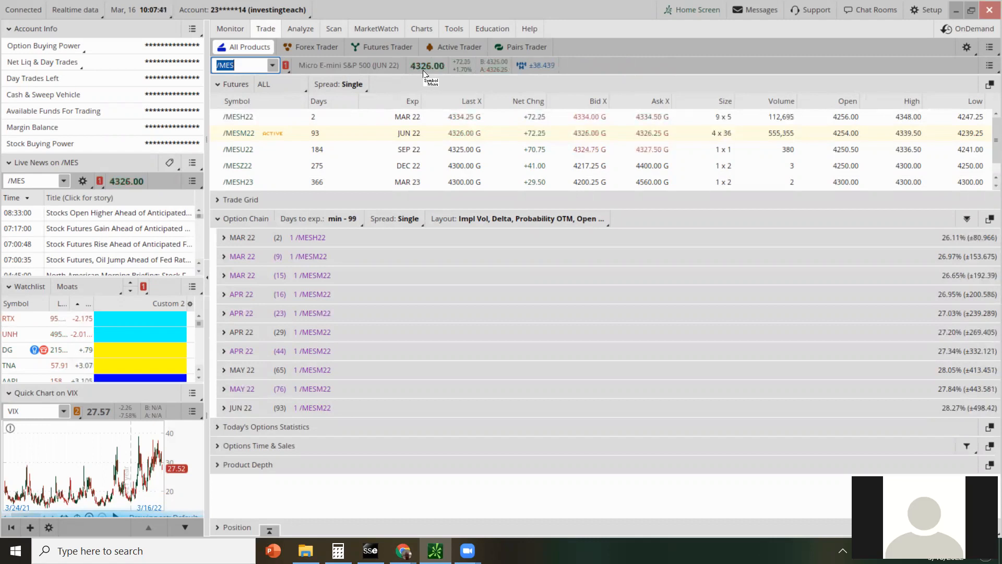
{"action": "right_click", "coordinate": [427, 65]}
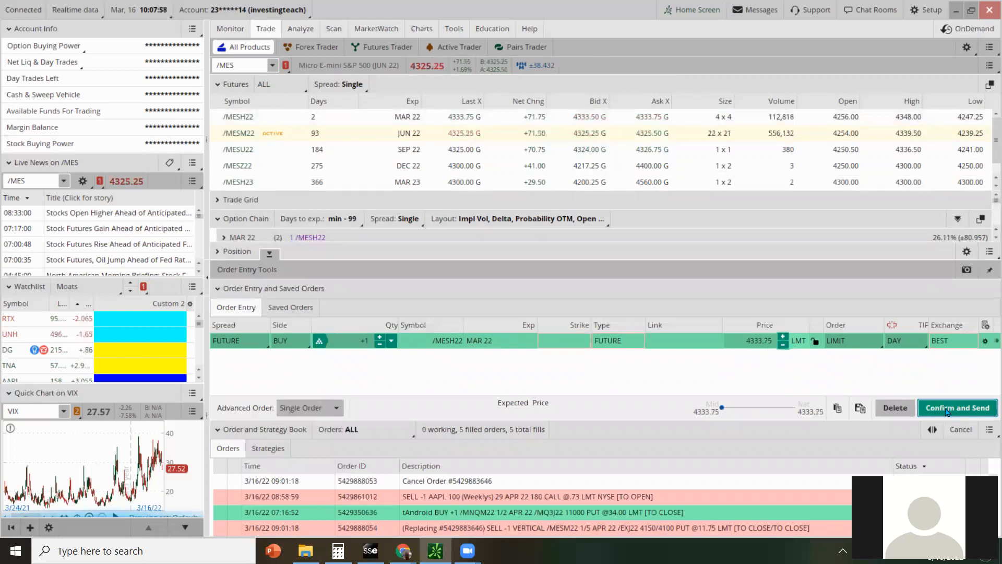
Clear the drafted /MESH22 order, leaving the /MES March–June option expirations shown.
{"action": "left_click", "coordinate": [957, 408]}
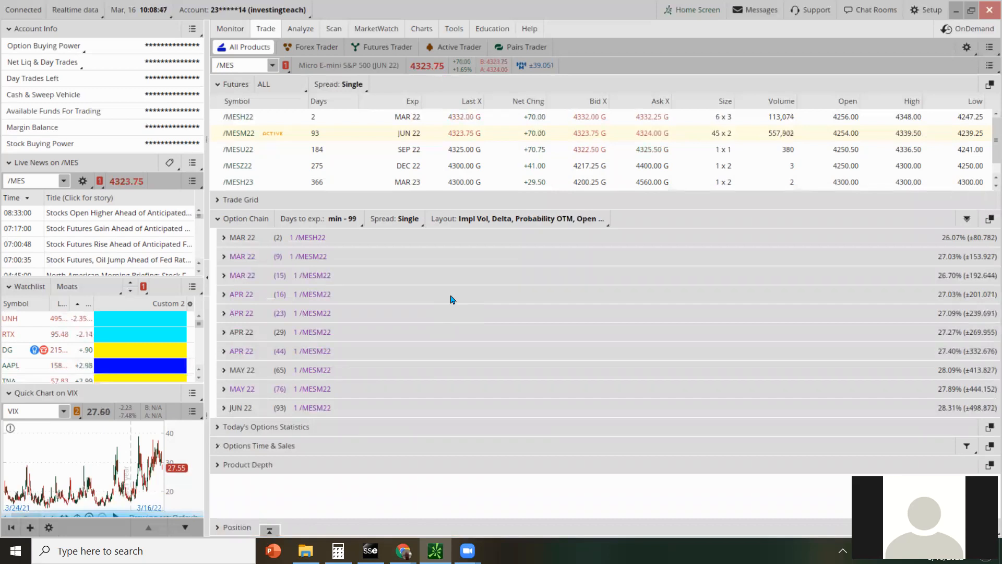
{"action": "mouse_move", "coordinate": [450, 284]}
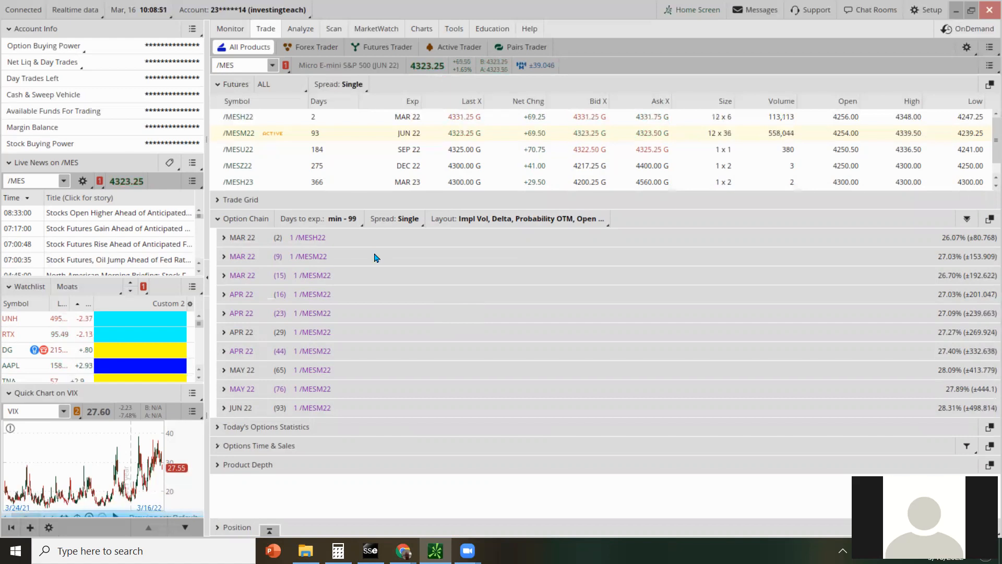
Load SPY's chain, preview selling the 29 APR 22 345 put at 1.18, then cancel.
{"action": "left_click", "coordinate": [240, 65]}
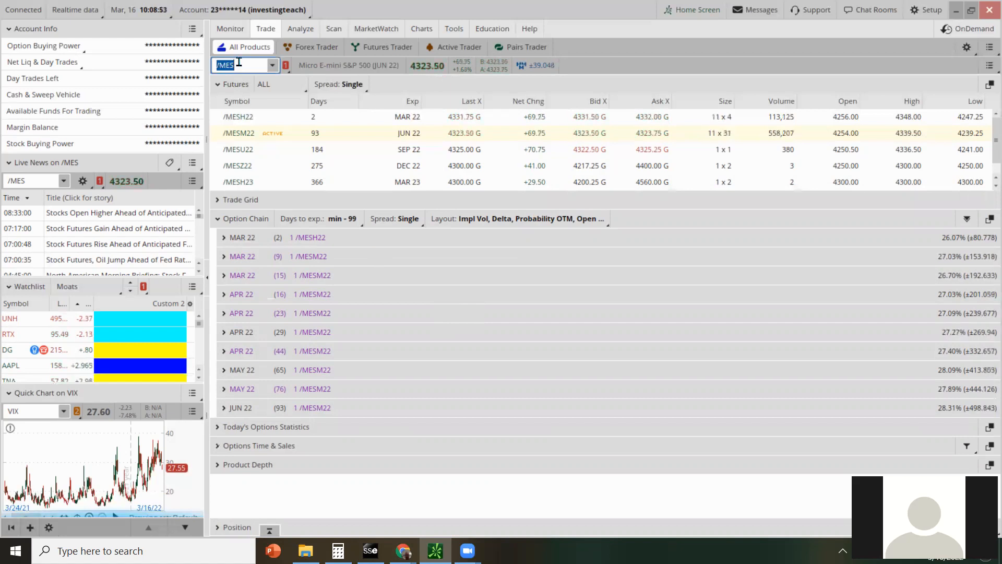
{"action": "type", "text": "SPY"}
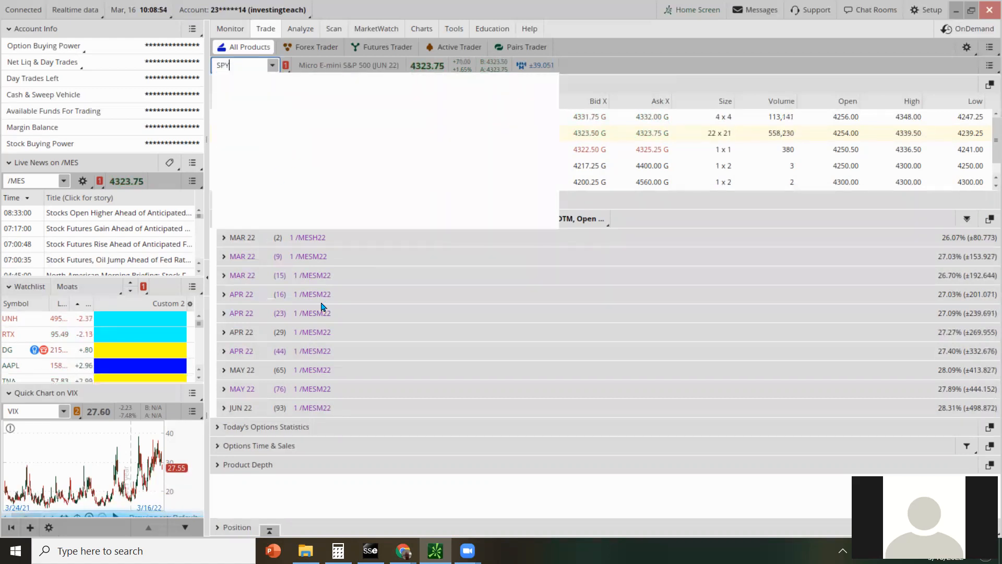
{"action": "type", "text": "SPY"}
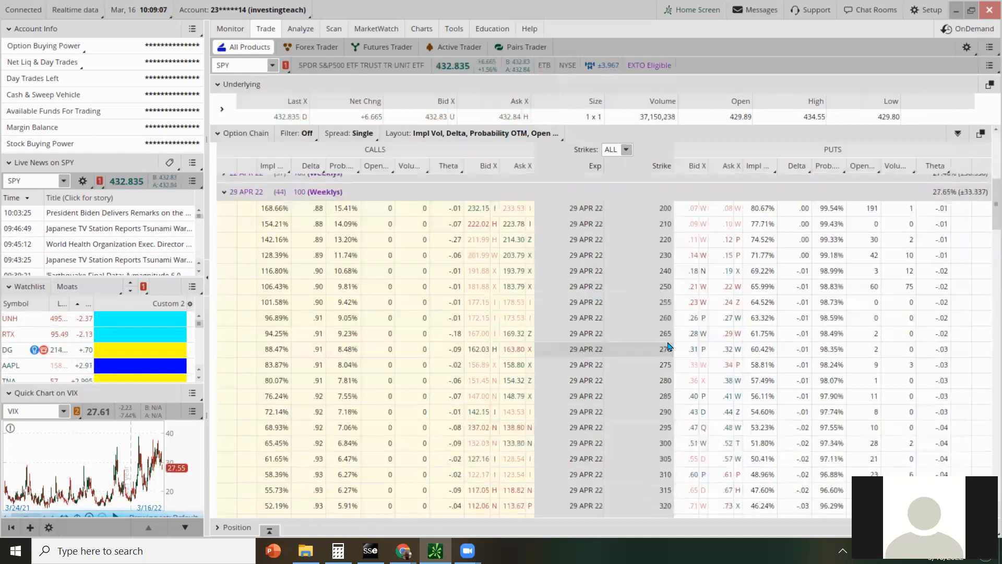
{"action": "scroll", "scroll_direction": "down", "scroll_amount": 3}
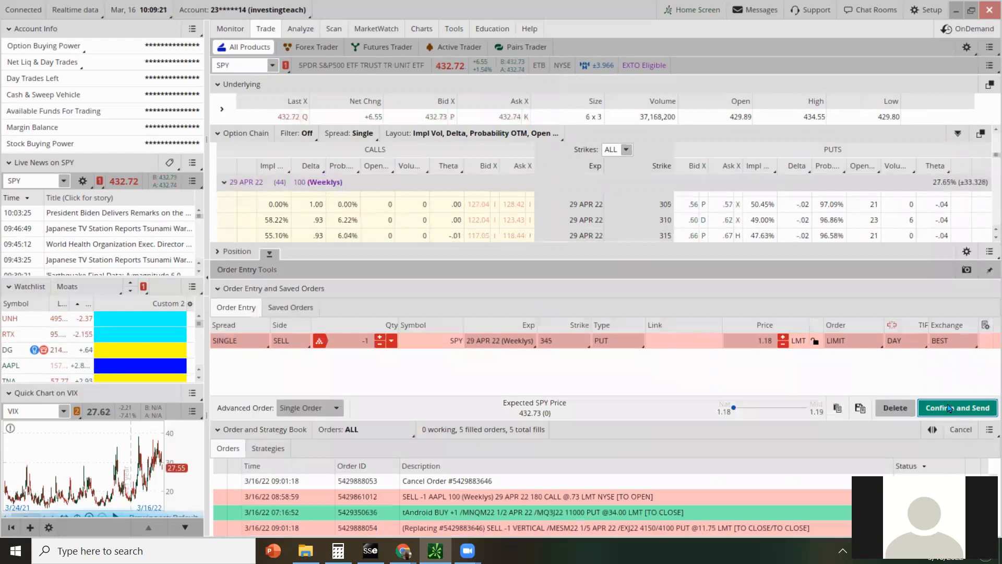
{"action": "left_click", "coordinate": [957, 407]}
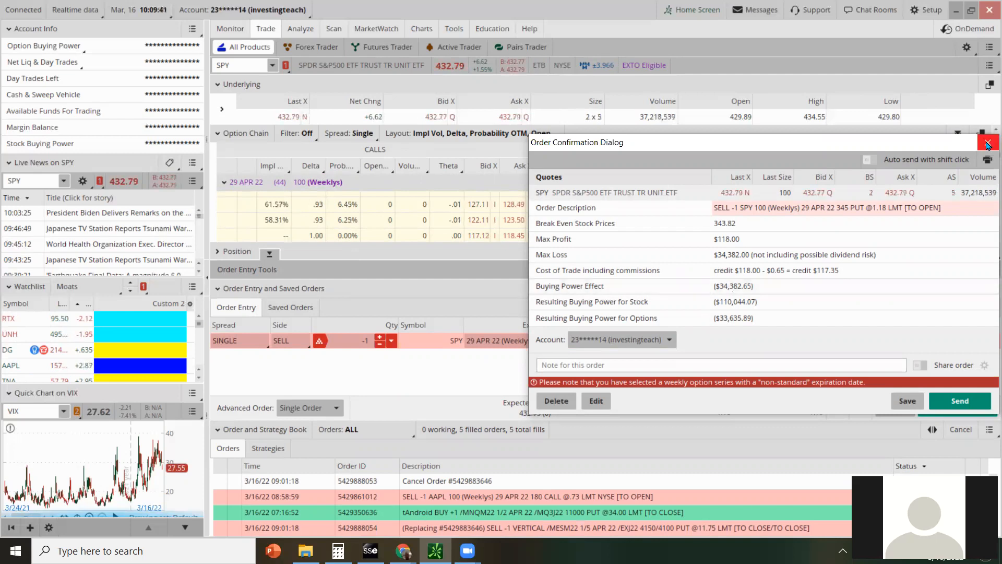
{"action": "left_click", "coordinate": [990, 142]}
{"action": "type", "text": "/"}
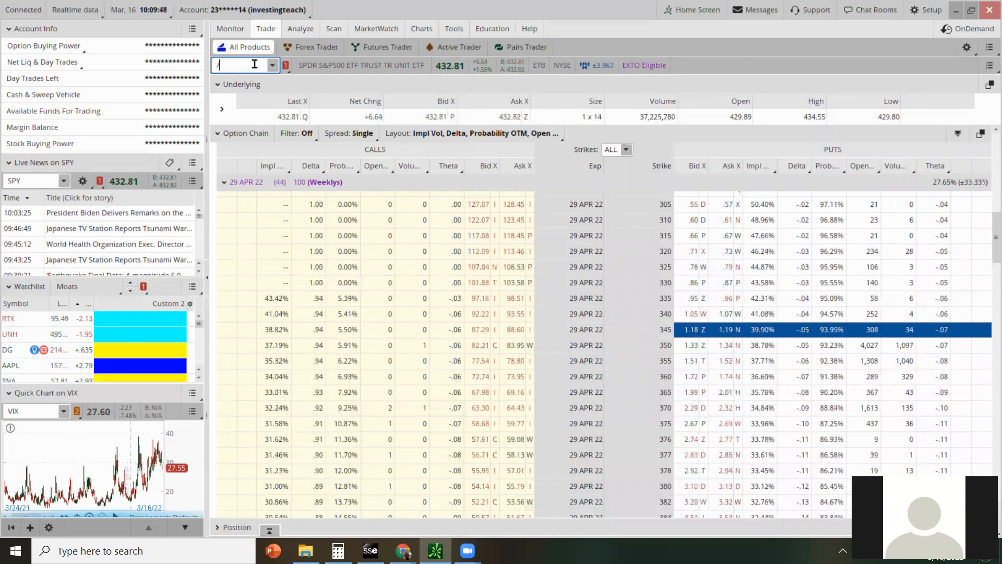
Load /MES, expand APR 22 (44), preview selling the 3450 put at 11.50, then cancel.
{"action": "type", "text": "MES"}
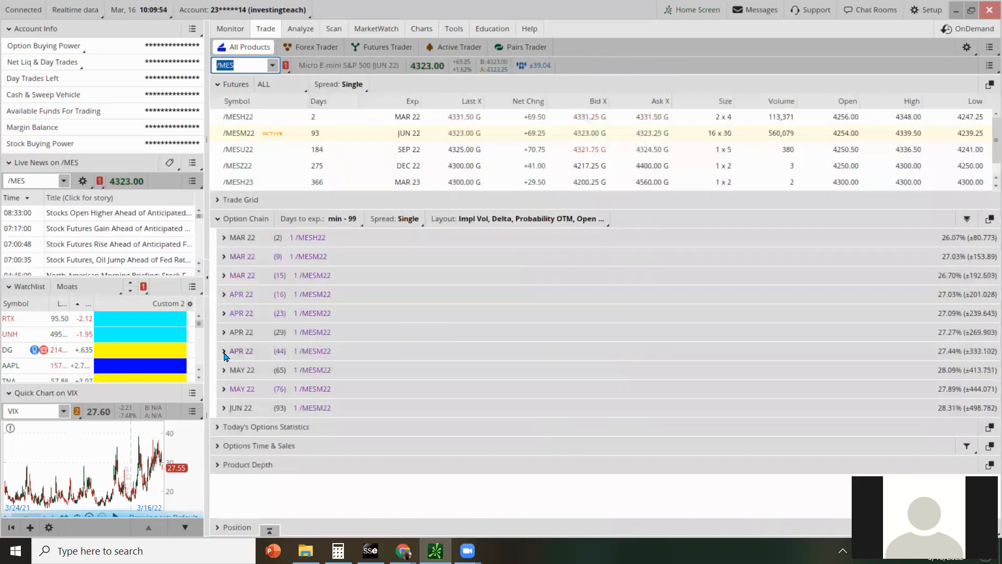
{"action": "left_click", "coordinate": [224, 351]}
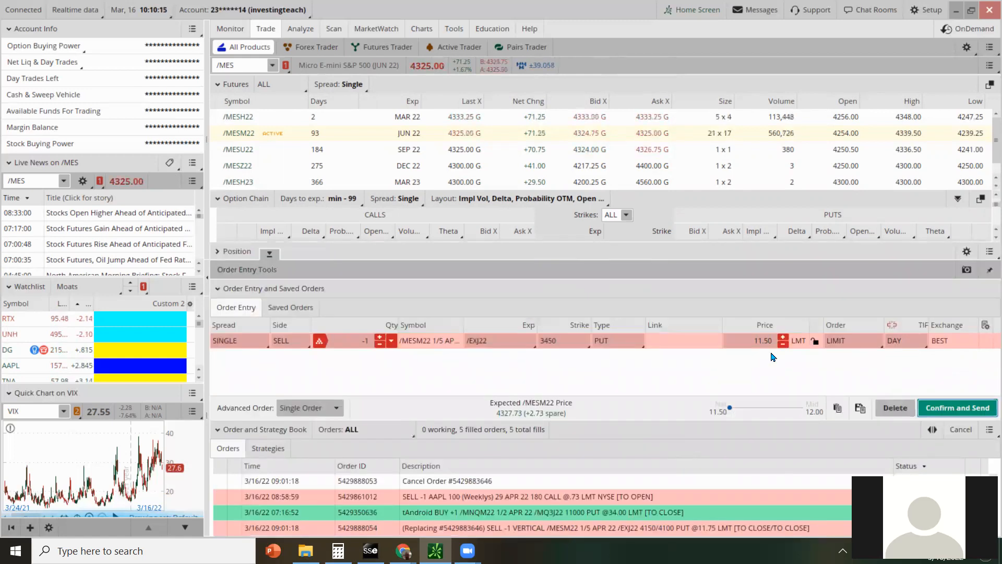
{"action": "left_click", "coordinate": [957, 408]}
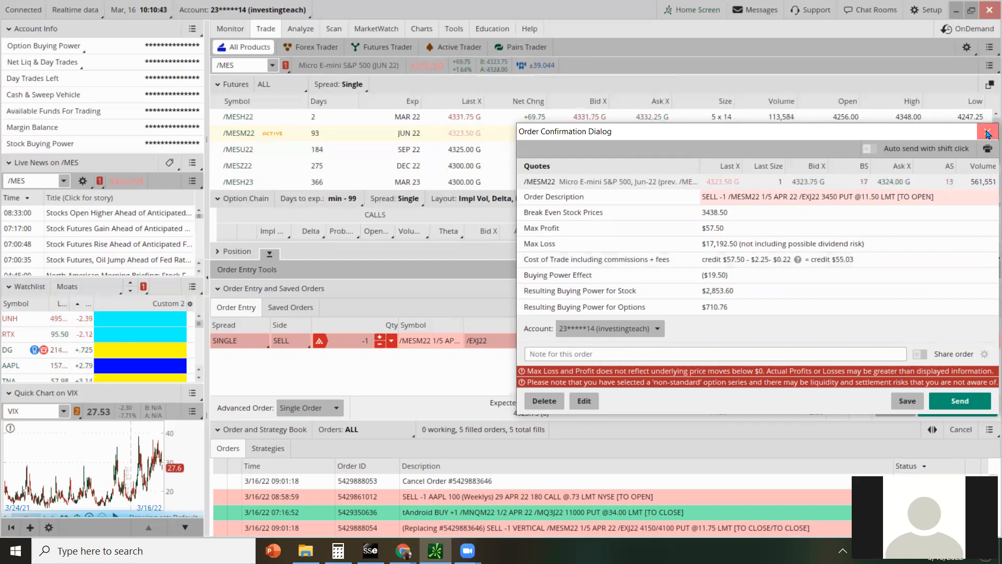
{"action": "left_click", "coordinate": [988, 131]}
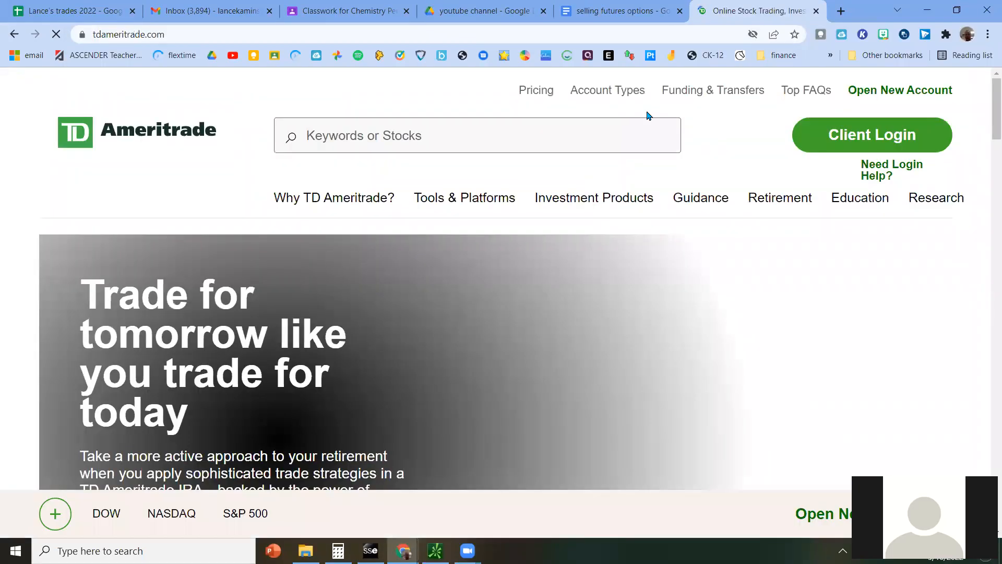
Reveal TD Ameritrade's Client Login fields and select the User ID box.
{"action": "left_click", "coordinate": [872, 134]}
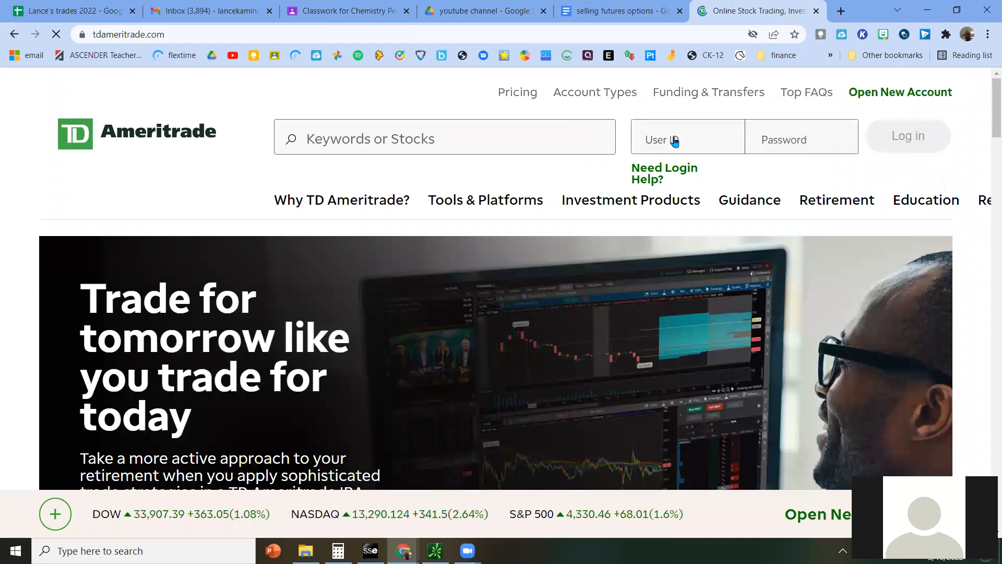
{"action": "left_click", "coordinate": [687, 136]}
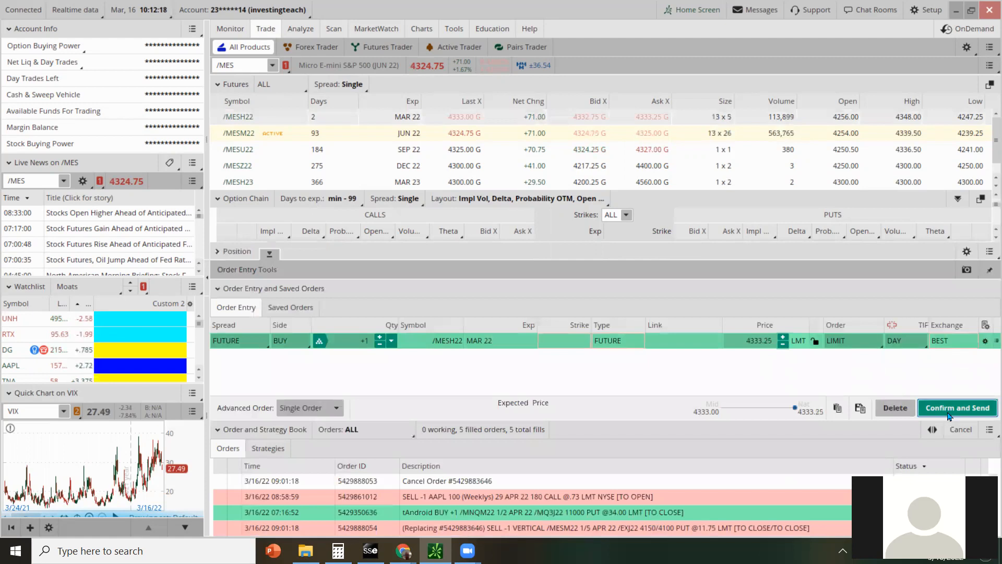
Open Calculator from the taskbar and work out 4325 − 3450 = 875.
{"action": "left_click", "coordinate": [957, 407]}
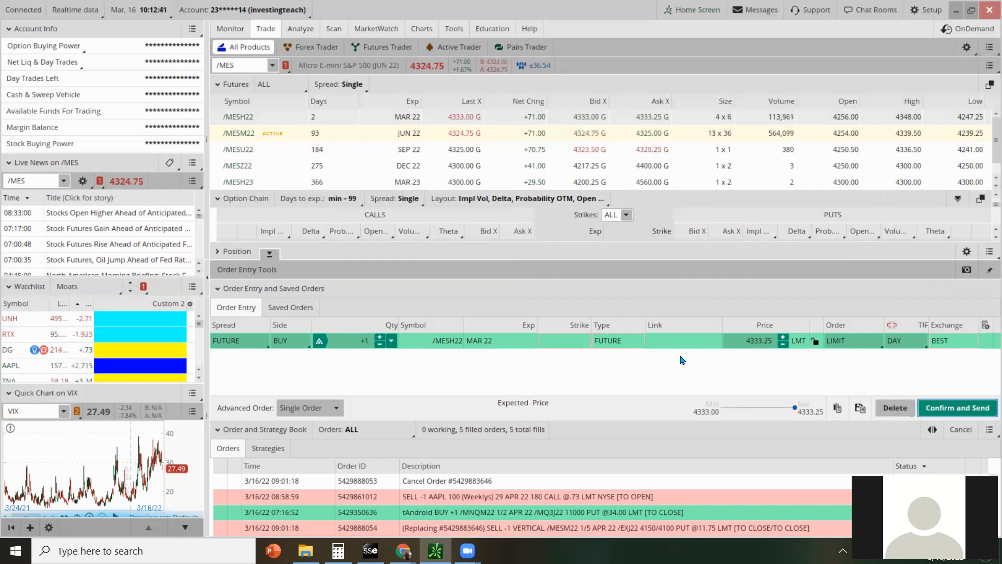
{"action": "mouse_move", "coordinate": [721, 358]}
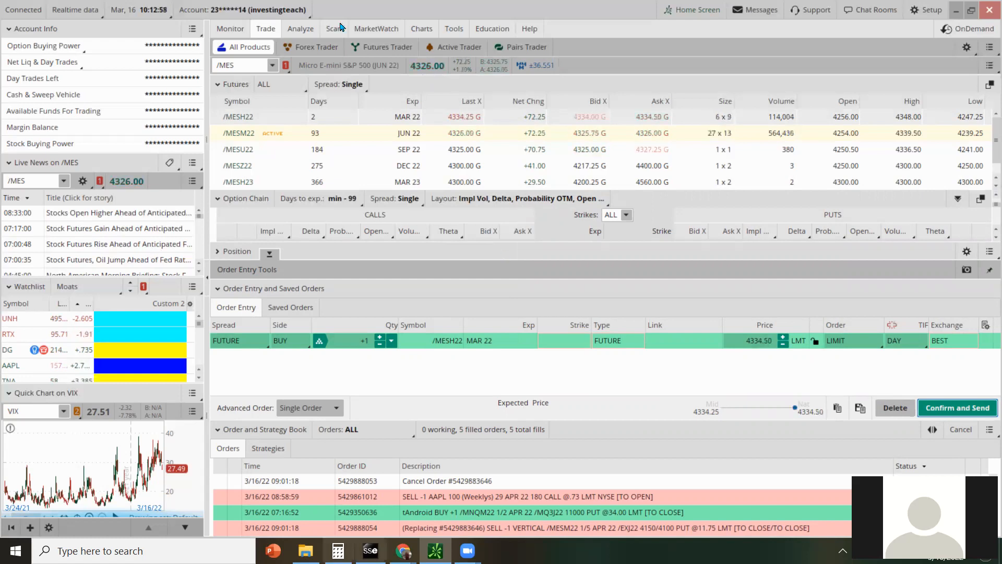
{"action": "left_click", "coordinate": [338, 550]}
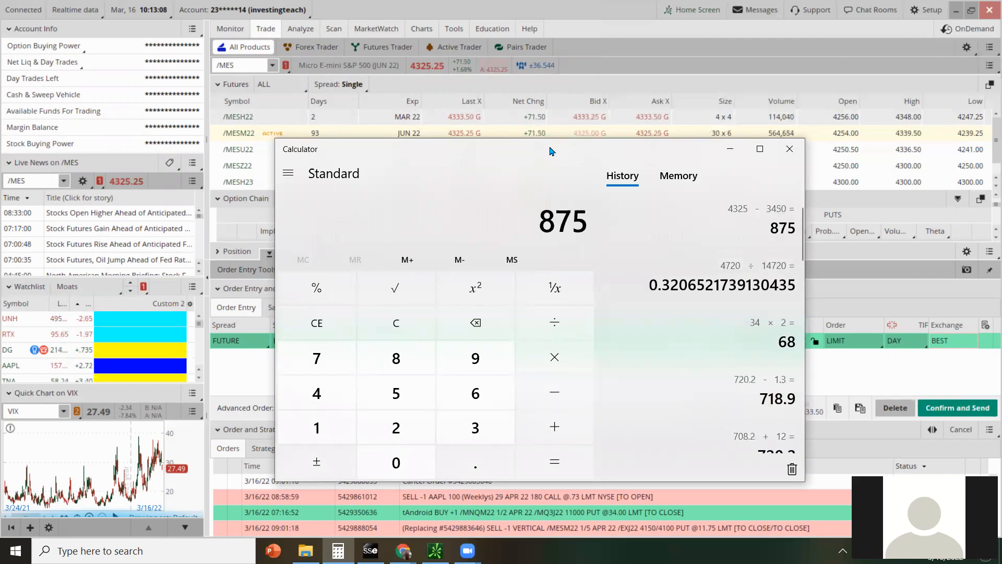
Divide 875 by 4325 in Calculator, getting about 0.2023.
{"action": "left_click", "coordinate": [554, 322]}
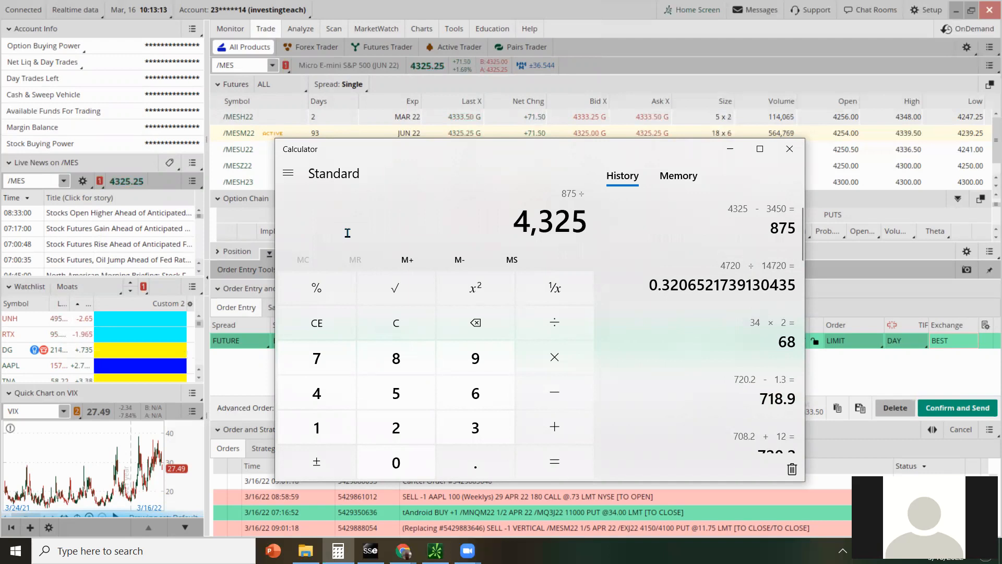
{"action": "left_click", "coordinate": [554, 461]}
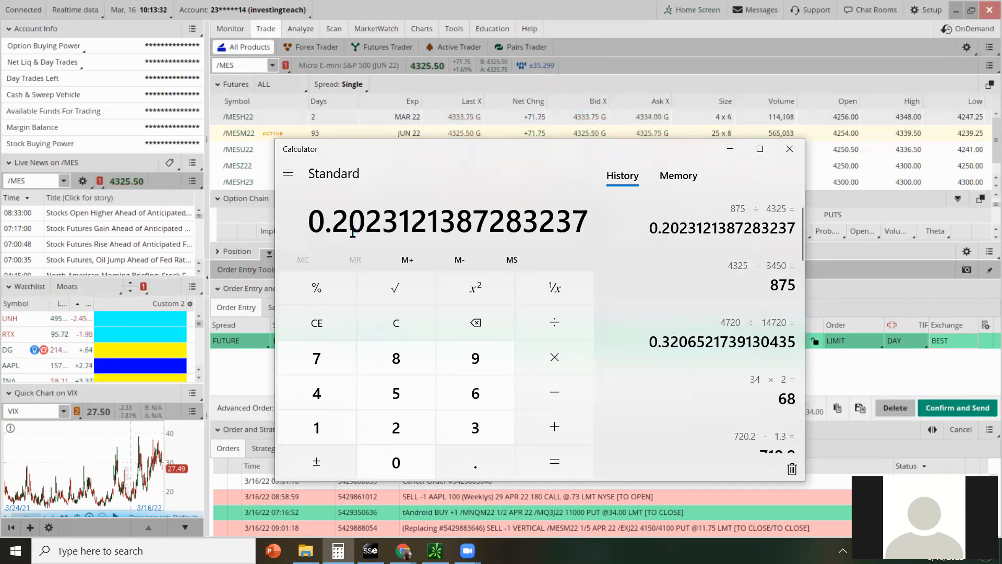
Start a sell-one order from the /MESM22 APR 22 3450 put bid.
{"action": "left_click", "coordinate": [789, 149]}
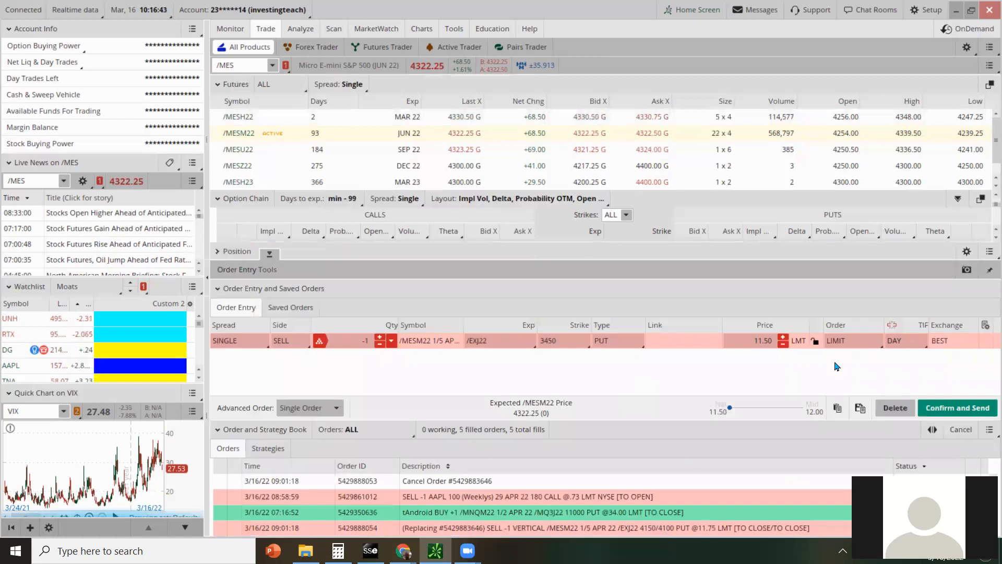
{"action": "left_click", "coordinate": [957, 407]}
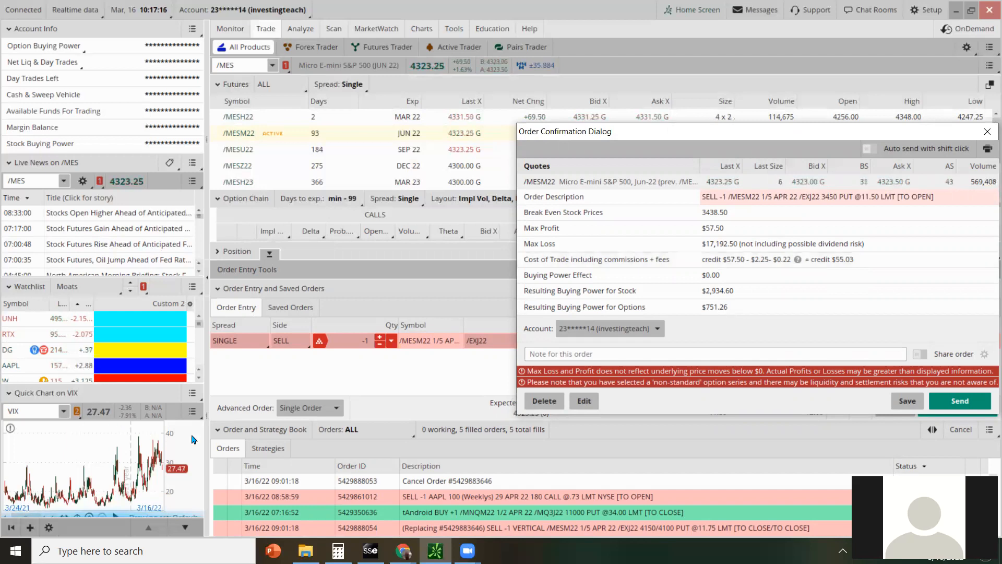
{"action": "mouse_move", "coordinate": [168, 441]}
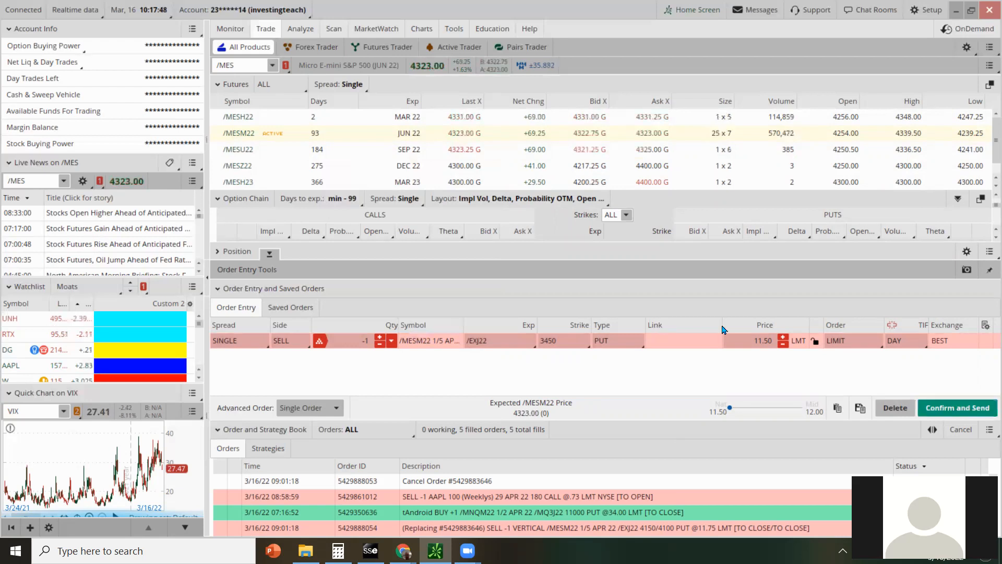
Add a buy-one 3350 put leg at 10.30 credit, then dismiss the confirmation unsent.
{"action": "left_click", "coordinate": [241, 247]}
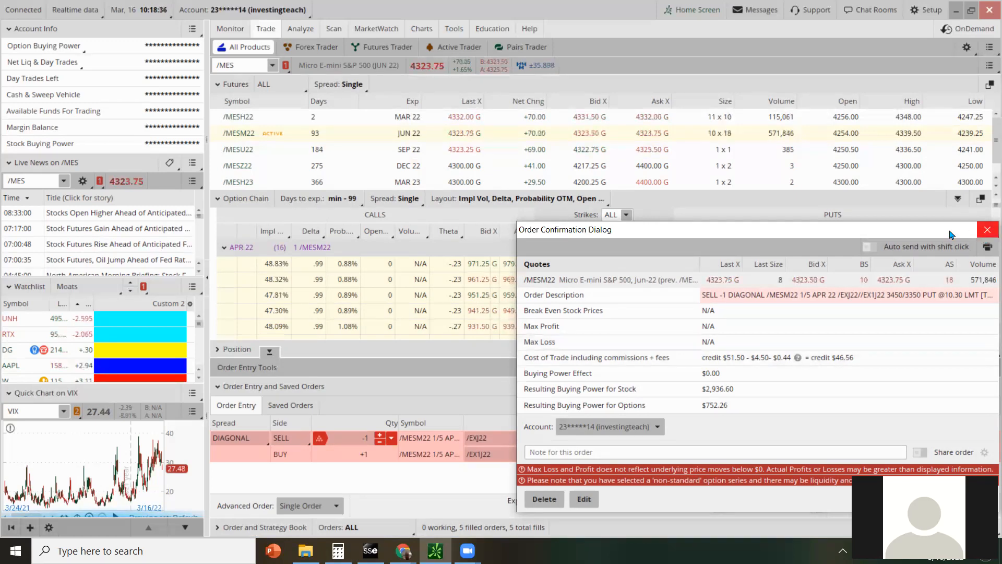
{"action": "left_click", "coordinate": [987, 230]}
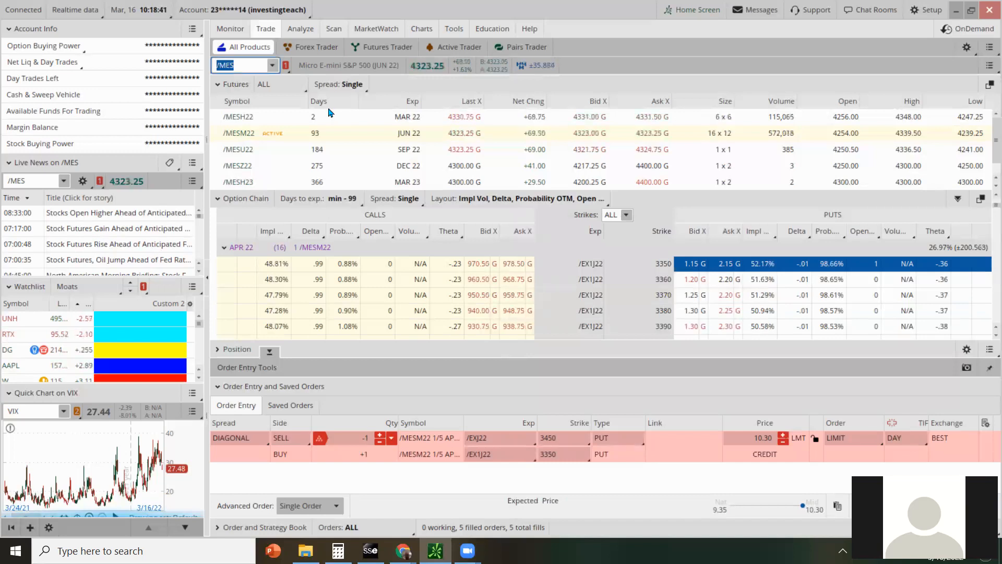
Load /ES on the Trade tab and scroll toward the APR 22 (Wk4) series.
{"action": "type", "text": "/ES"}
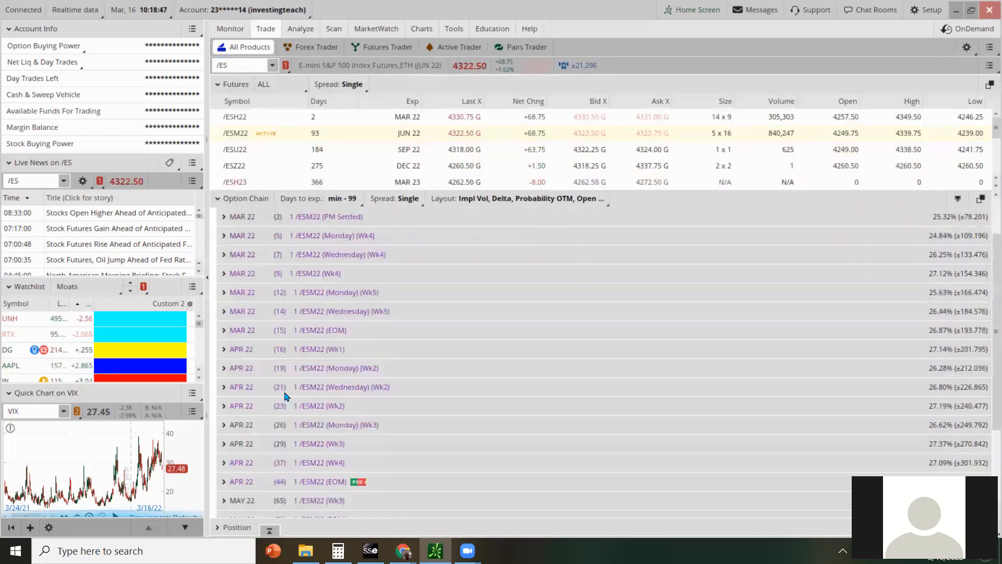
{"action": "mouse_move", "coordinate": [305, 370]}
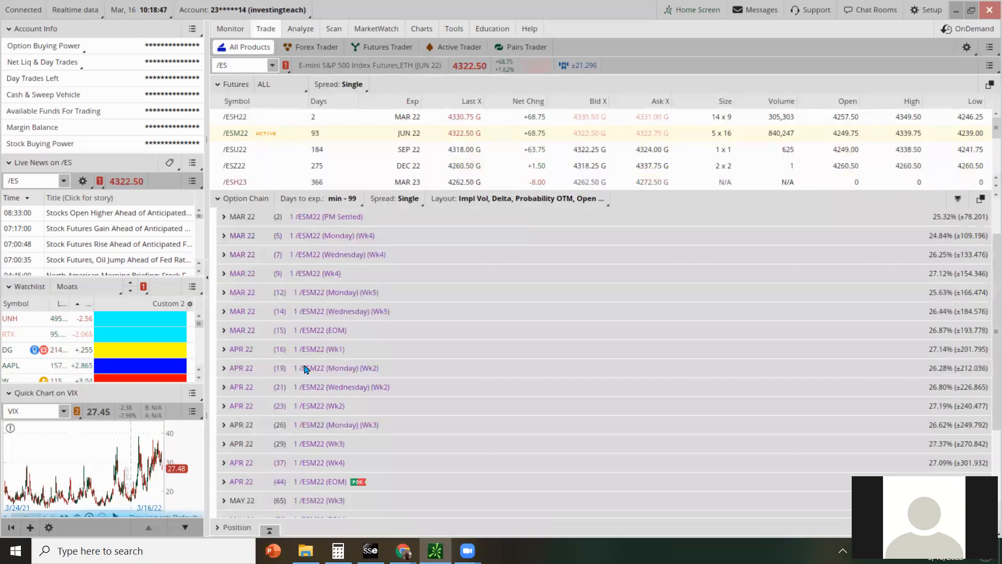
{"action": "scroll", "scroll_direction": "down", "scroll_amount": 3}
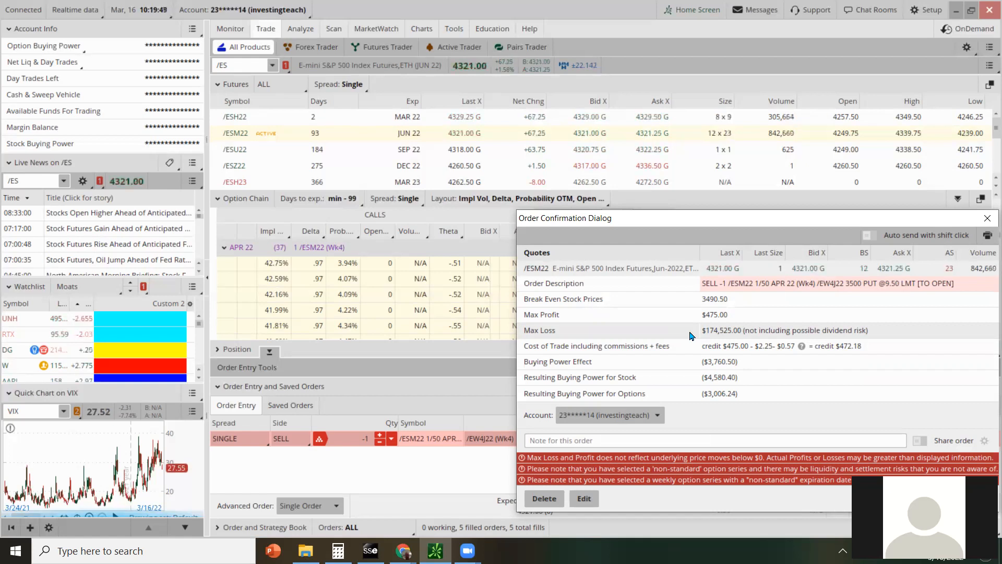
{"action": "mouse_move", "coordinate": [845, 295]}
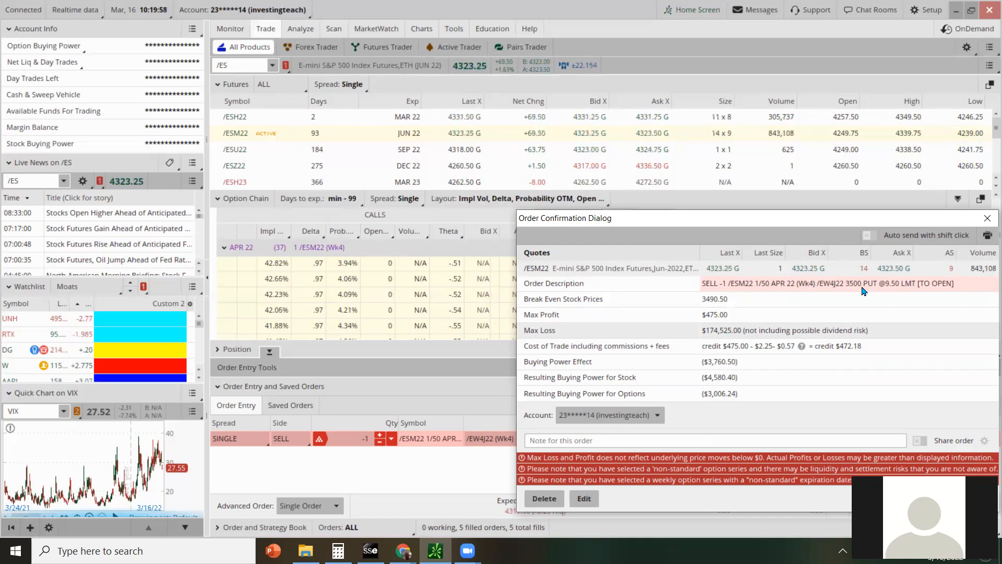
Compute 3500 × 50 = 175,000 in Windows Calculator.
{"action": "left_click", "coordinate": [337, 550]}
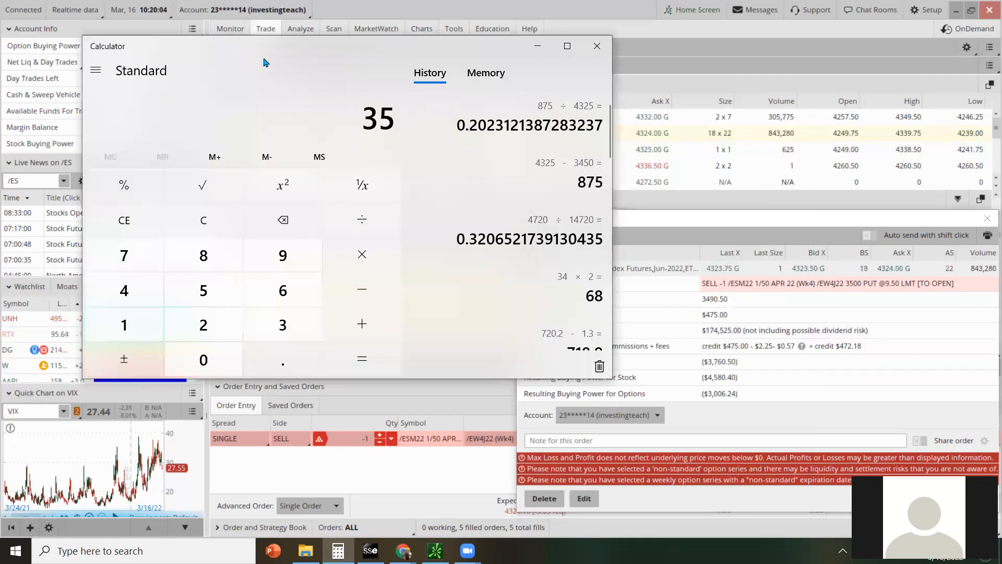
{"action": "left_click", "coordinate": [362, 254]}
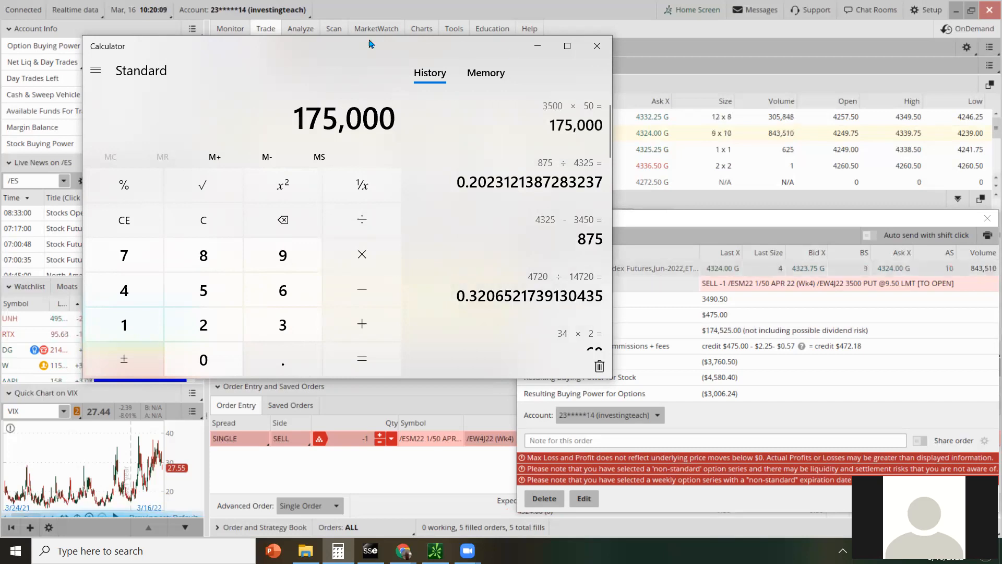
{"action": "left_click", "coordinate": [596, 46]}
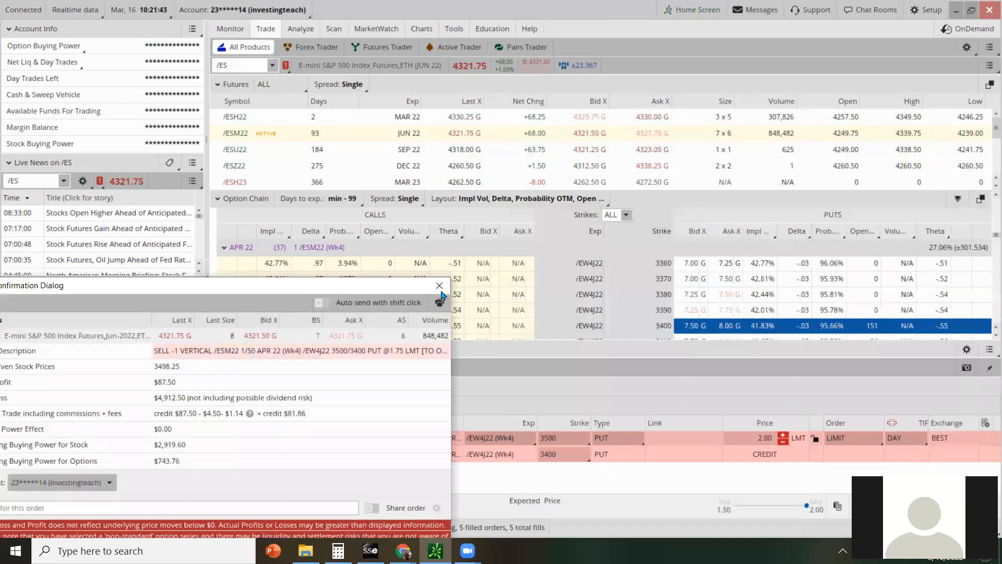
Dismiss the confirmation and show the APR 22 (EOM) chain scrolled to the 4750 calls.
{"action": "left_click", "coordinate": [439, 285]}
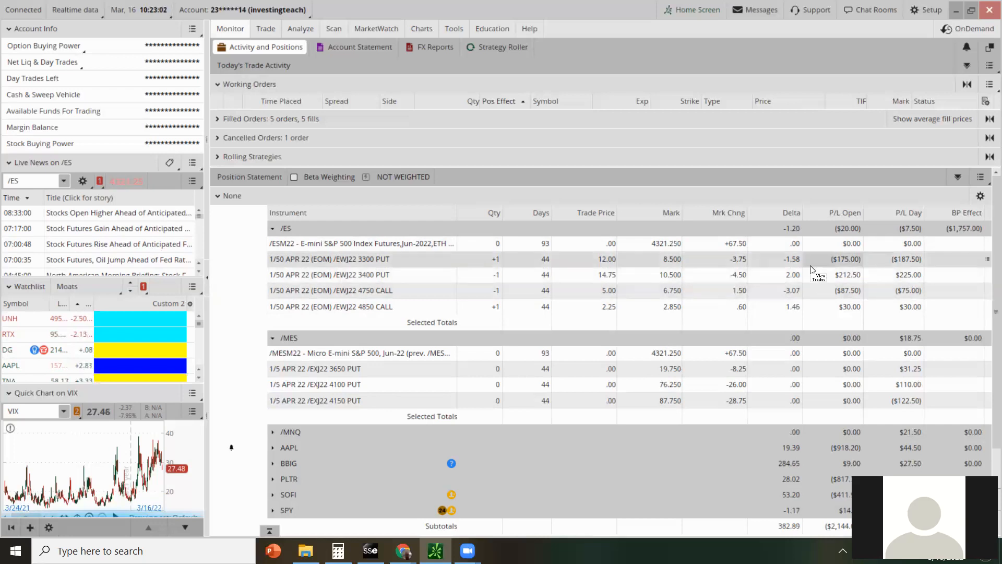
{"action": "mouse_move", "coordinate": [396, 280]}
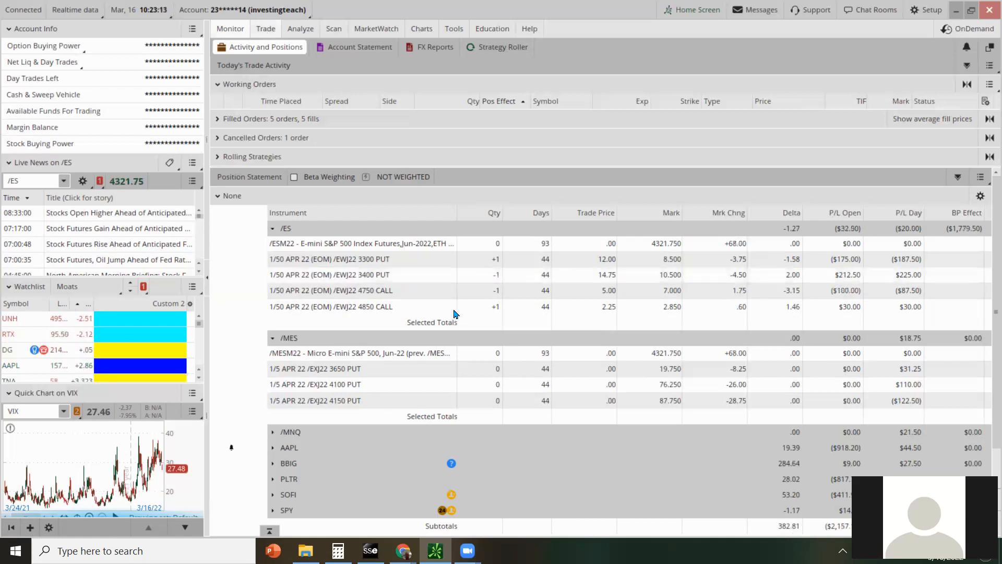
{"action": "left_click", "coordinate": [265, 29]}
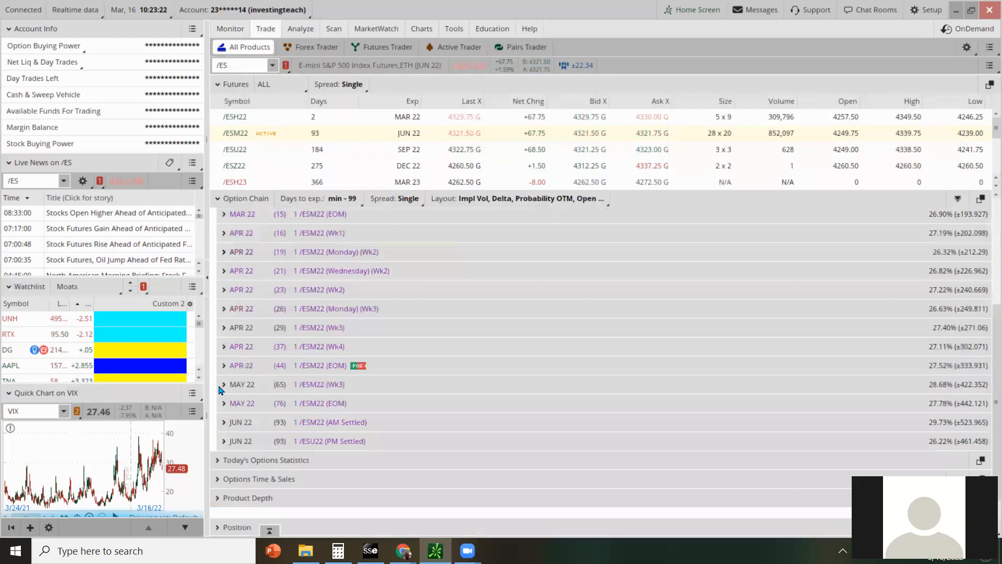
{"action": "left_click", "coordinate": [224, 396]}
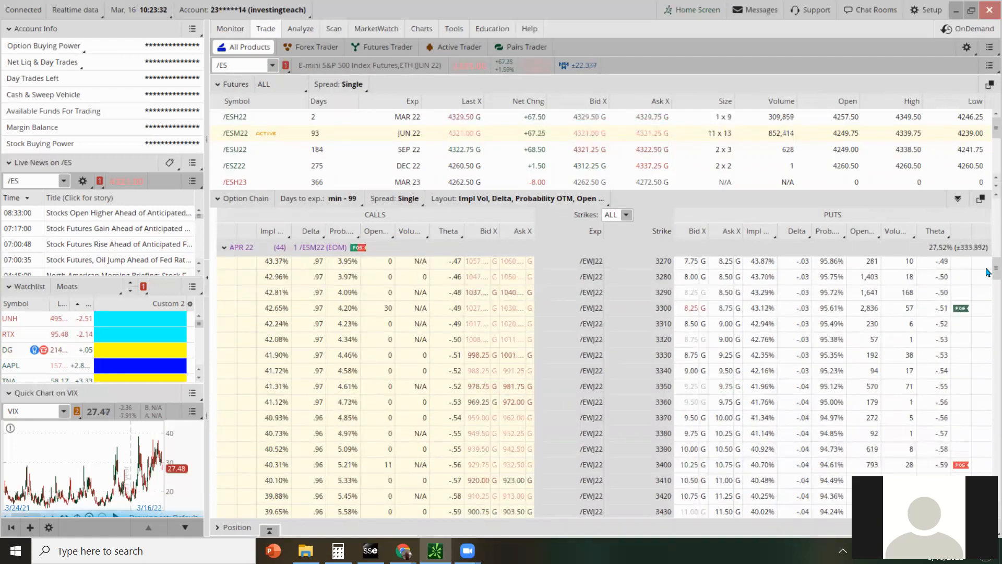
{"action": "scroll", "scroll_direction": "down", "scroll_amount": 3}
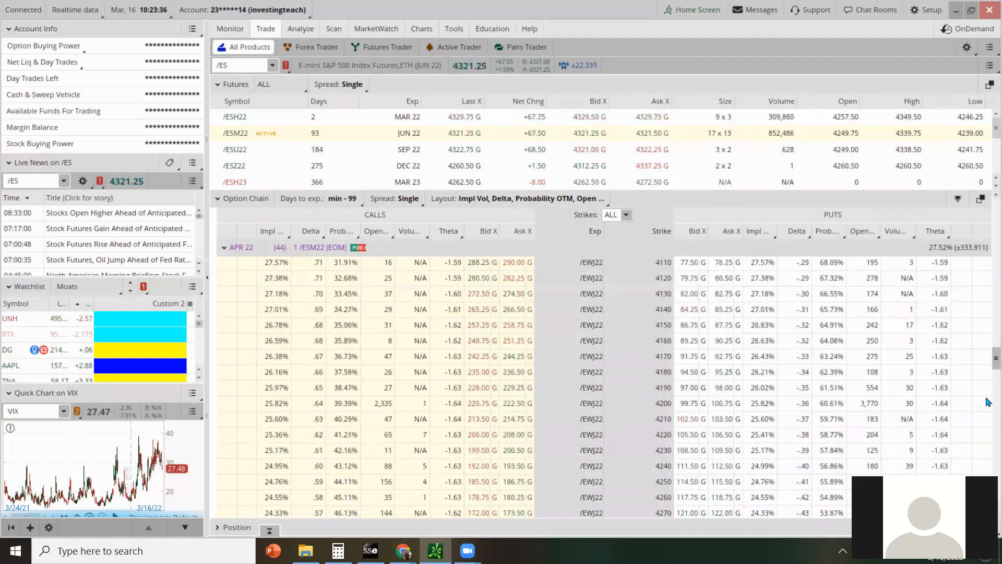
{"action": "scroll", "scroll_direction": "down", "scroll_amount": 3}
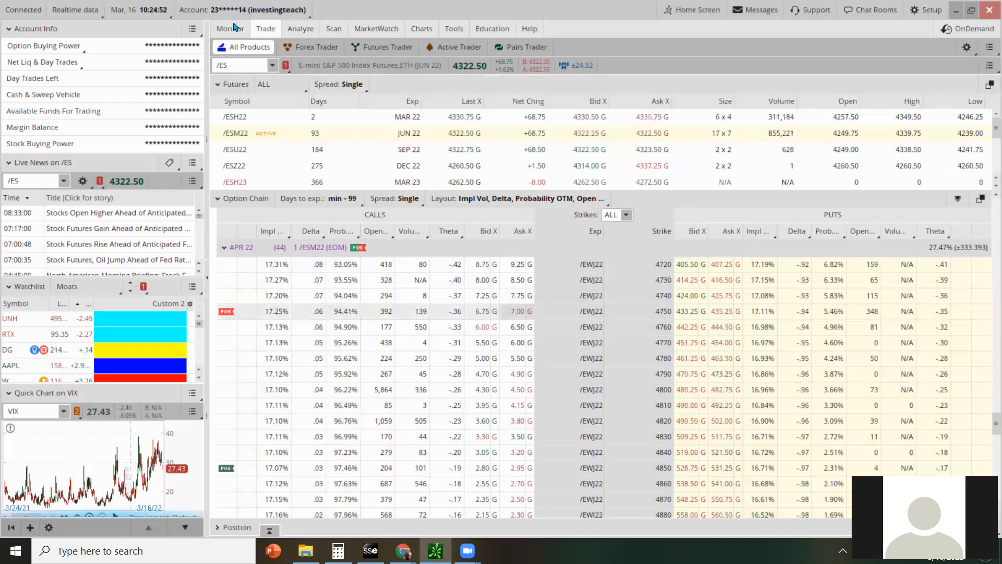
{"action": "left_click", "coordinate": [230, 28]}
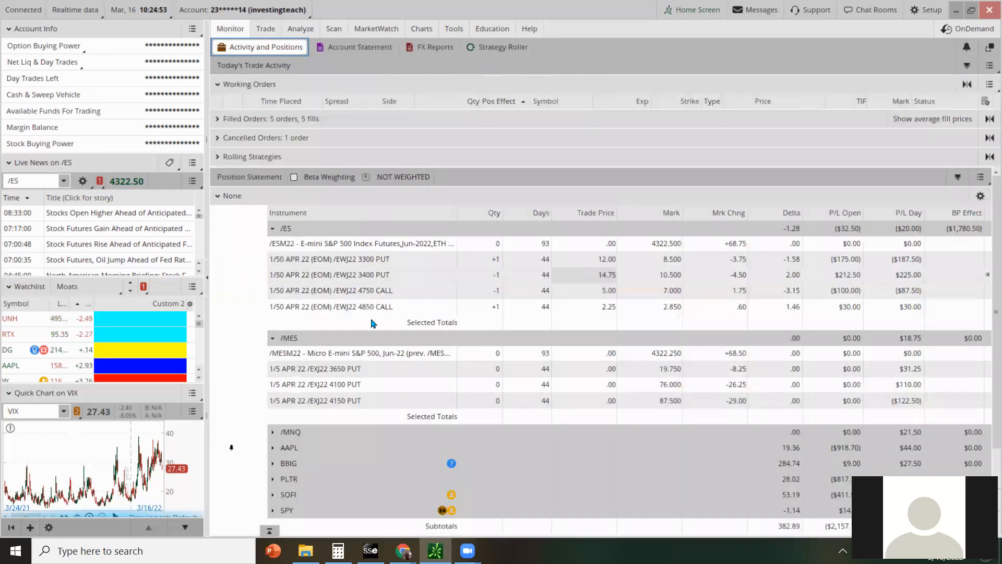
{"action": "left_click", "coordinate": [330, 290]}
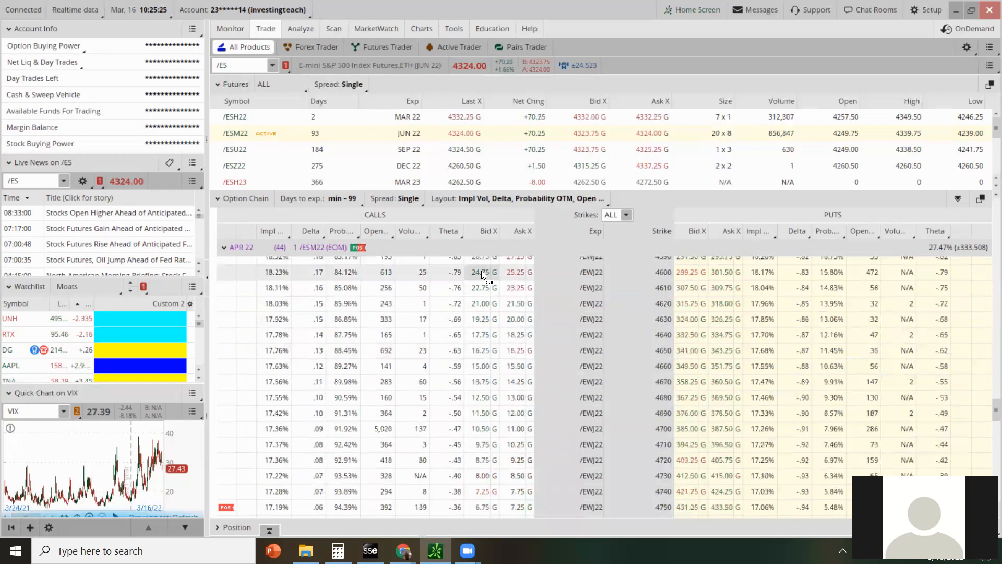
{"action": "right_click", "coordinate": [483, 271]}
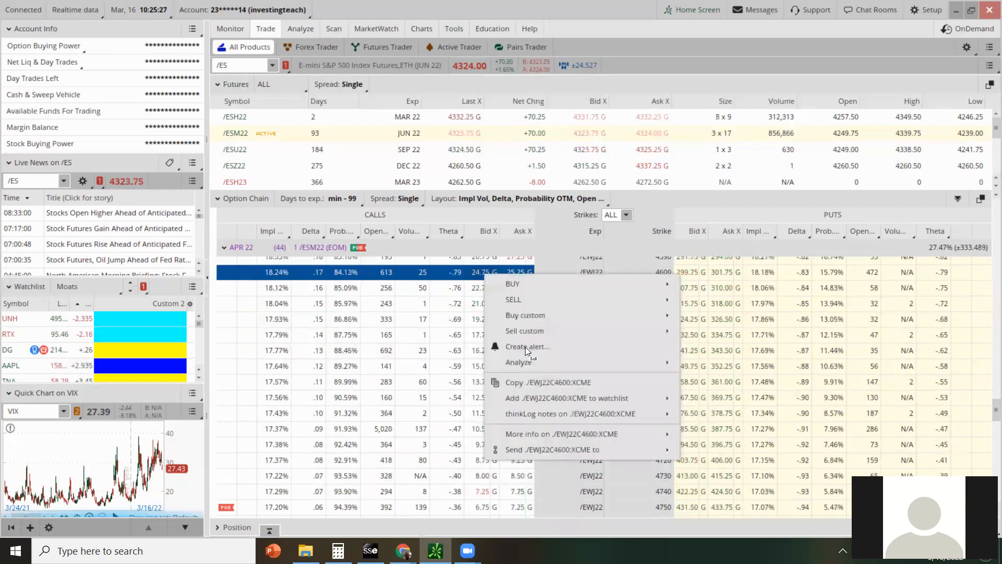
{"action": "left_click", "coordinate": [527, 346]}
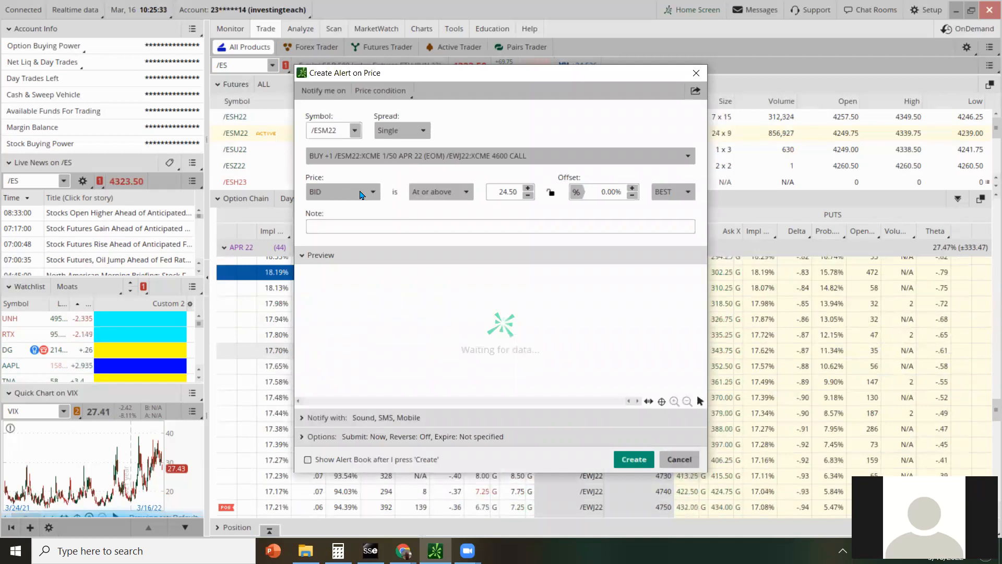
{"action": "left_click", "coordinate": [342, 192]}
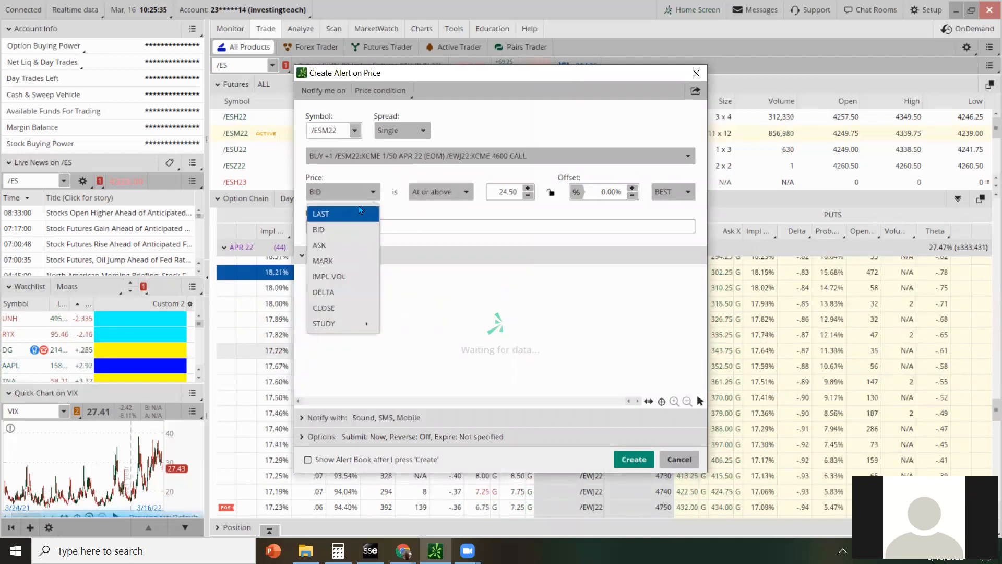
{"action": "left_click", "coordinate": [321, 213]}
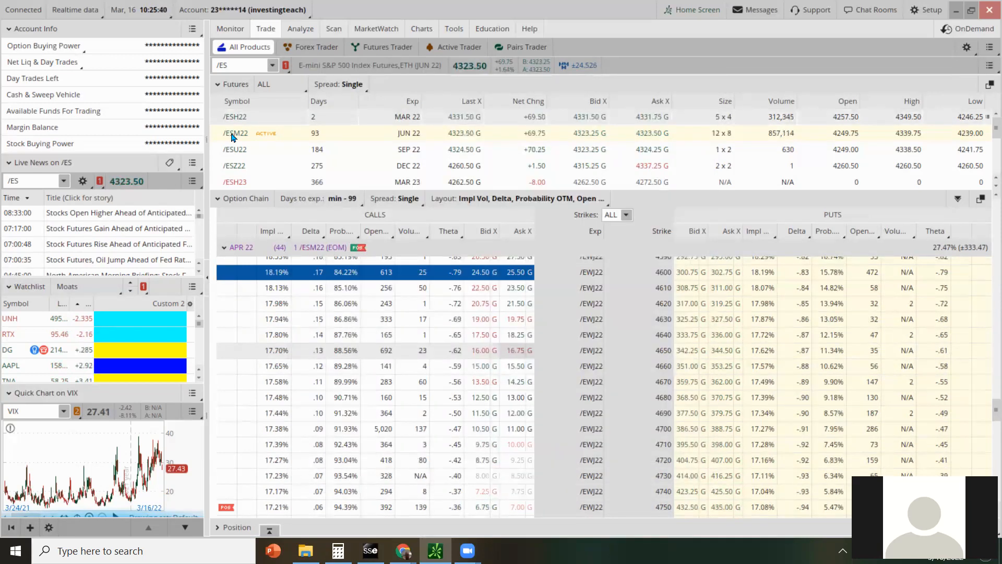
Create a mark-at-or-above price alert on /ESM22 from the Futures list.
{"action": "right_click", "coordinate": [235, 133]}
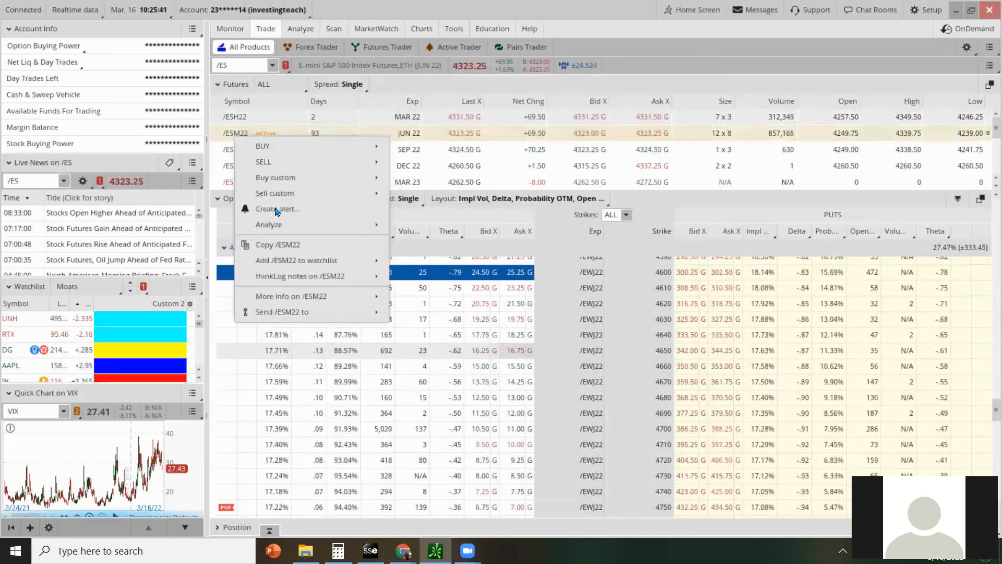
{"action": "left_click", "coordinate": [277, 208]}
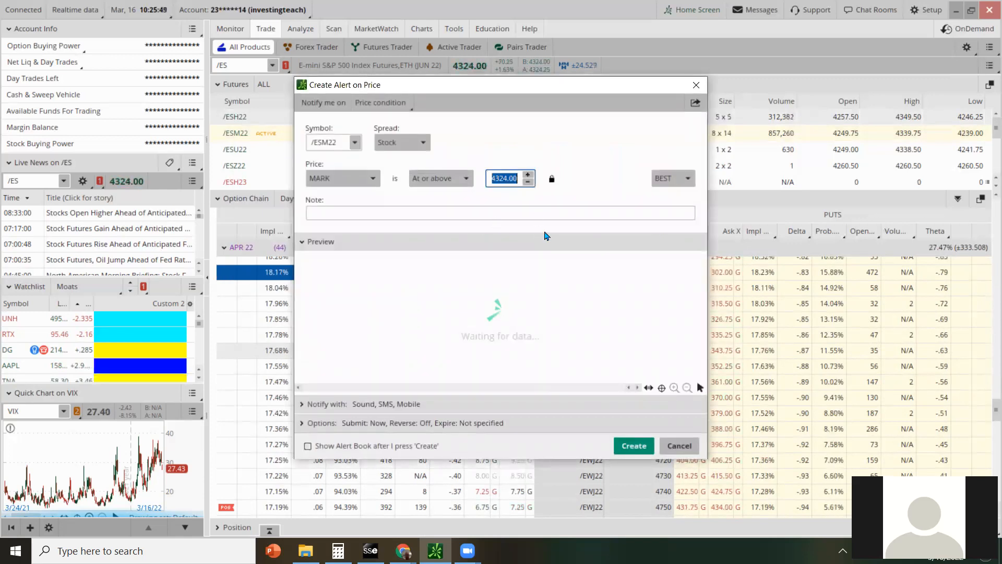
{"action": "type", "text": "4600"}
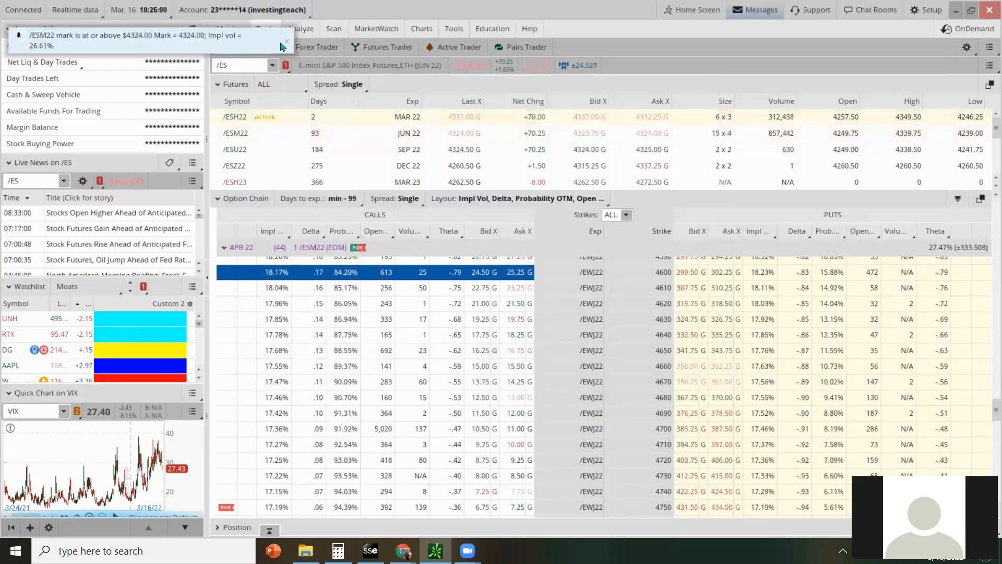
{"action": "left_click", "coordinate": [316, 46]}
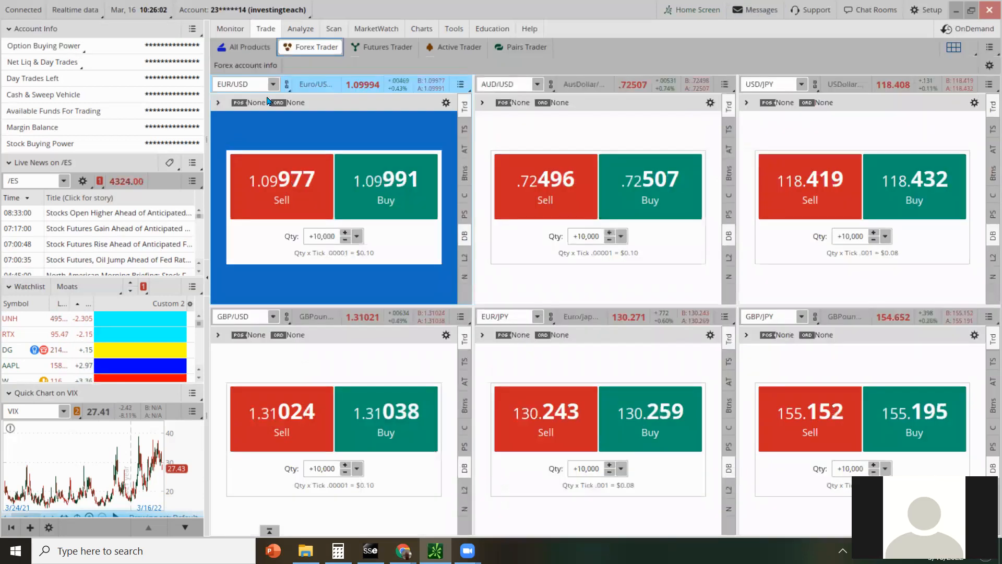
{"action": "left_click", "coordinate": [250, 47]}
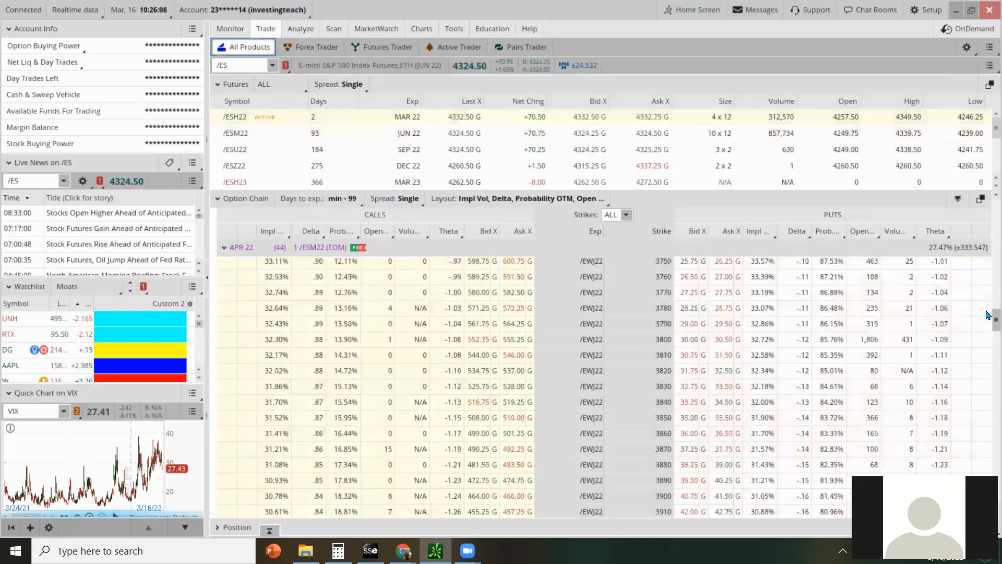
{"action": "scroll", "scroll_direction": "down", "scroll_amount": 3}
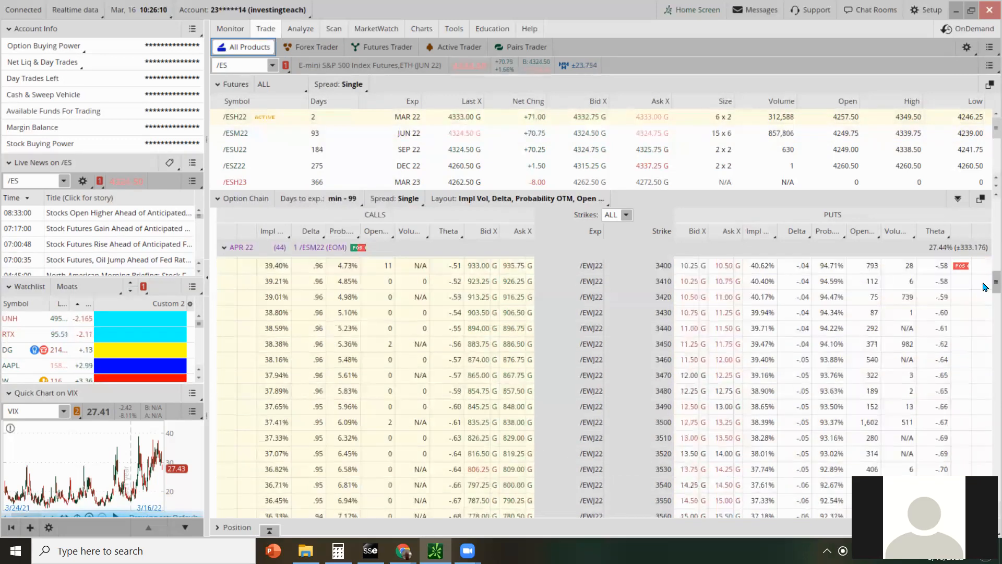